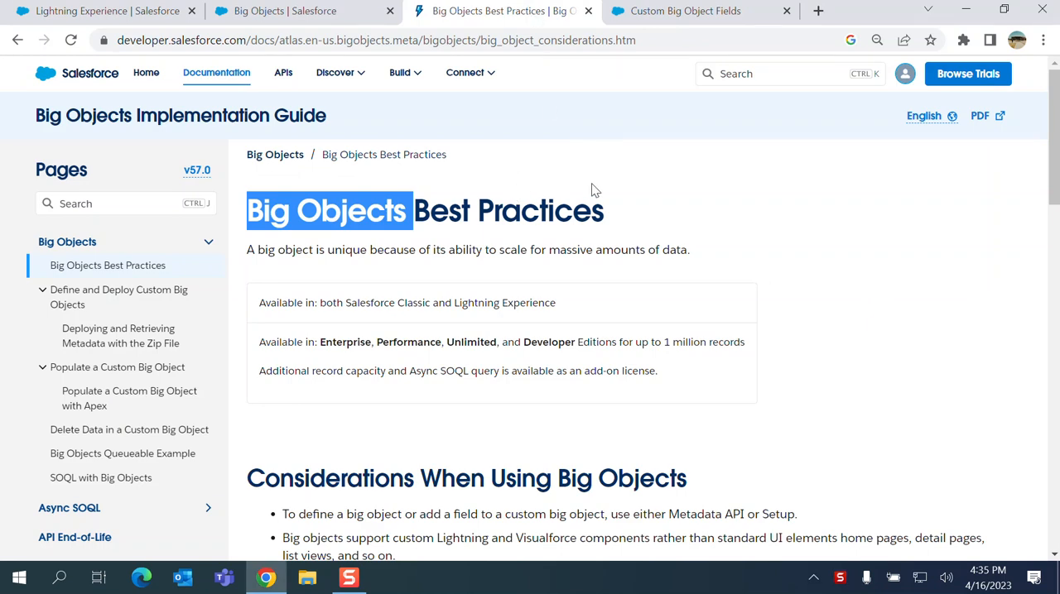
# Review the Custom Big Object Fields and Big Objects Best Practices help articles
pyautogui.scroll(-3)
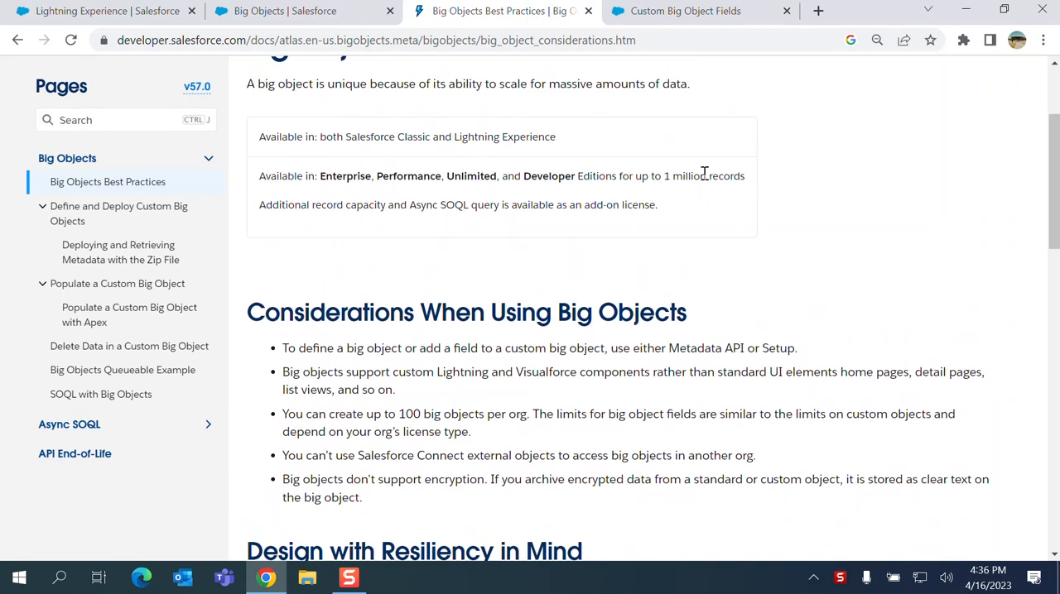
pyautogui.moveTo(795, 169)
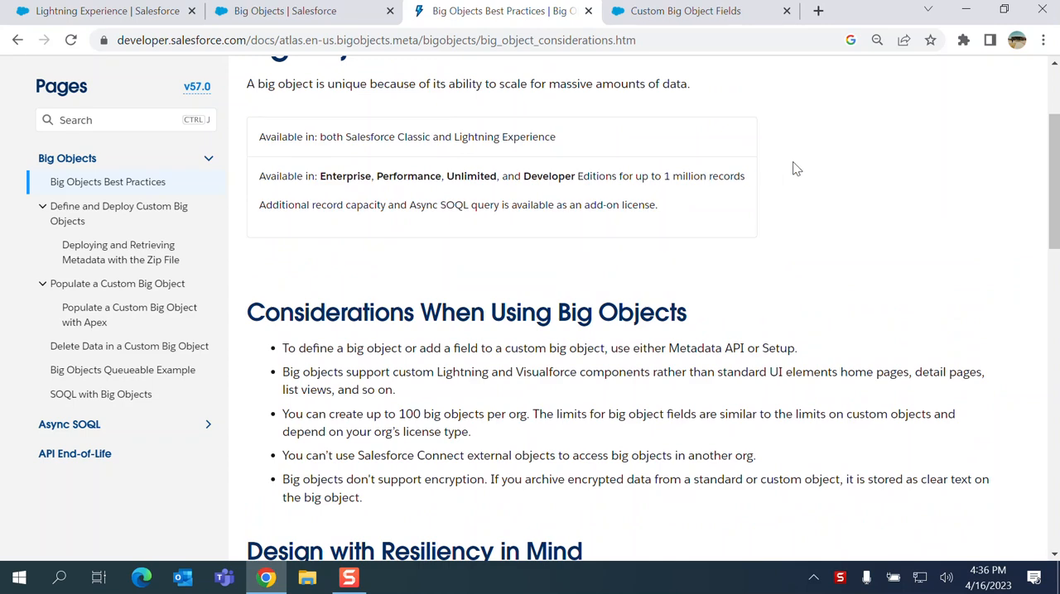
pyautogui.scroll(-3)
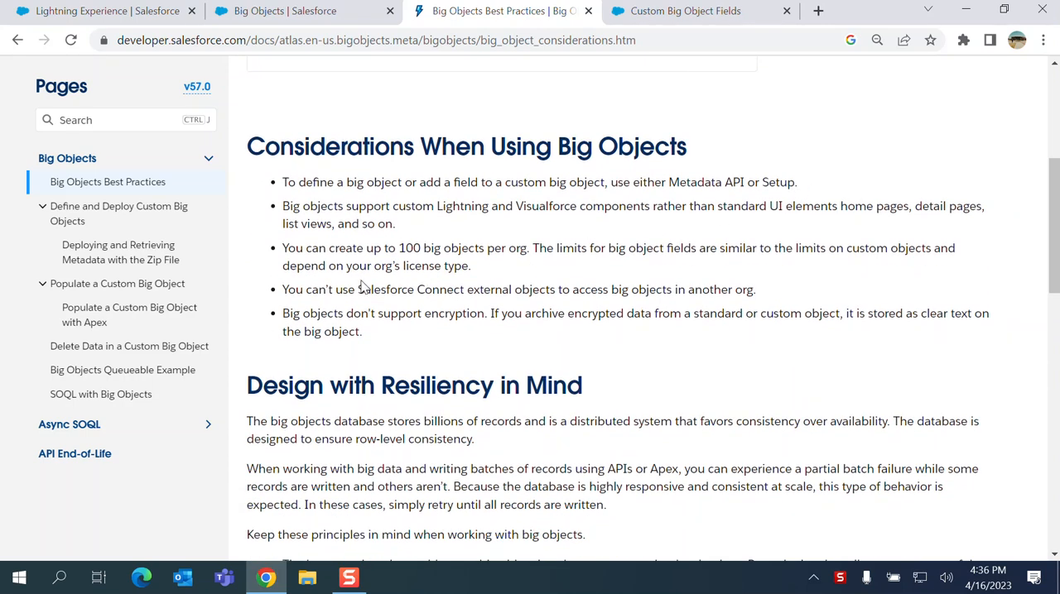
pyautogui.moveTo(404, 261)
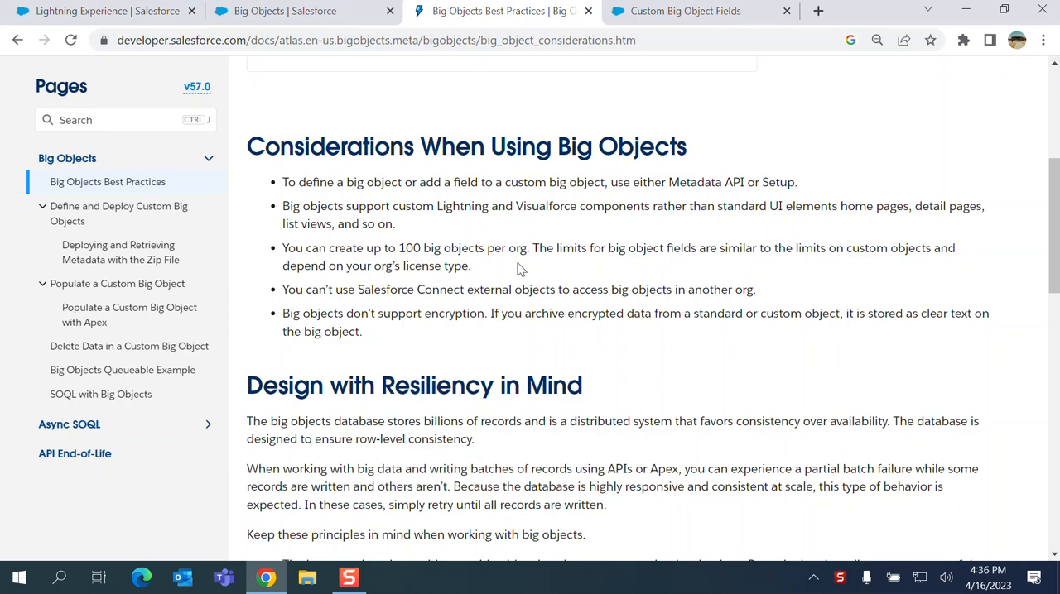
pyautogui.click(685, 10)
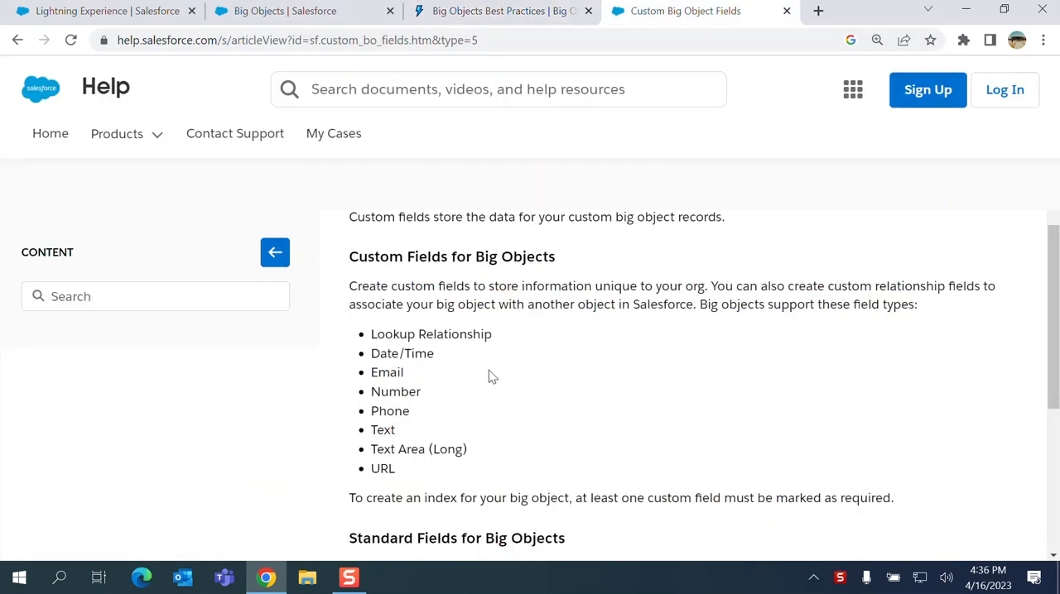
pyautogui.moveTo(488, 352)
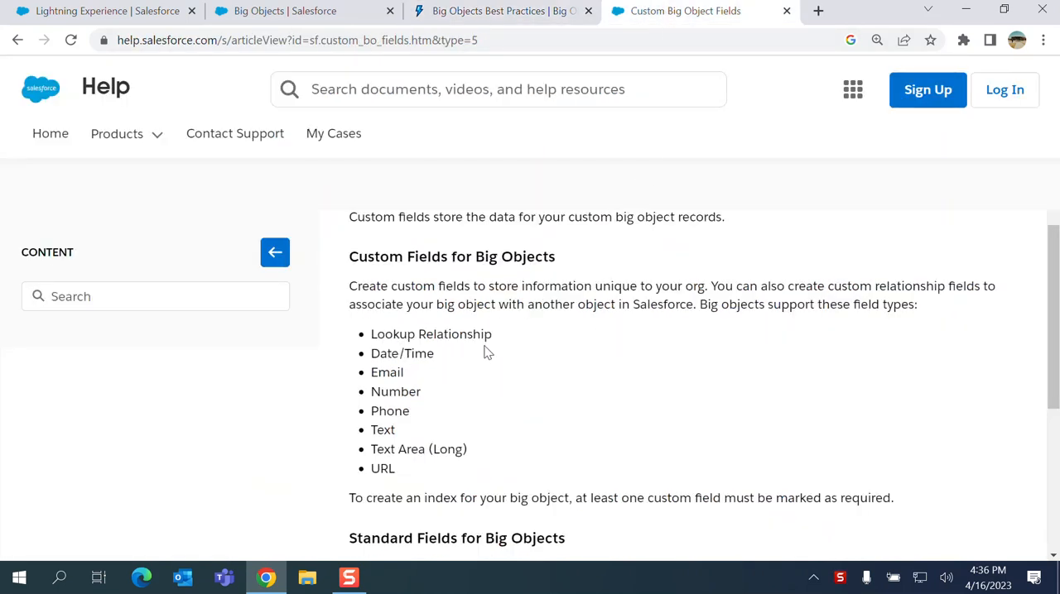
pyautogui.moveTo(430, 401)
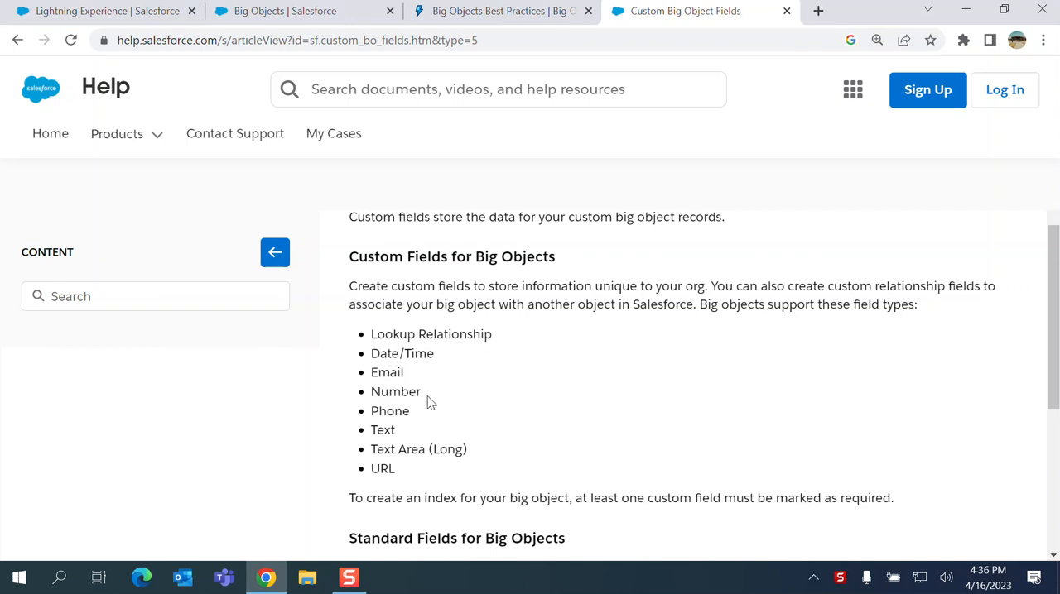
pyautogui.moveTo(437, 427)
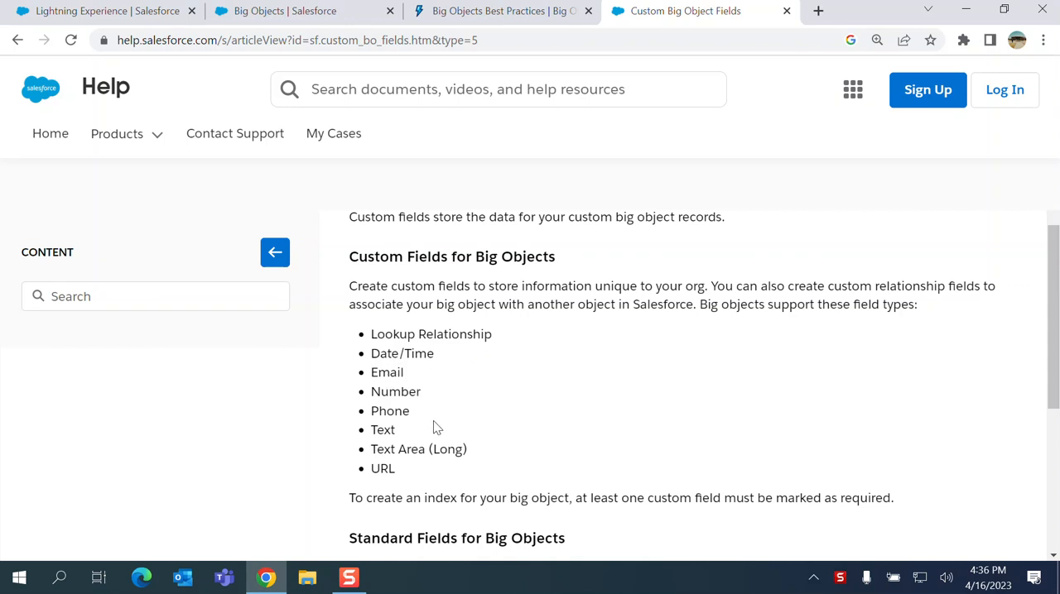
pyautogui.moveTo(479, 463)
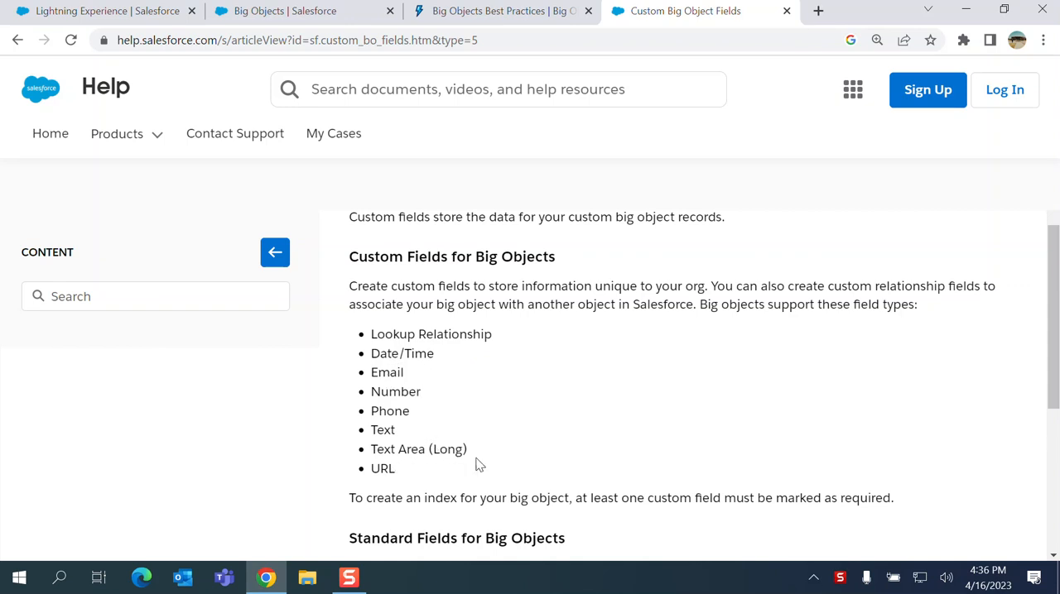
pyautogui.scroll(-3)
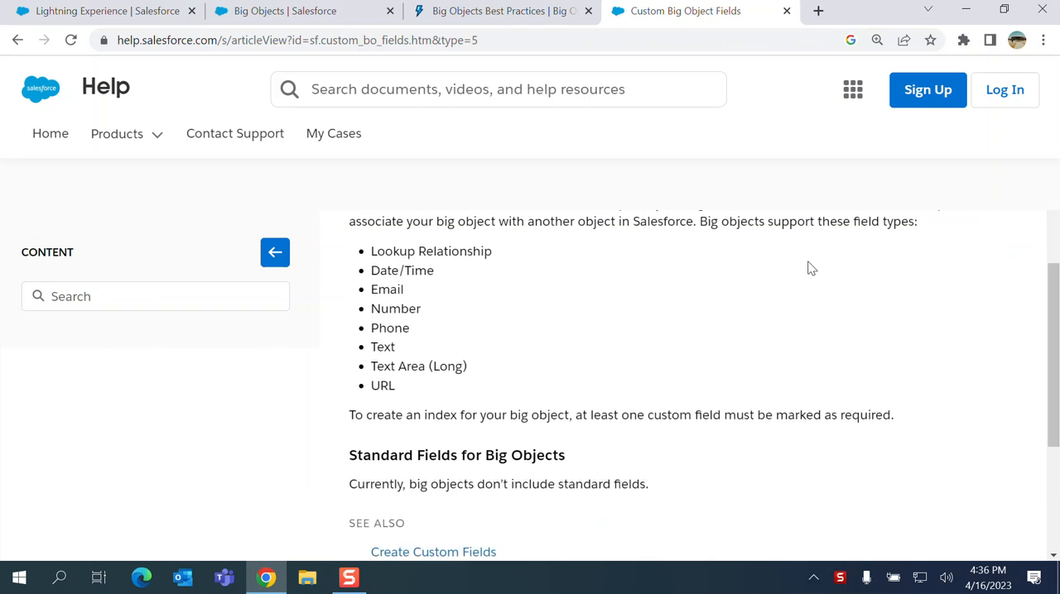
pyautogui.scroll(-3)
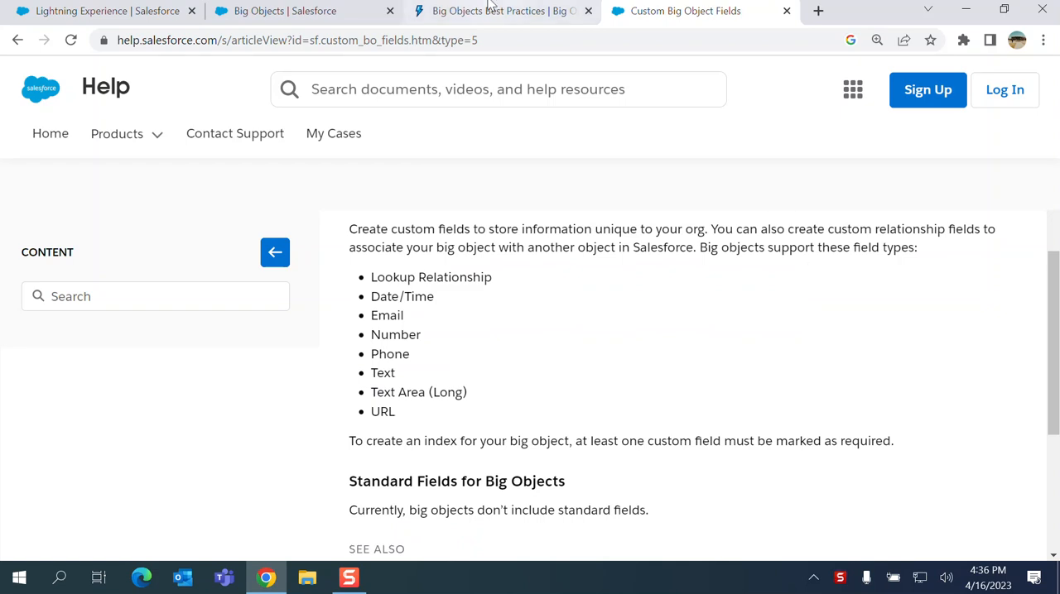
pyautogui.click(497, 10)
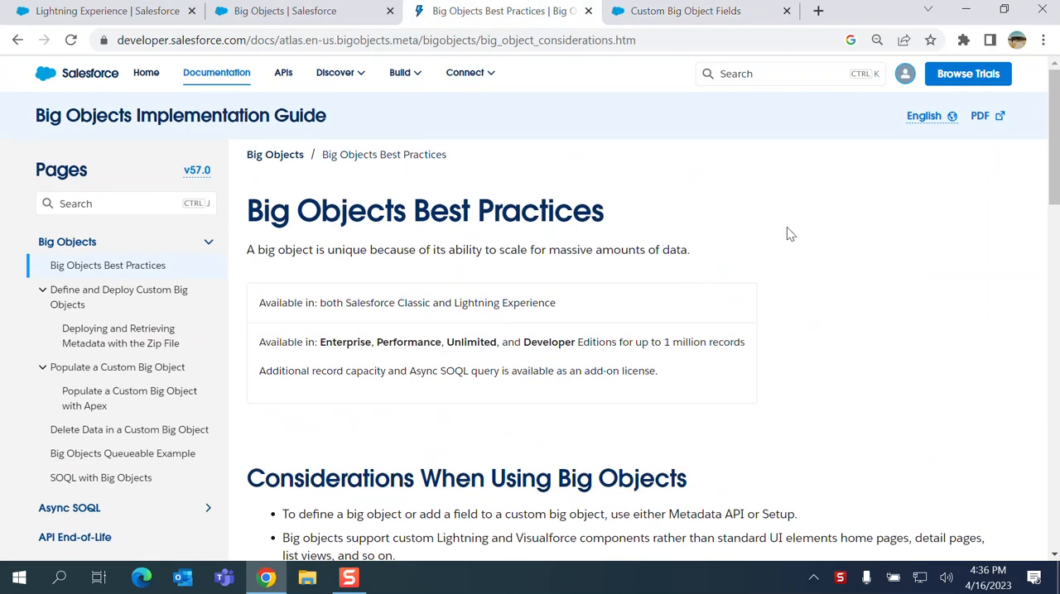
# Reach the Big Objects setup page by searching 'Big Ob' in Setup Quick Find
pyautogui.click(290, 10)
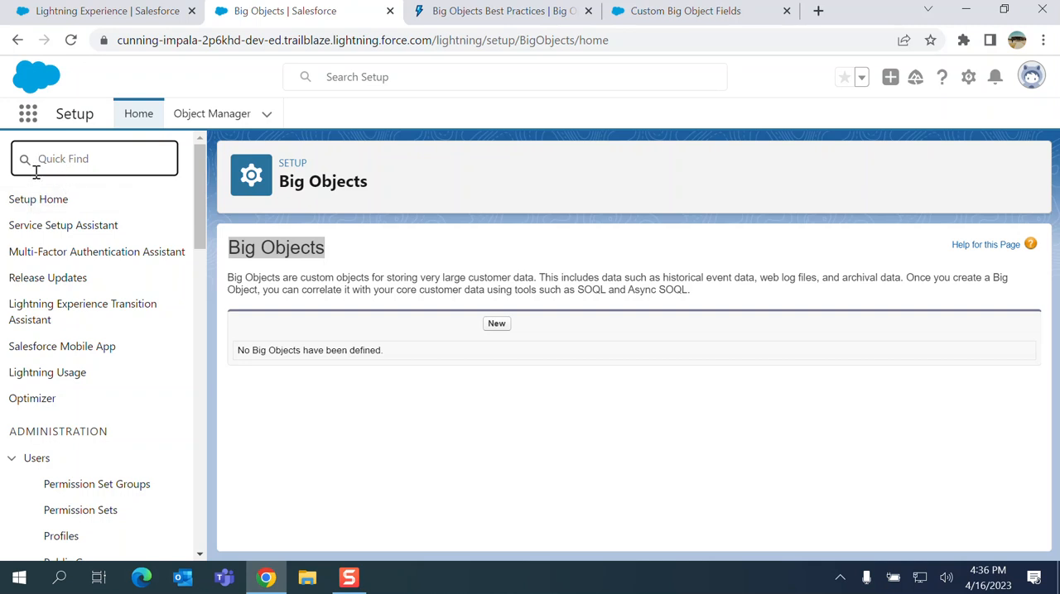
pyautogui.write('Big')
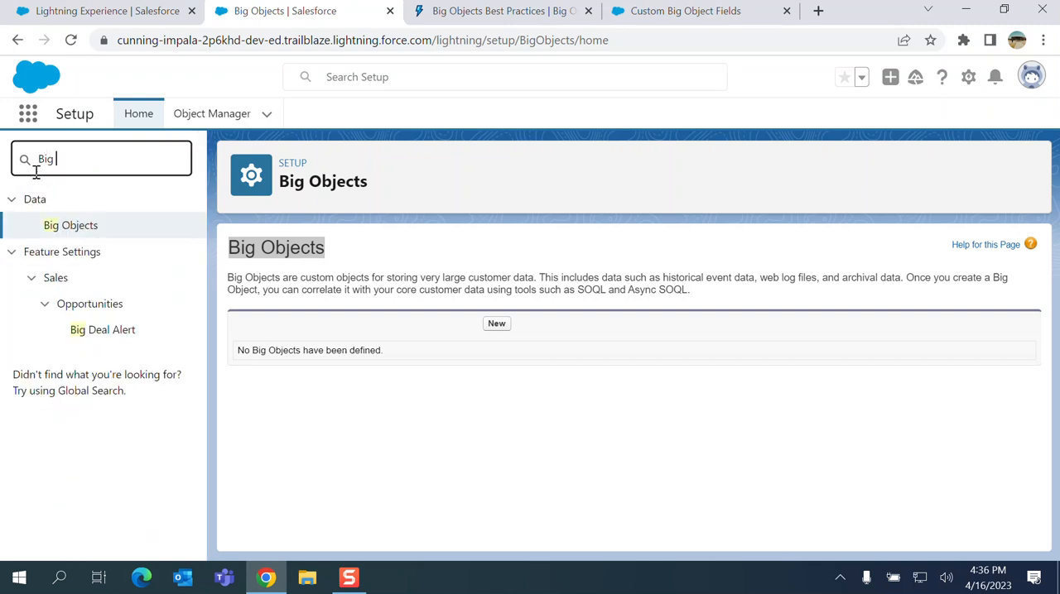
pyautogui.write('Ob')
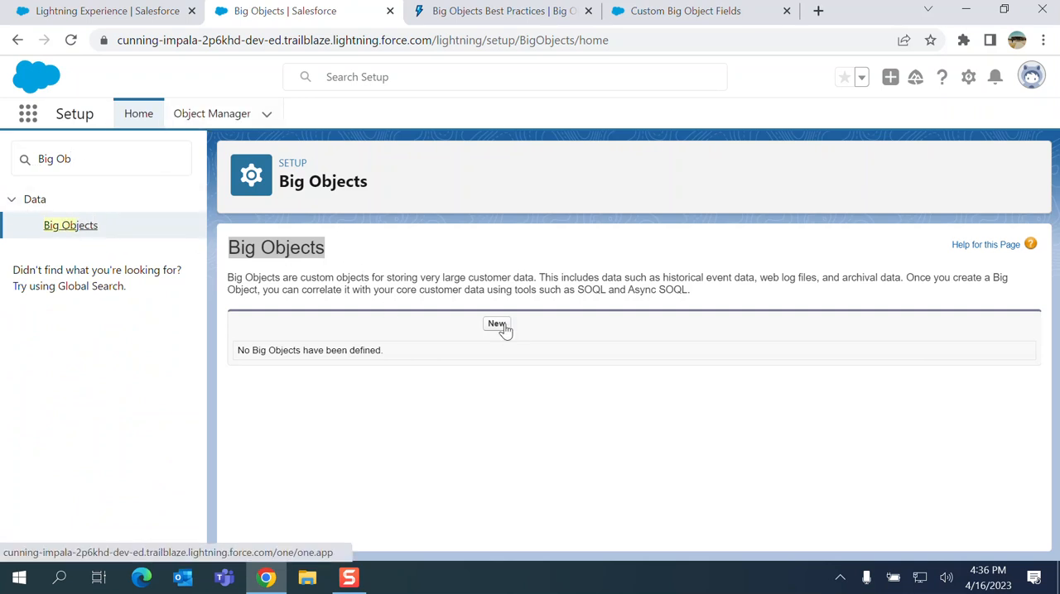
# Begin a new big object with label TestBigObject so the Object Name fills in as TestBigObject
pyautogui.click(496, 324)
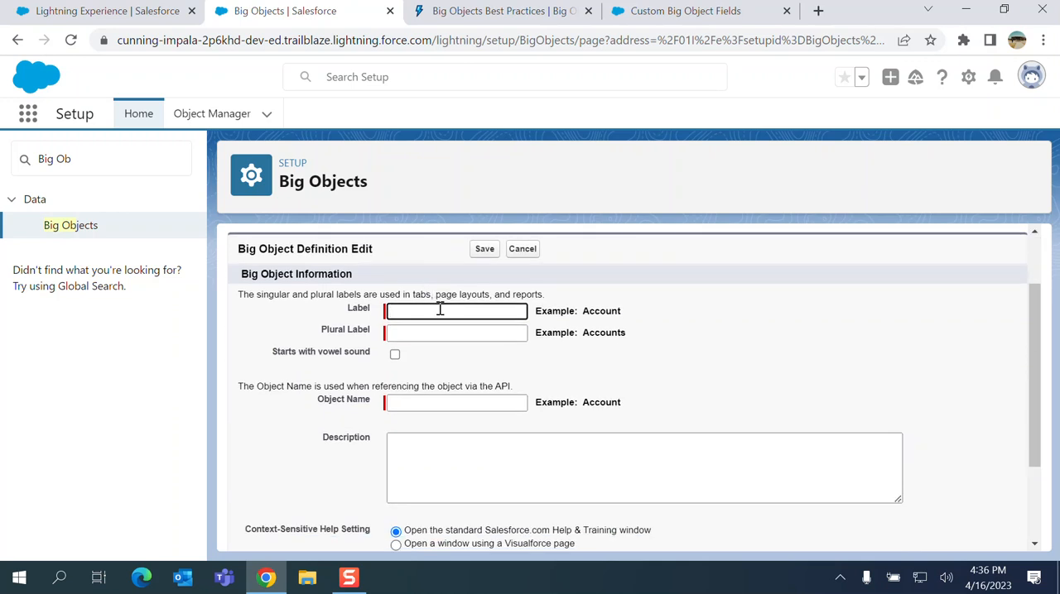
pyautogui.write('T')
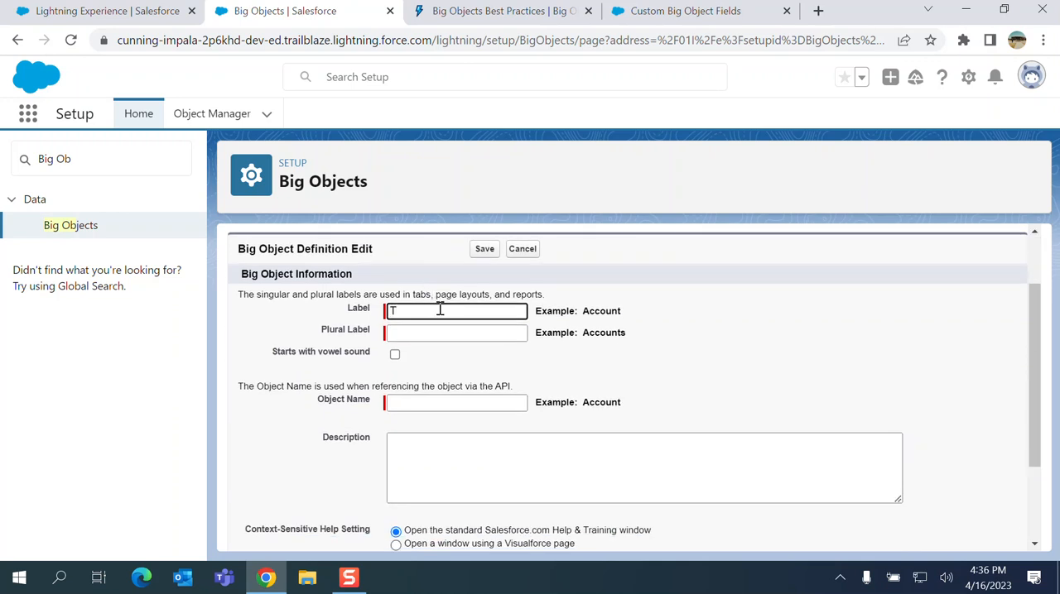
pyautogui.write('TestBig')
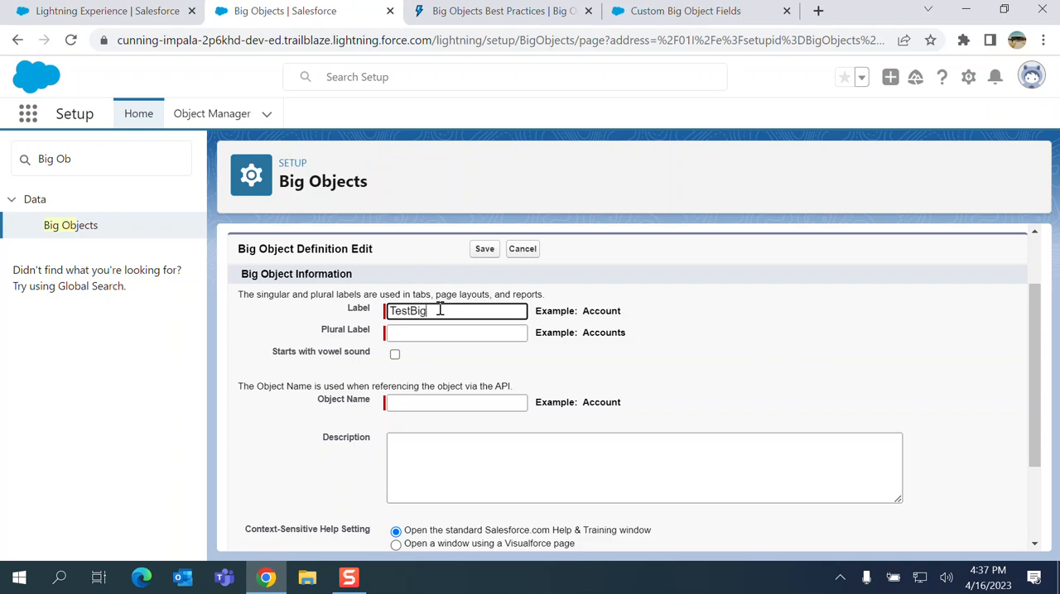
pyautogui.write('Object')
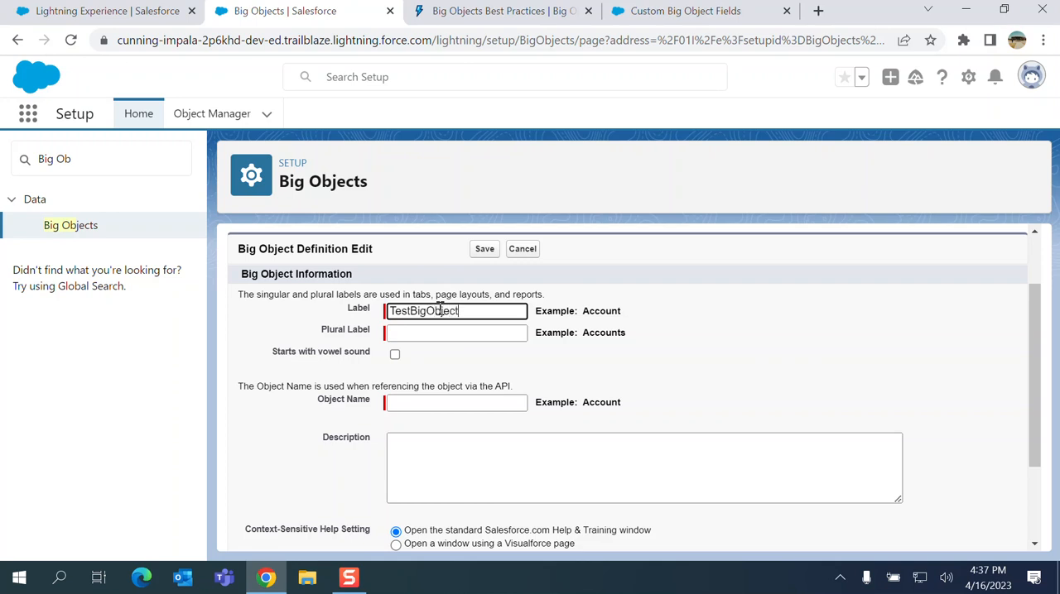
pyautogui.click(456, 331)
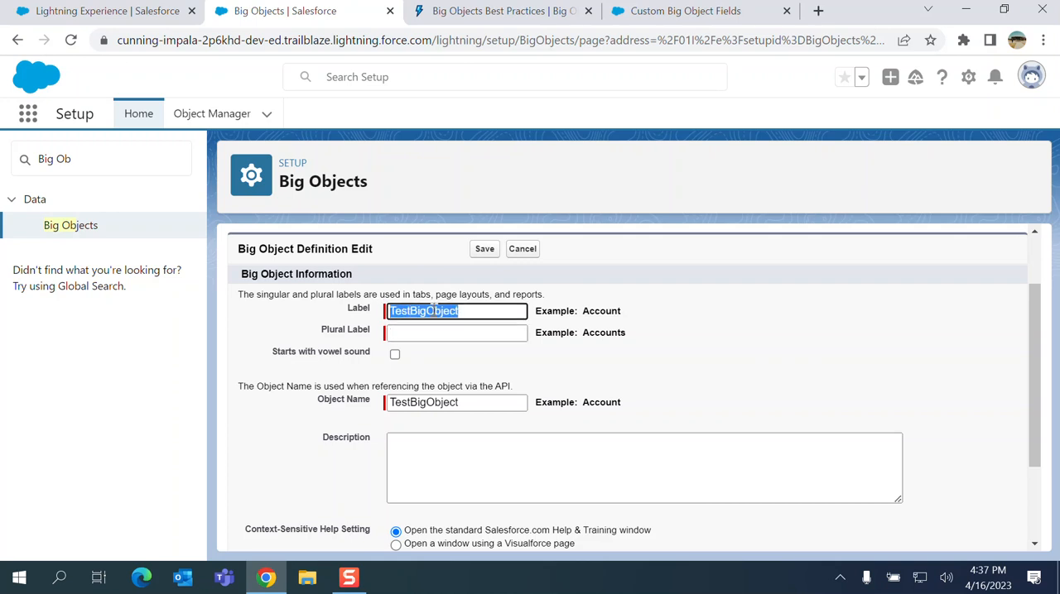
# Enter plural label TestBigObjecta and description 'test', leaving status In Development
pyautogui.click(456, 332)
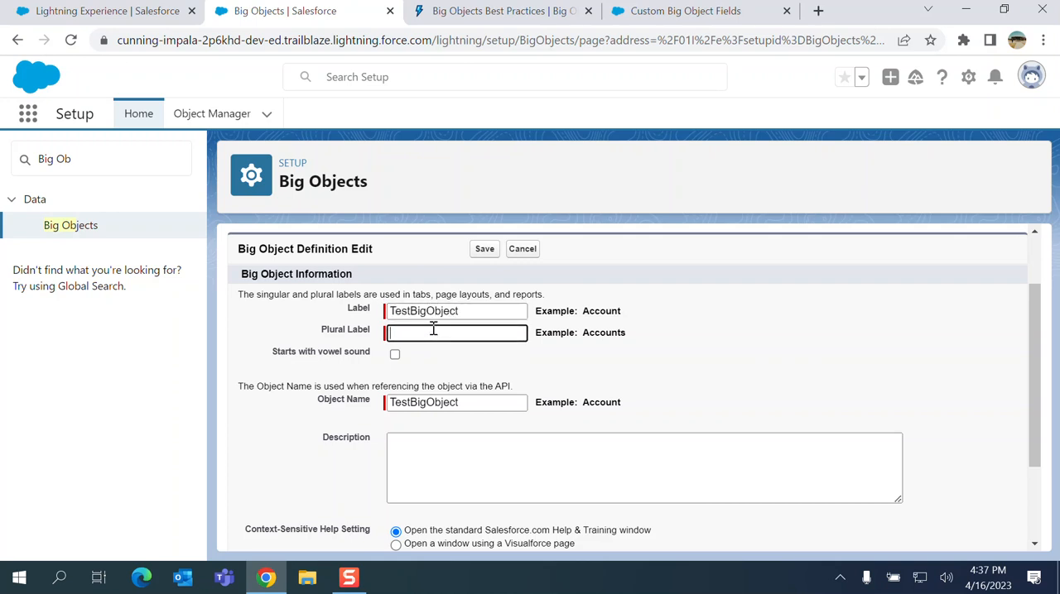
pyautogui.write('TestBigObjecta')
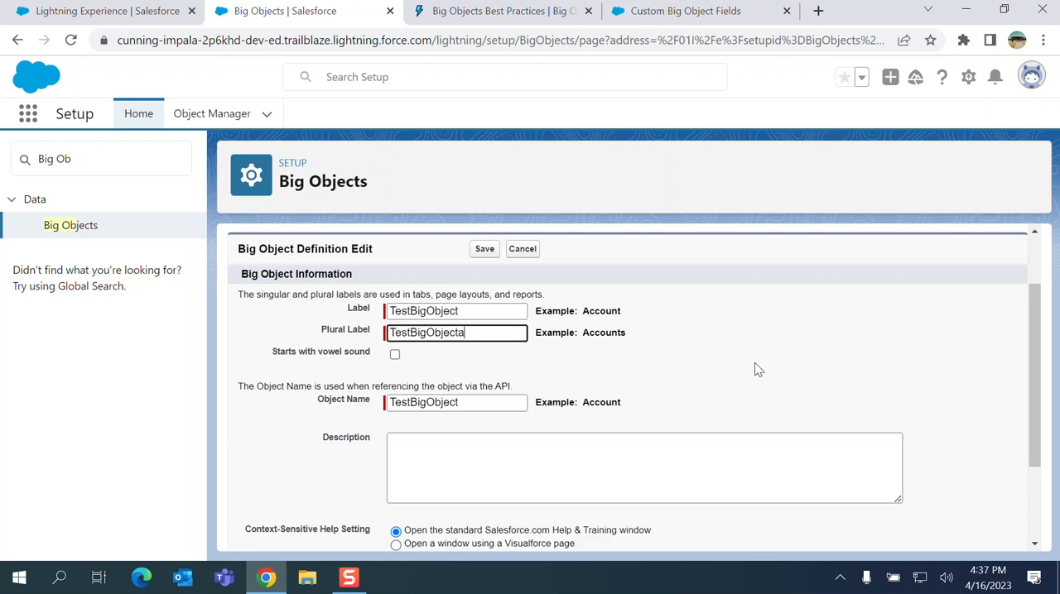
pyautogui.scroll(-3)
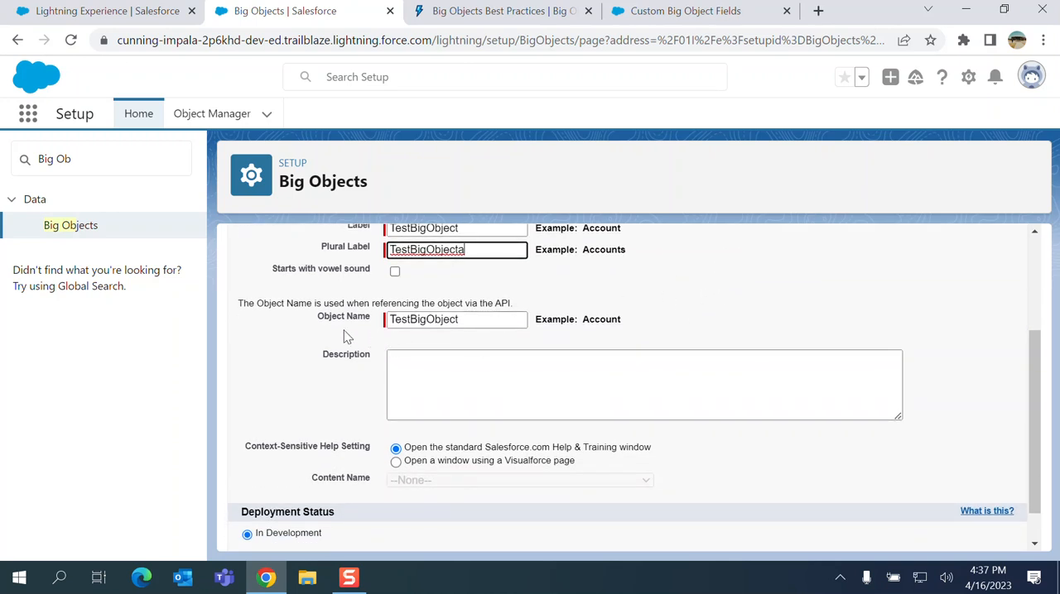
pyautogui.moveTo(652, 325)
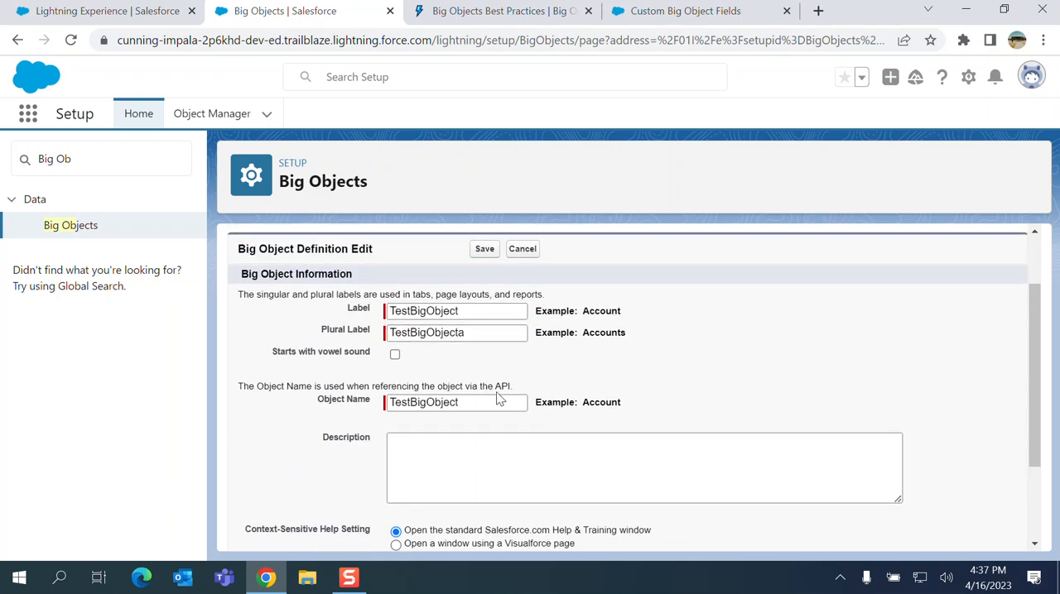
pyautogui.scroll(-3)
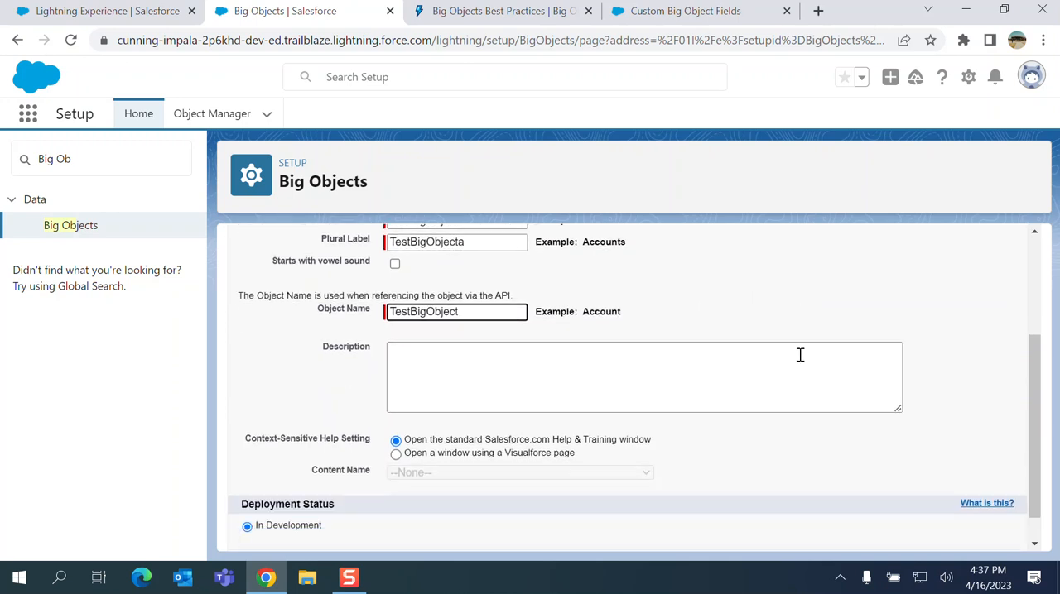
pyautogui.write('test')
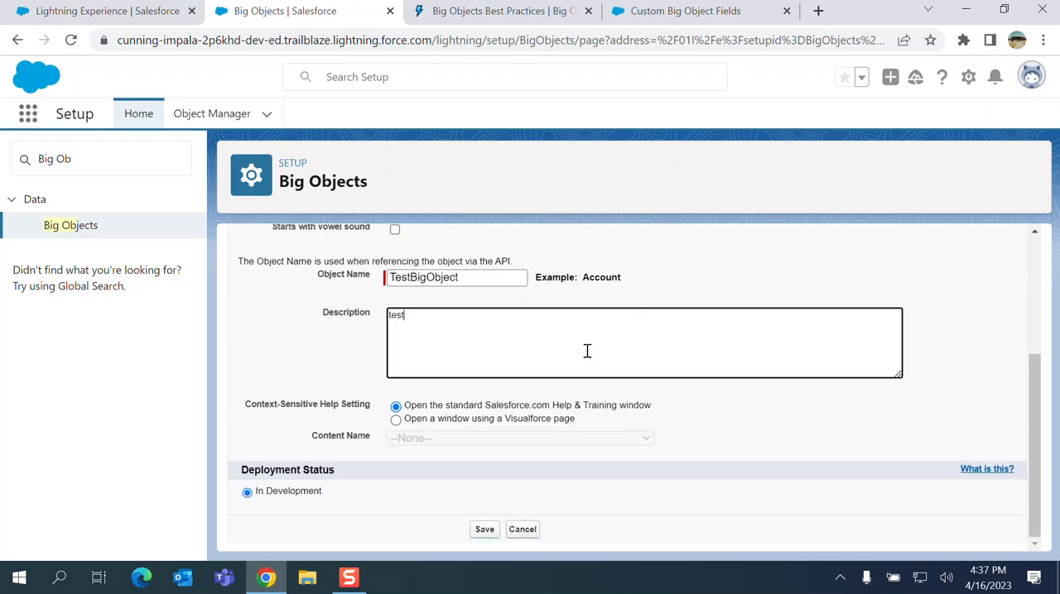
pyautogui.moveTo(596, 349)
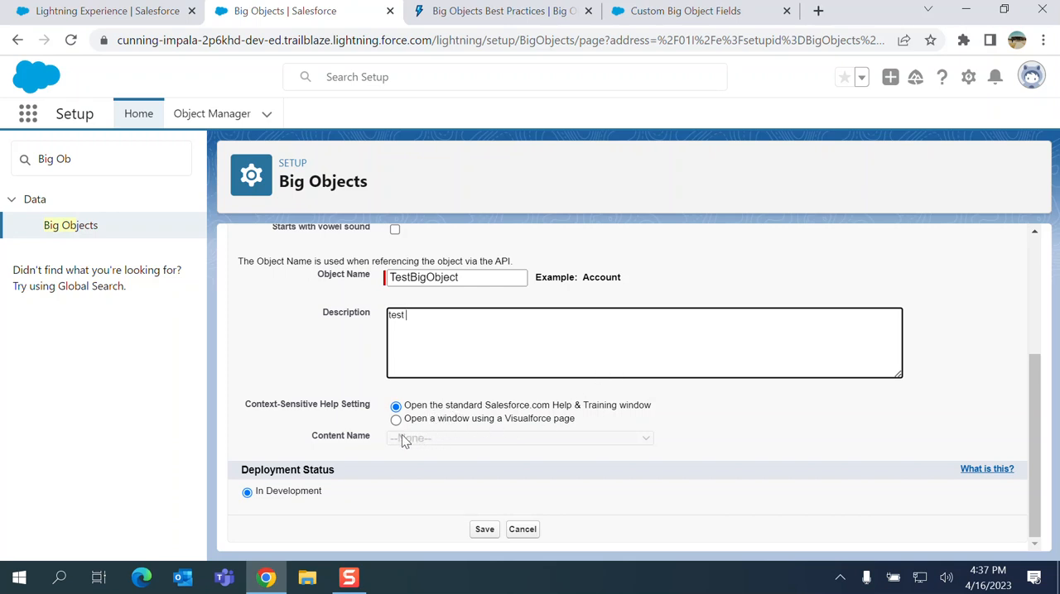
pyautogui.moveTo(361, 421)
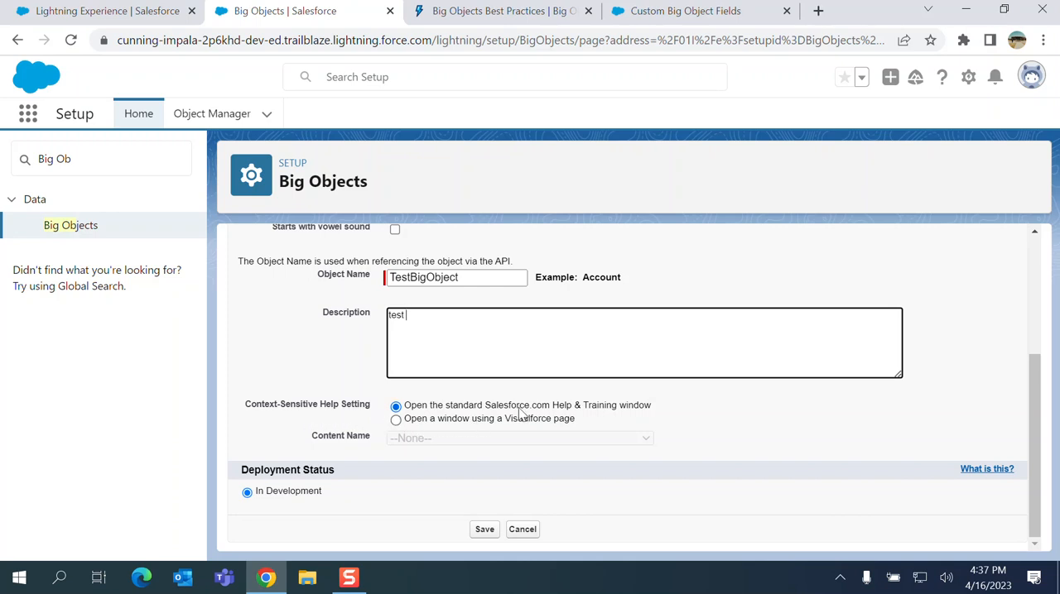
pyautogui.moveTo(654, 417)
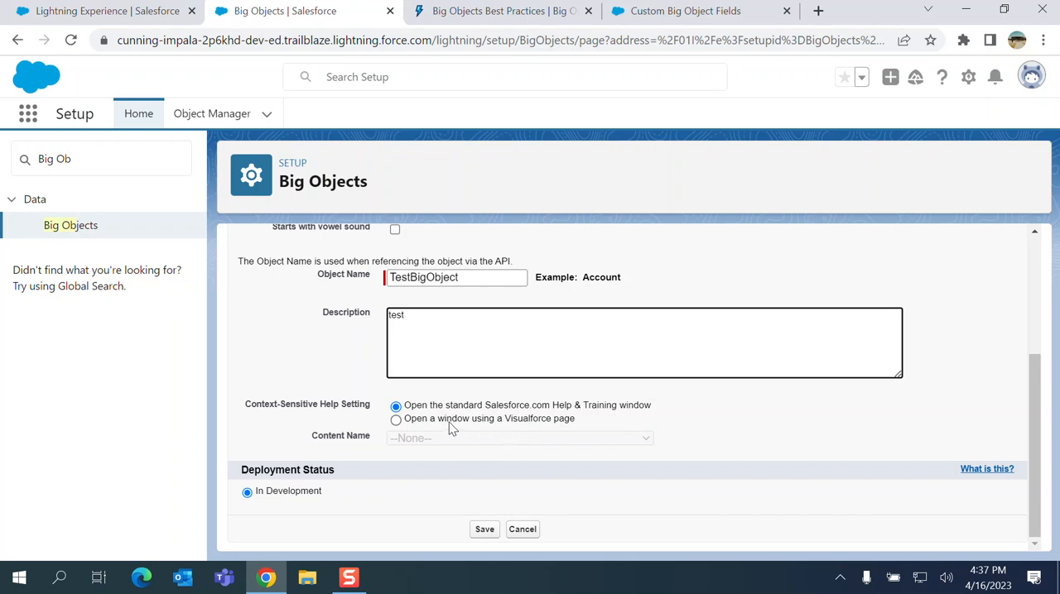
pyautogui.moveTo(533, 434)
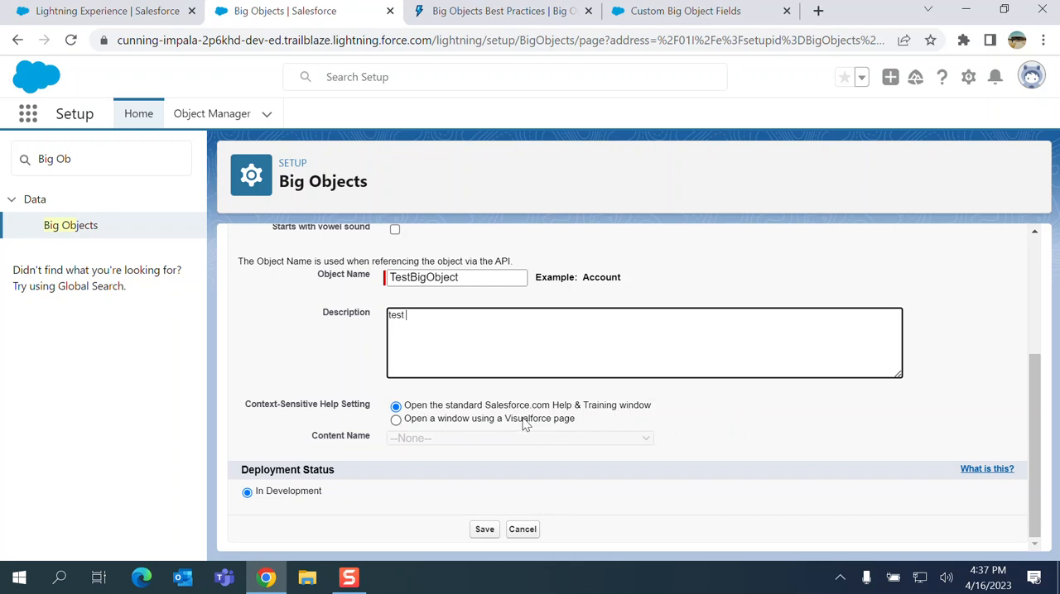
pyautogui.moveTo(490, 424)
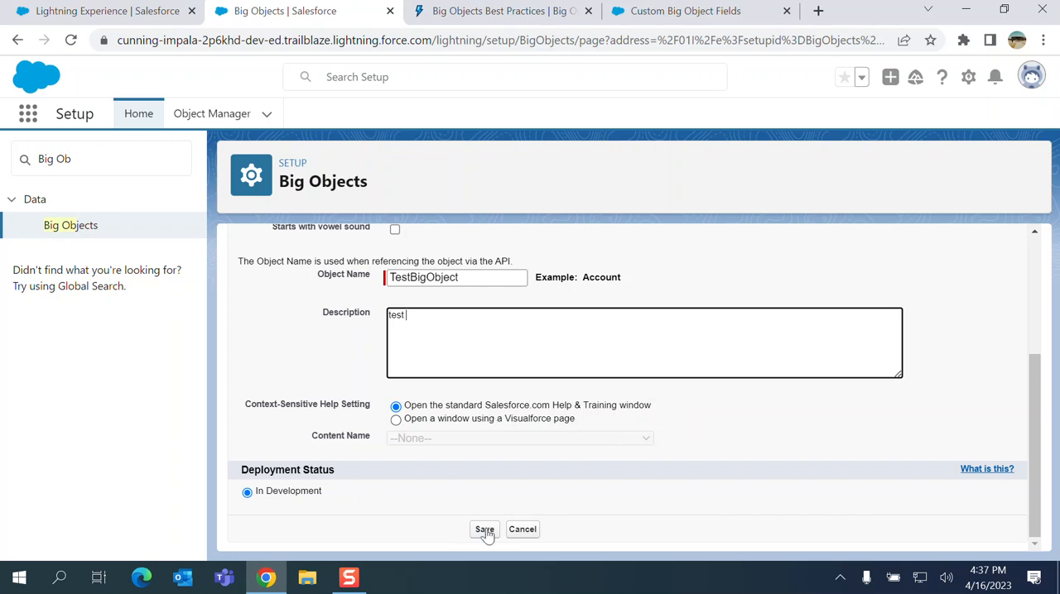
pyautogui.moveTo(298, 487)
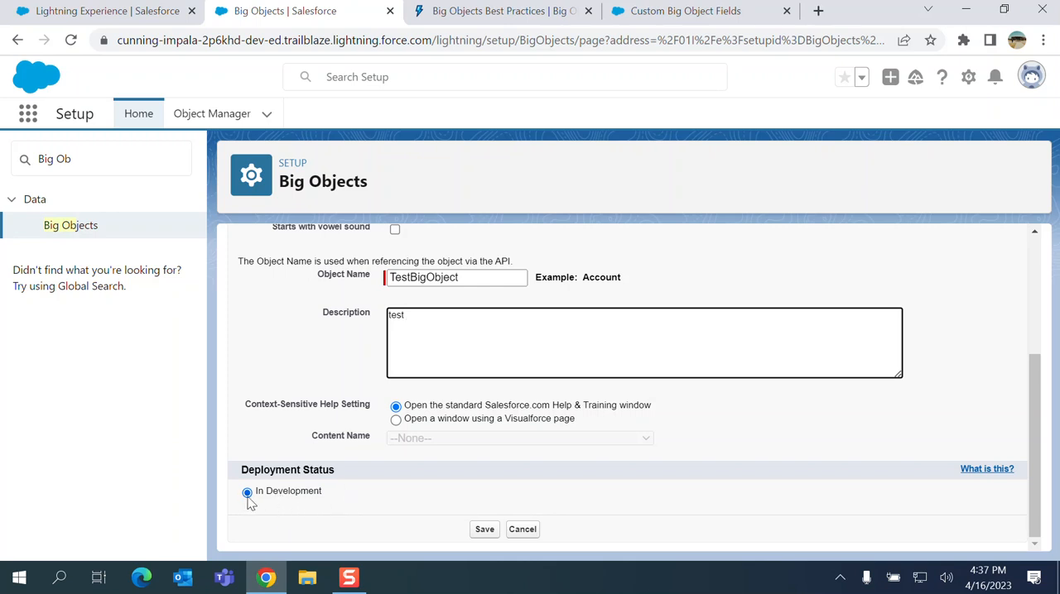
# Save TestBigObject and review its detail page showing TestBigObject__b, In Development, no fields
pyautogui.click(483, 530)
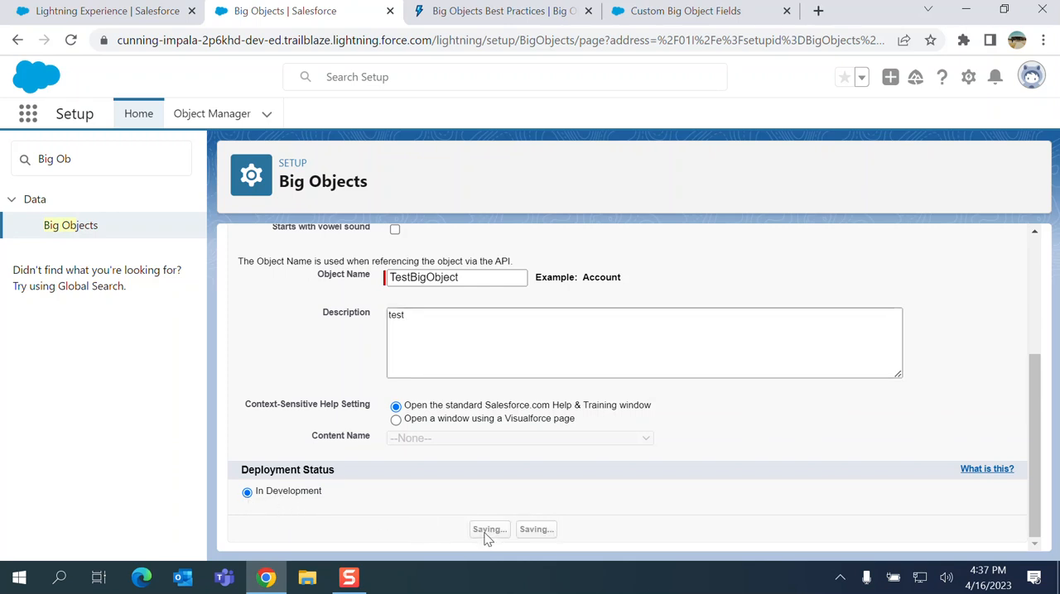
pyautogui.click(489, 530)
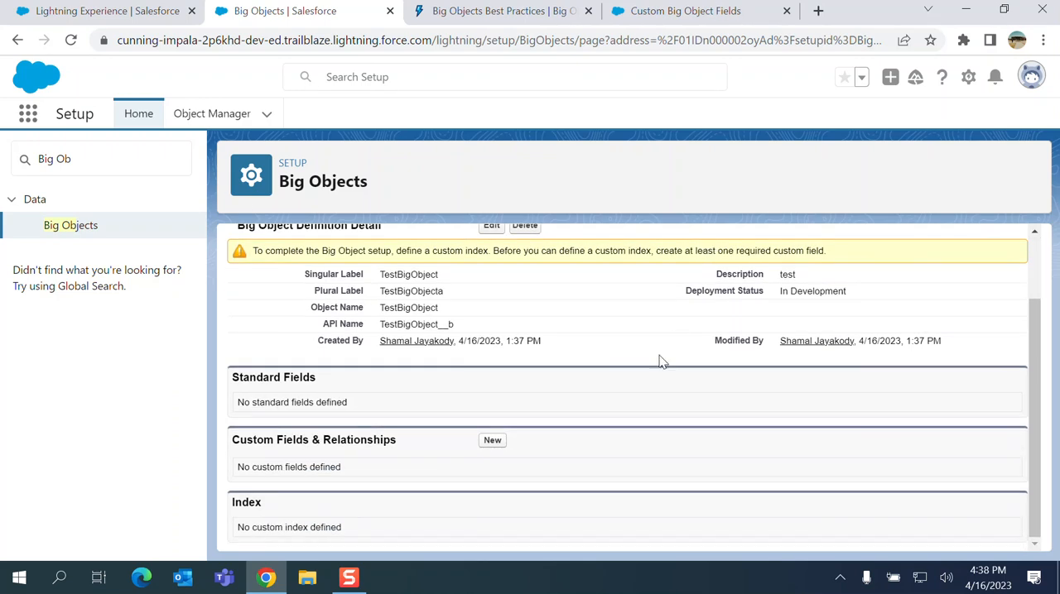
pyautogui.moveTo(454, 467)
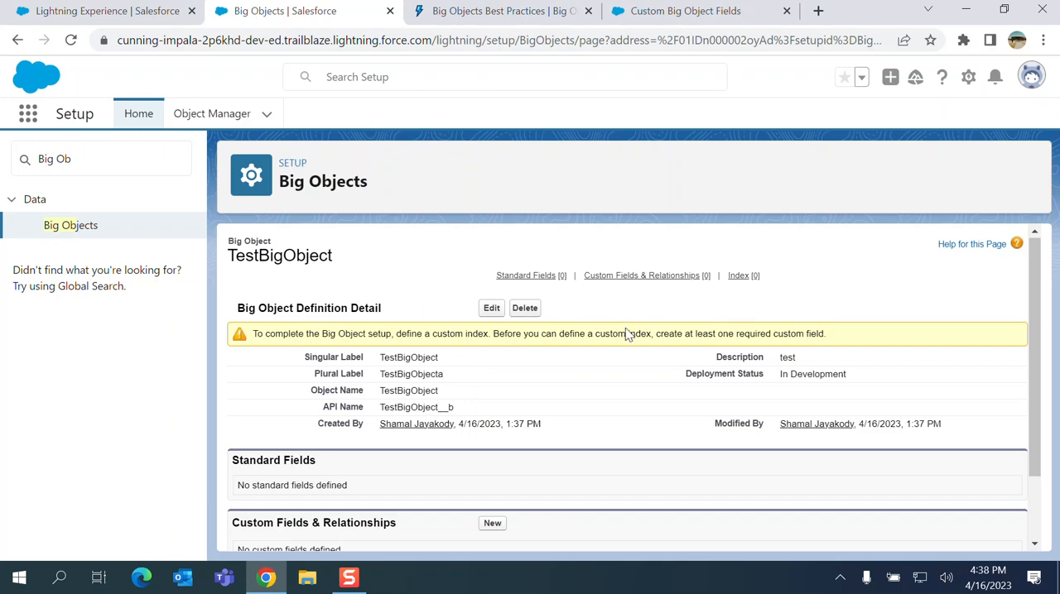
pyautogui.scroll(-3)
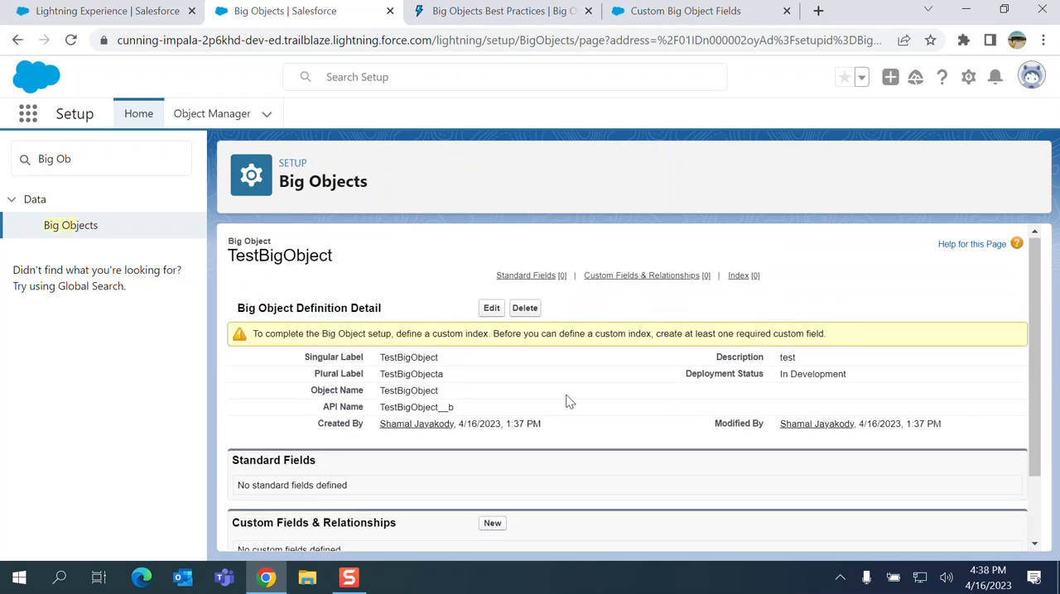
pyautogui.moveTo(706, 417)
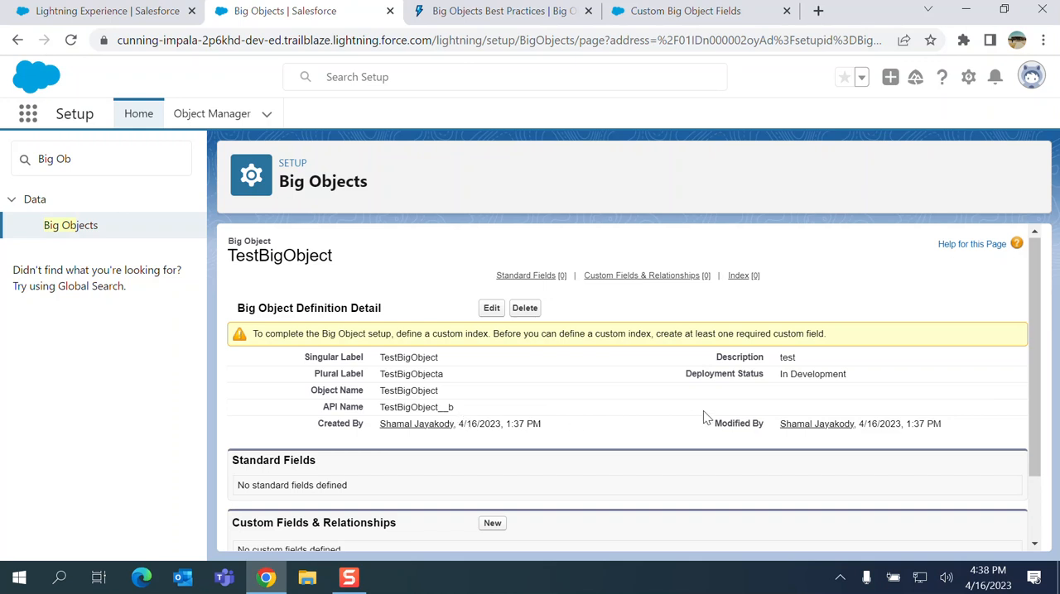
pyautogui.moveTo(507, 377)
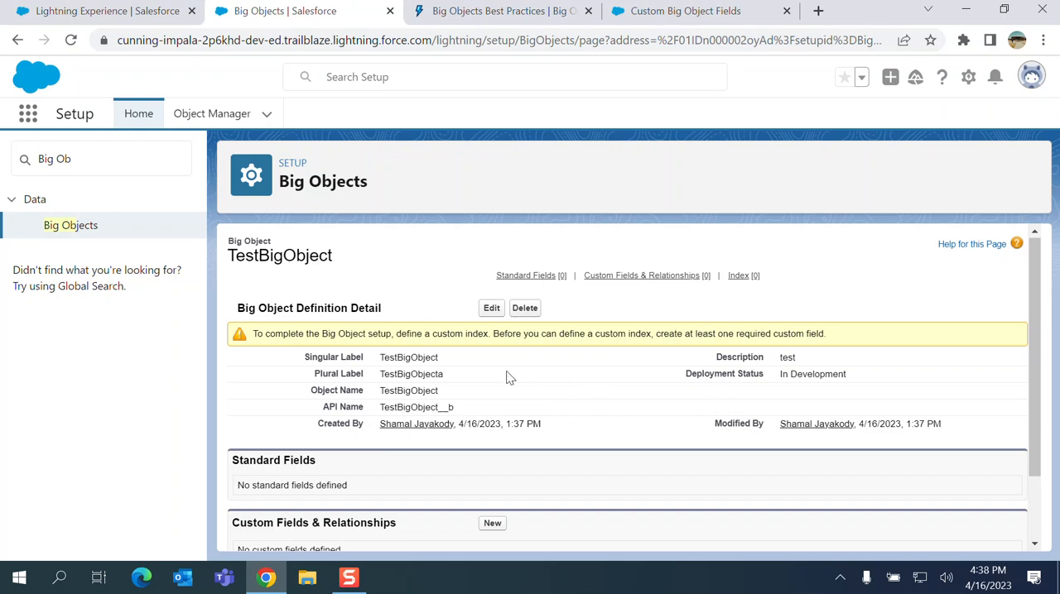
# Start a new custom field on TestBigObject of type Email, labelled Email
pyautogui.scroll(-3)
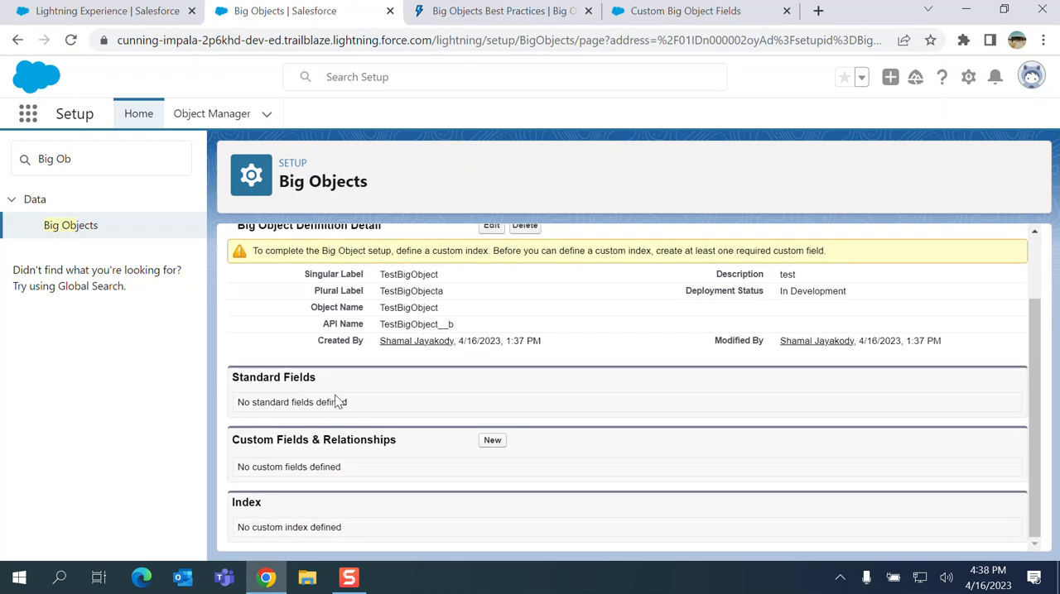
pyautogui.moveTo(331, 463)
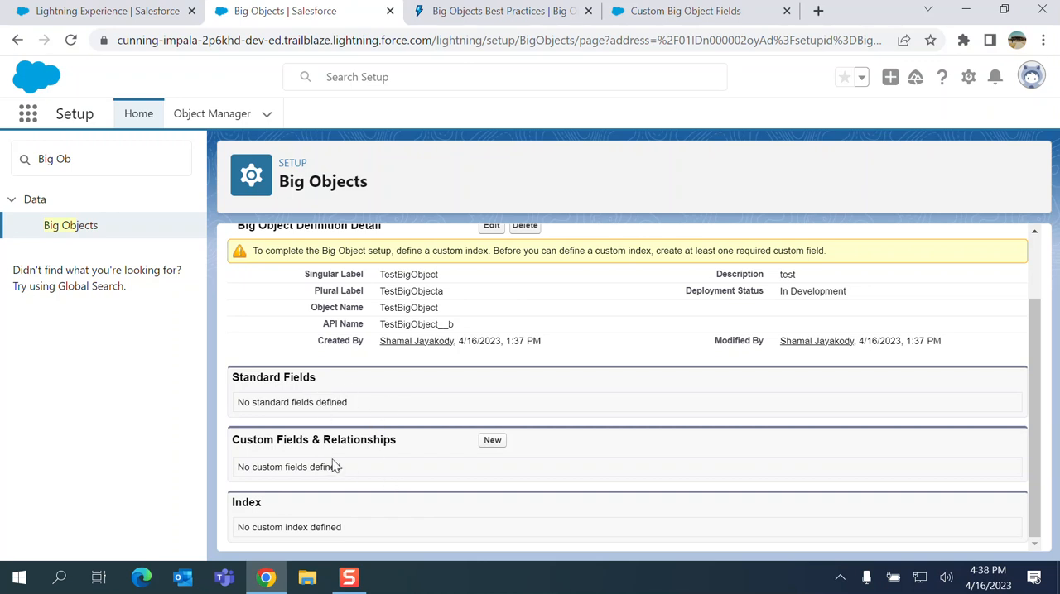
pyautogui.moveTo(513, 463)
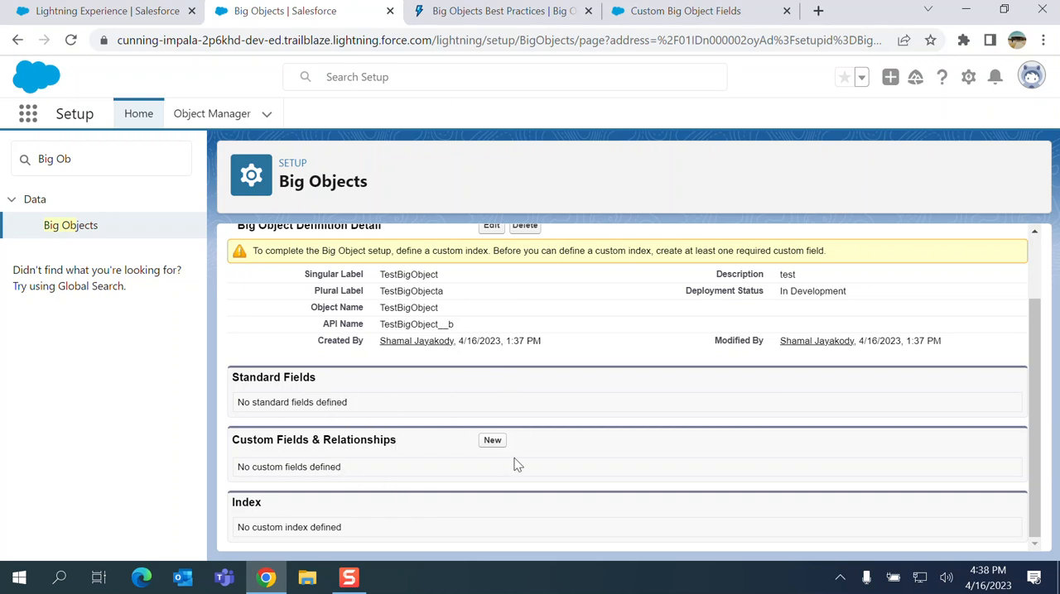
pyautogui.click(492, 441)
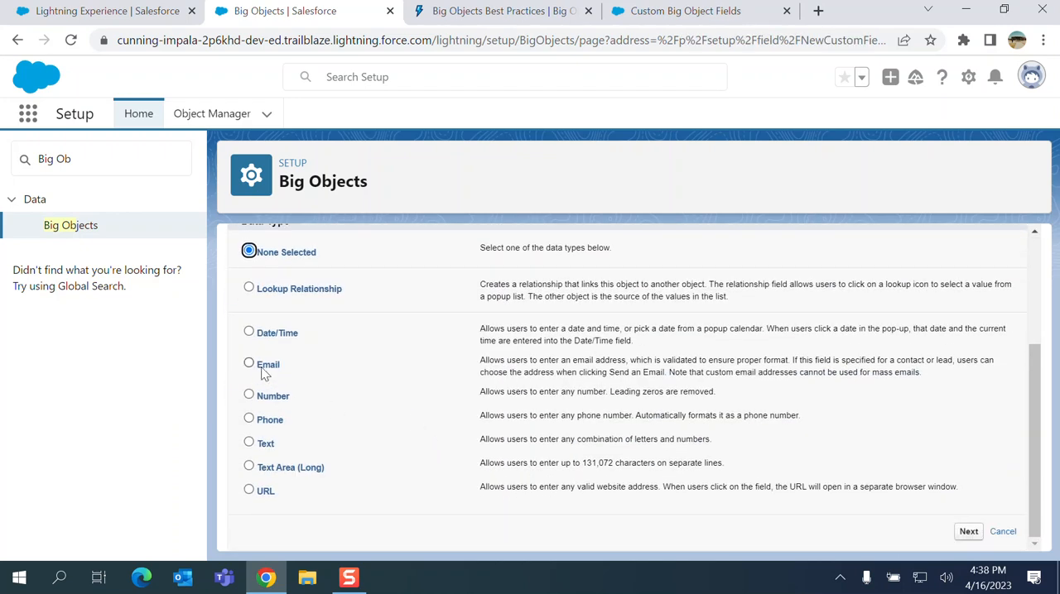
pyautogui.click(249, 365)
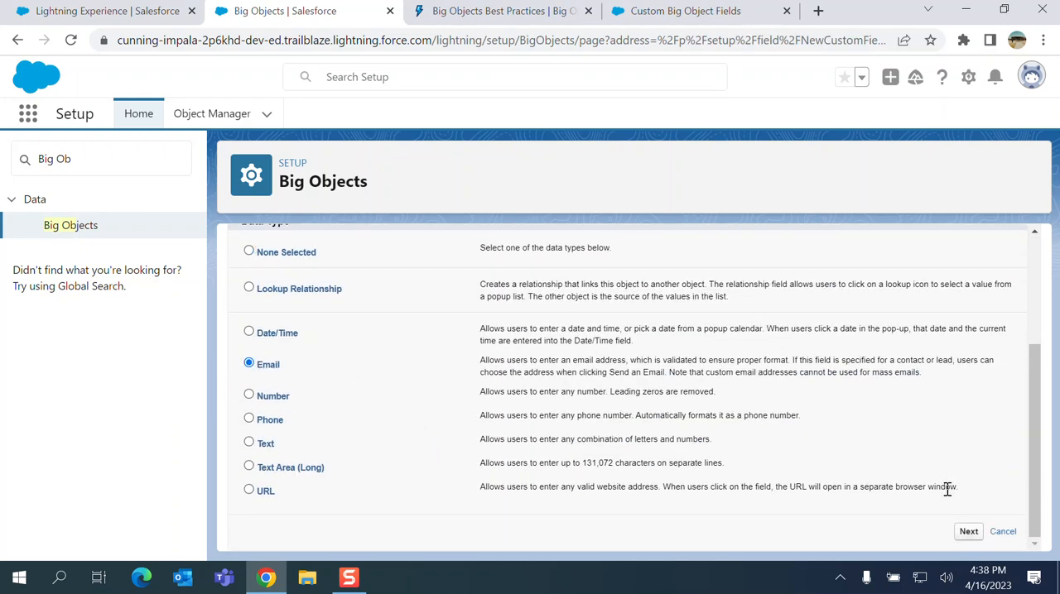
pyautogui.click(967, 532)
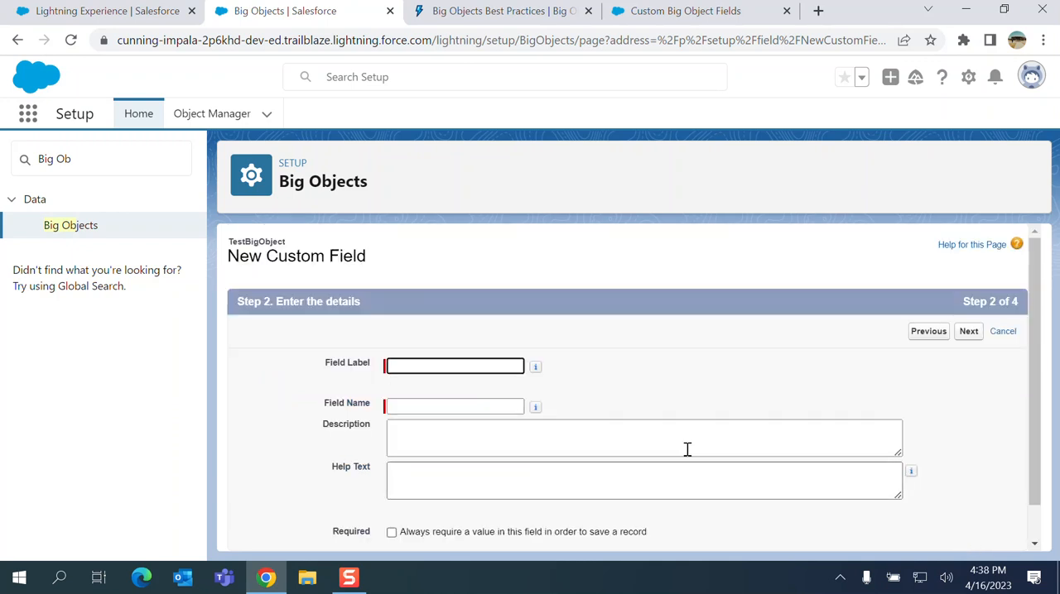
pyautogui.write('m')
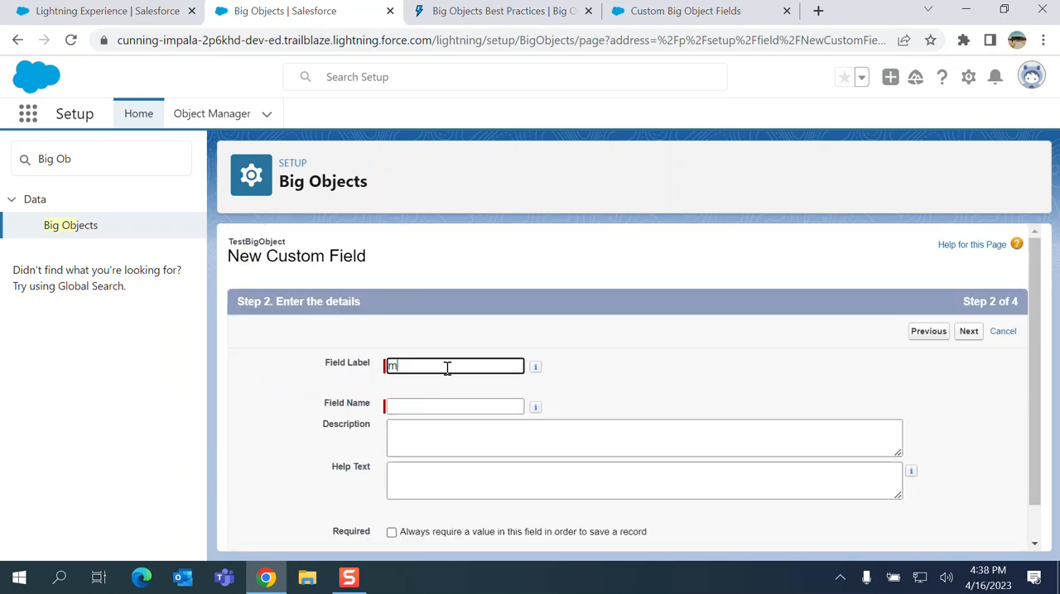
pyautogui.press('Backspace')
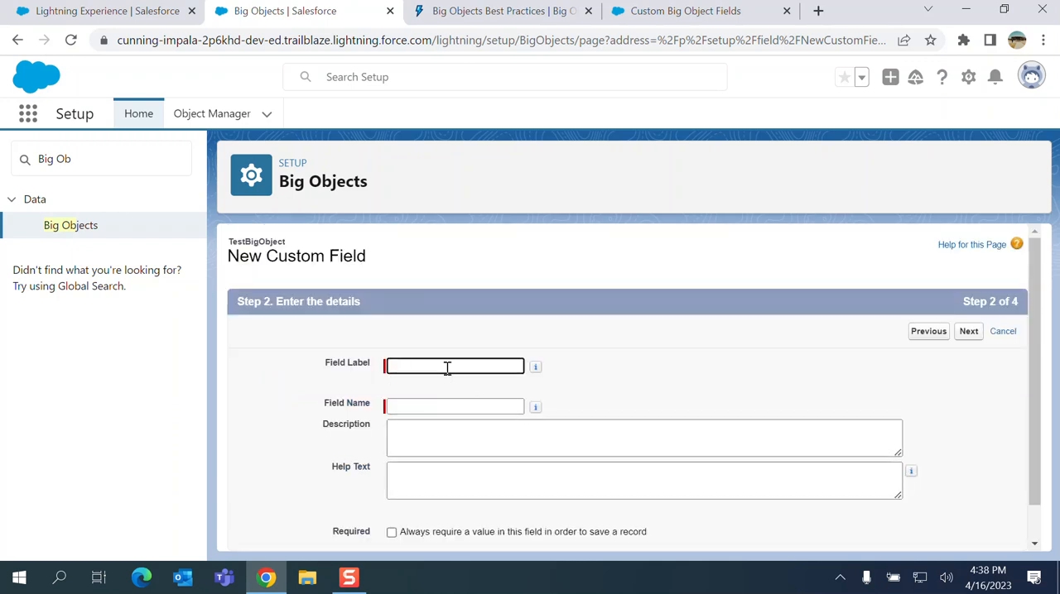
pyautogui.write('Email')
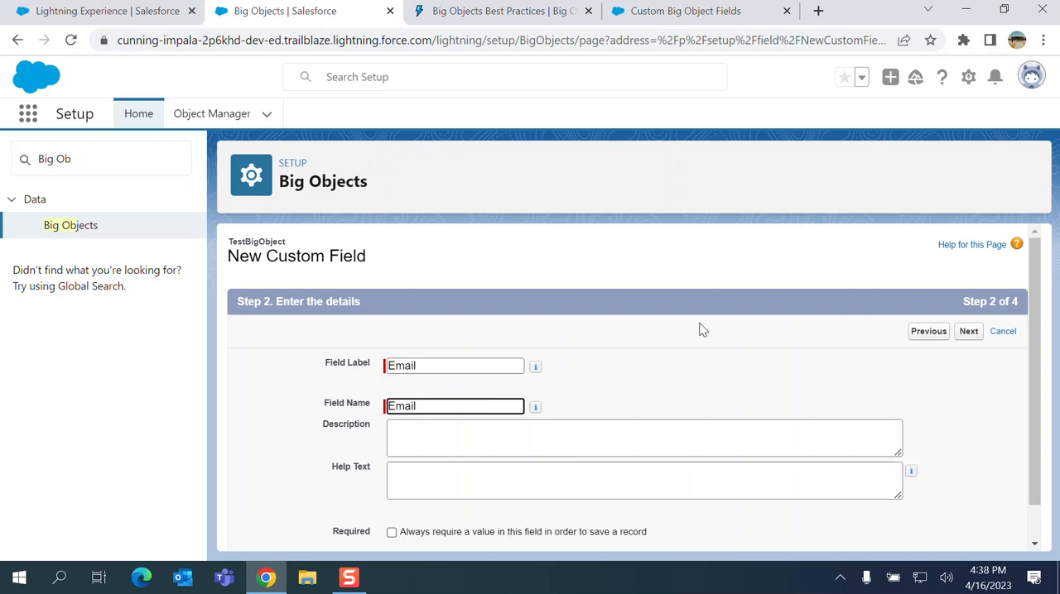
# Continue through field-level security with defaults to the Step 4 confirmation
pyautogui.scroll(-3)
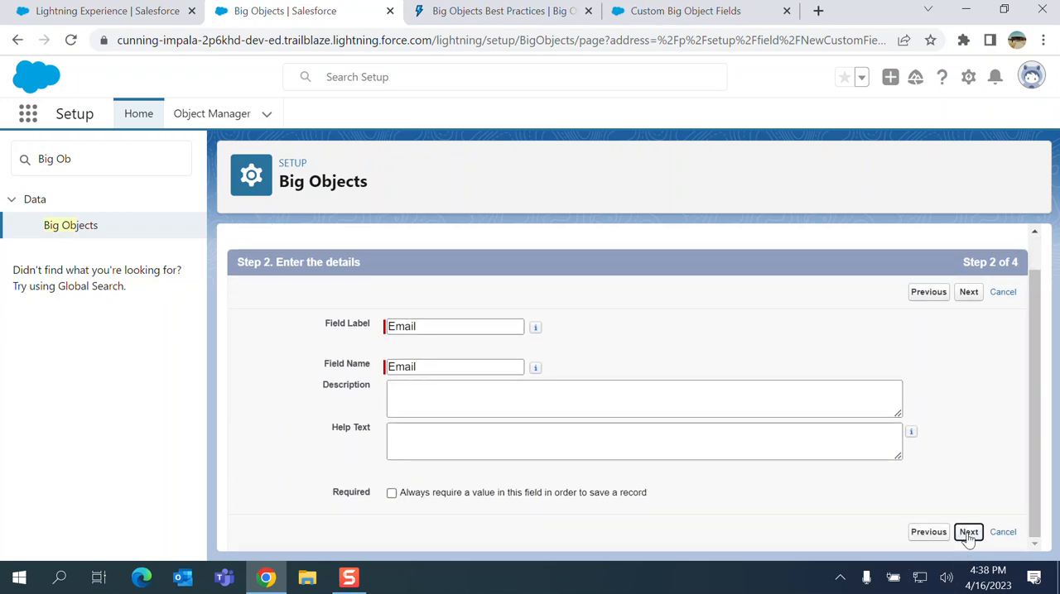
pyautogui.click(967, 531)
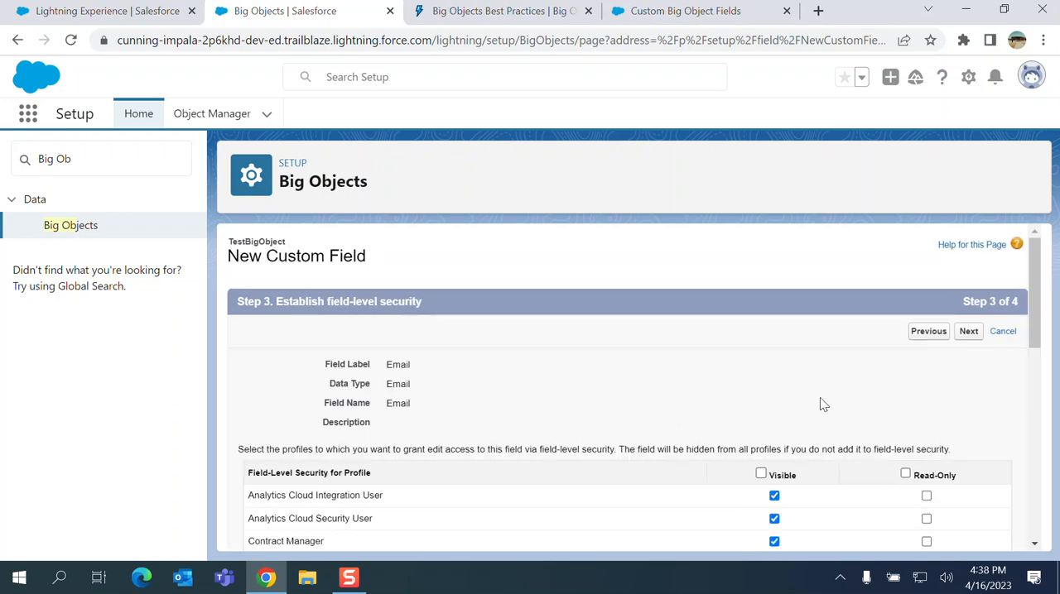
pyautogui.scroll(-3)
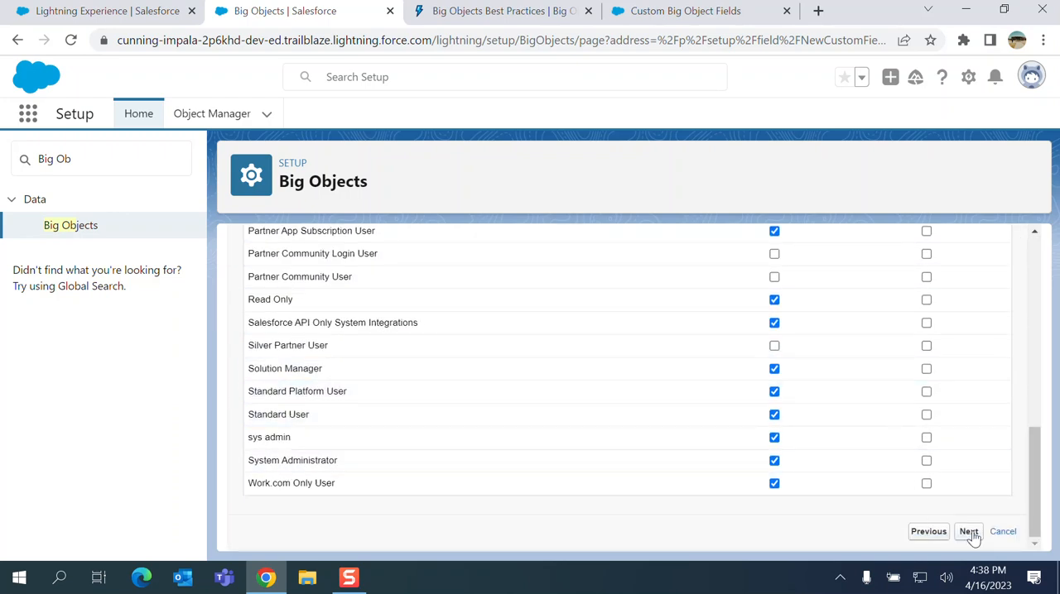
pyautogui.click(967, 531)
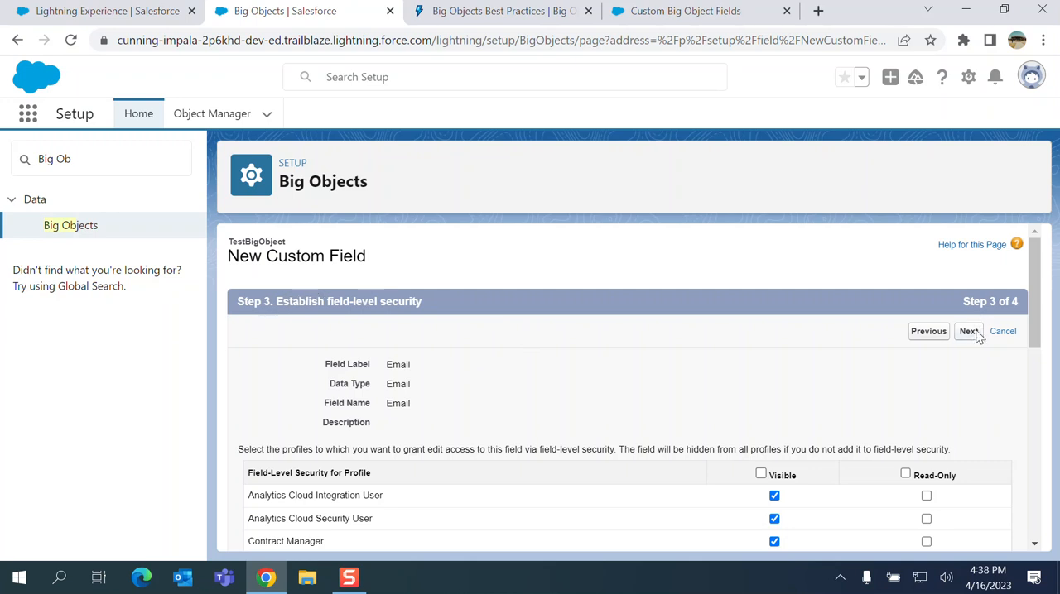
pyautogui.click(968, 331)
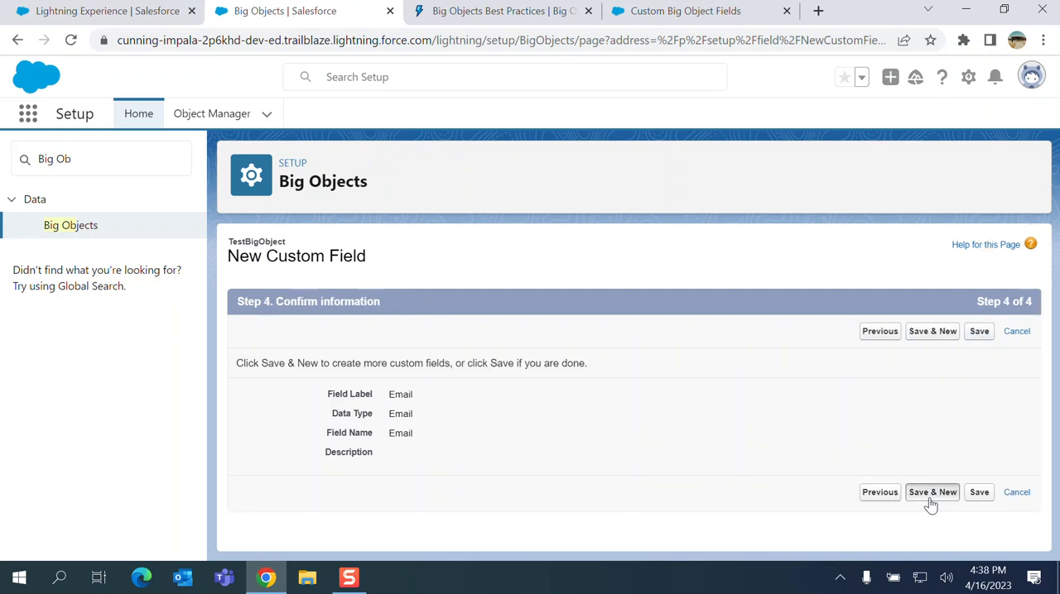
# Save the Email field and begin another custom field at the data type choices
pyautogui.click(932, 492)
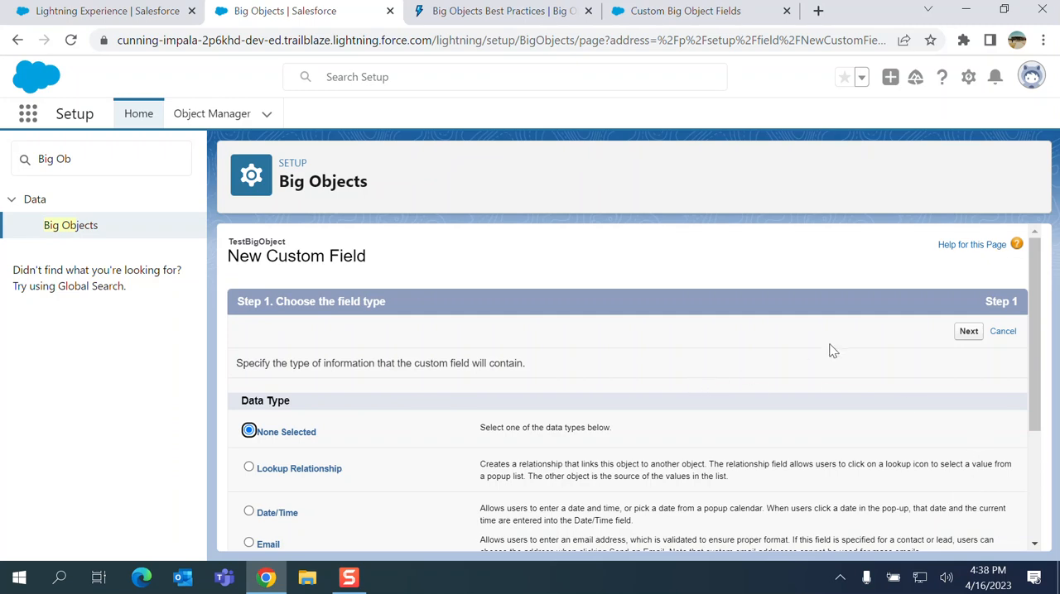
pyautogui.scroll(-3)
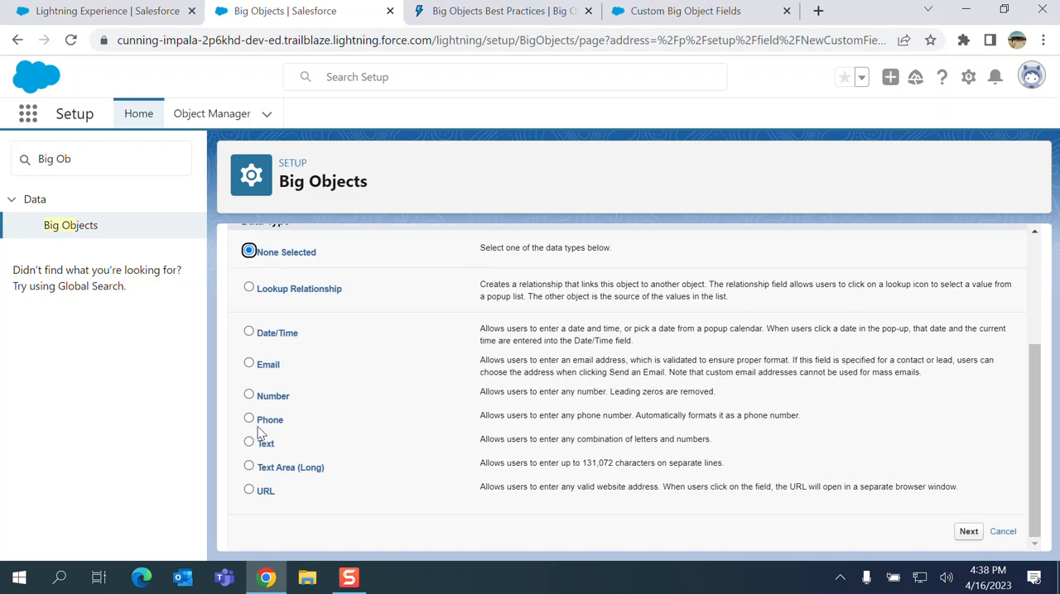
pyautogui.moveTo(553, 389)
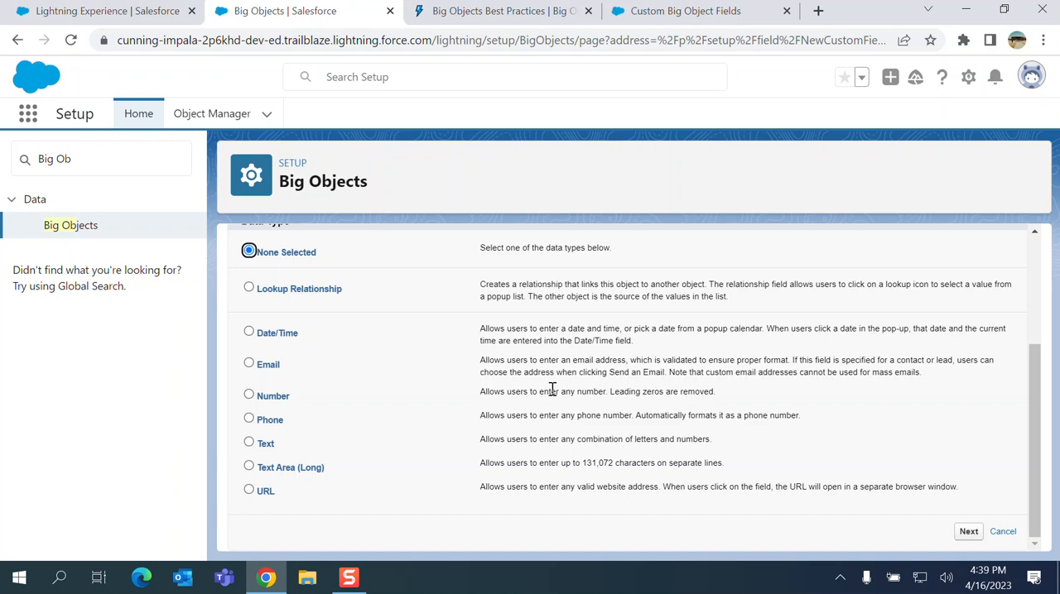
pyautogui.moveTo(331, 282)
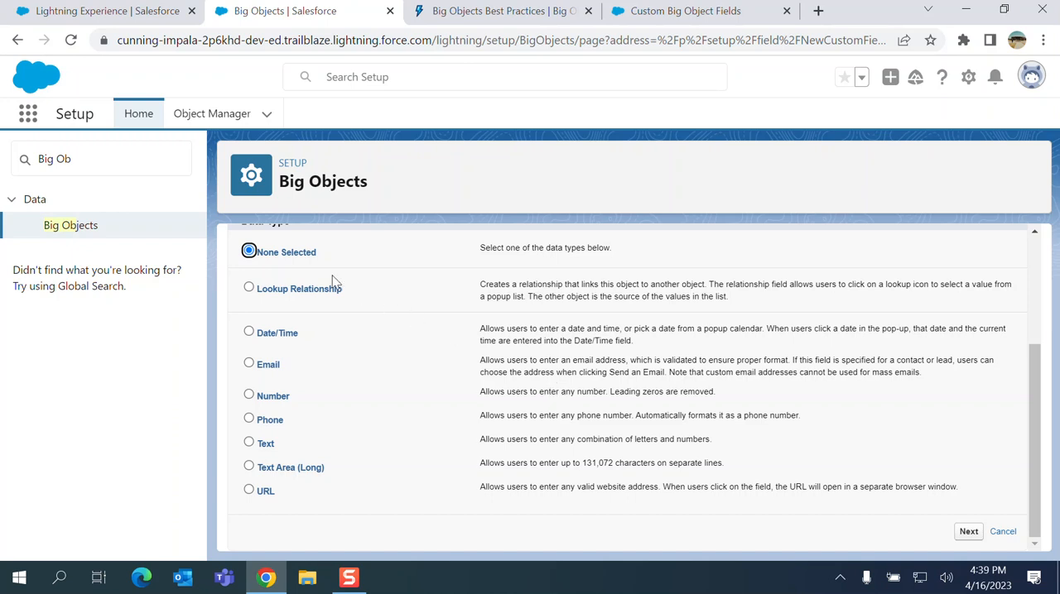
pyautogui.moveTo(343, 298)
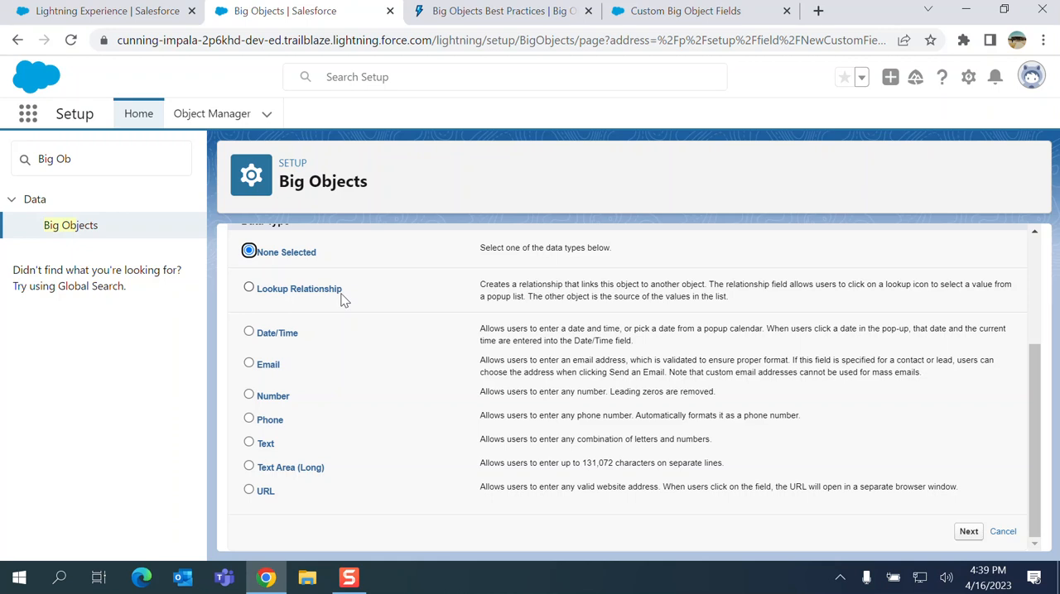
pyautogui.moveTo(312, 366)
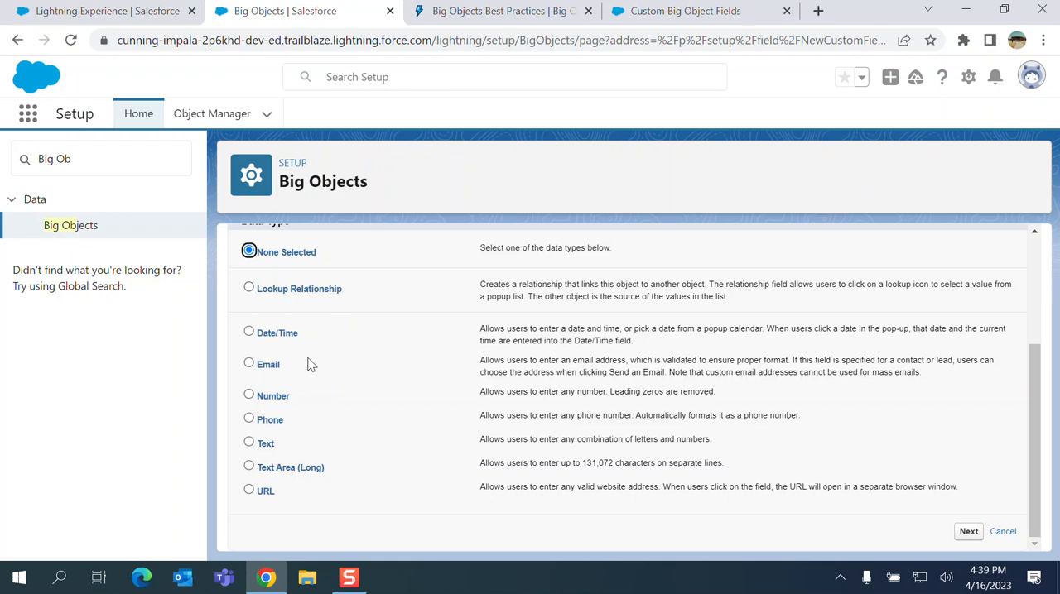
pyautogui.moveTo(282, 453)
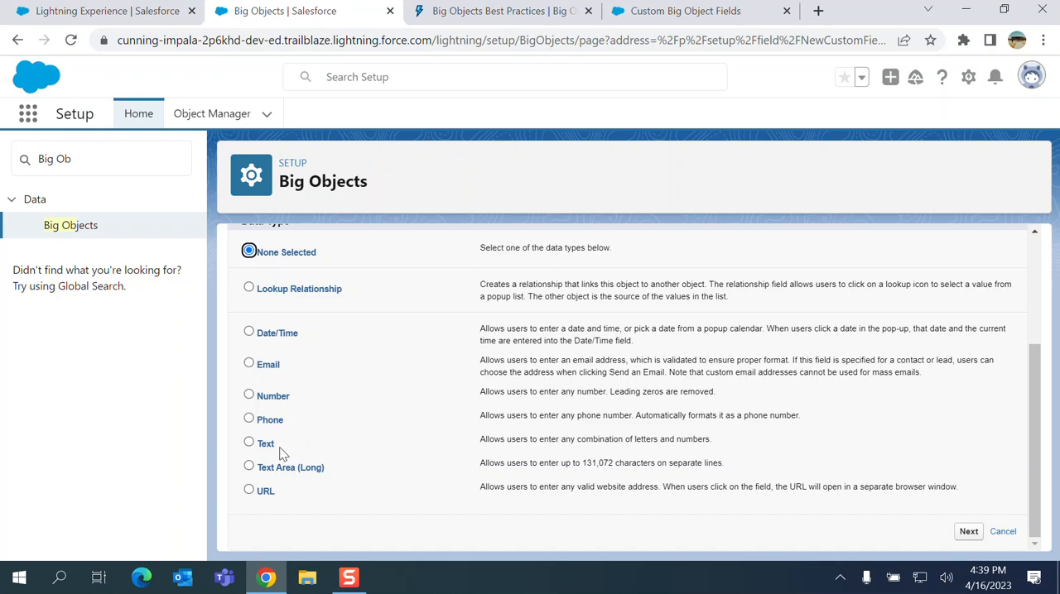
pyautogui.moveTo(301, 495)
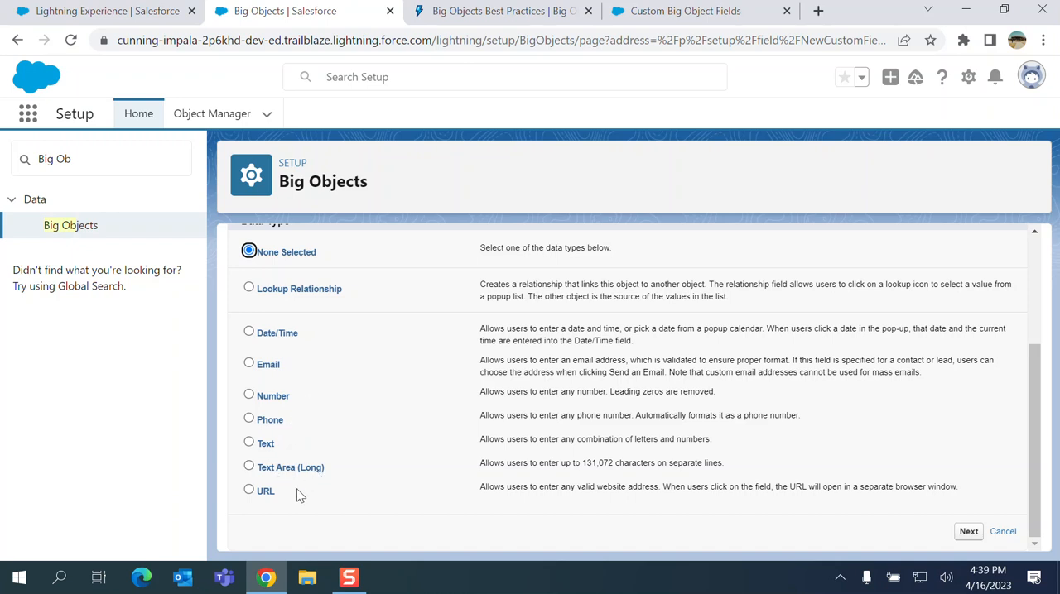
pyautogui.moveTo(245, 417)
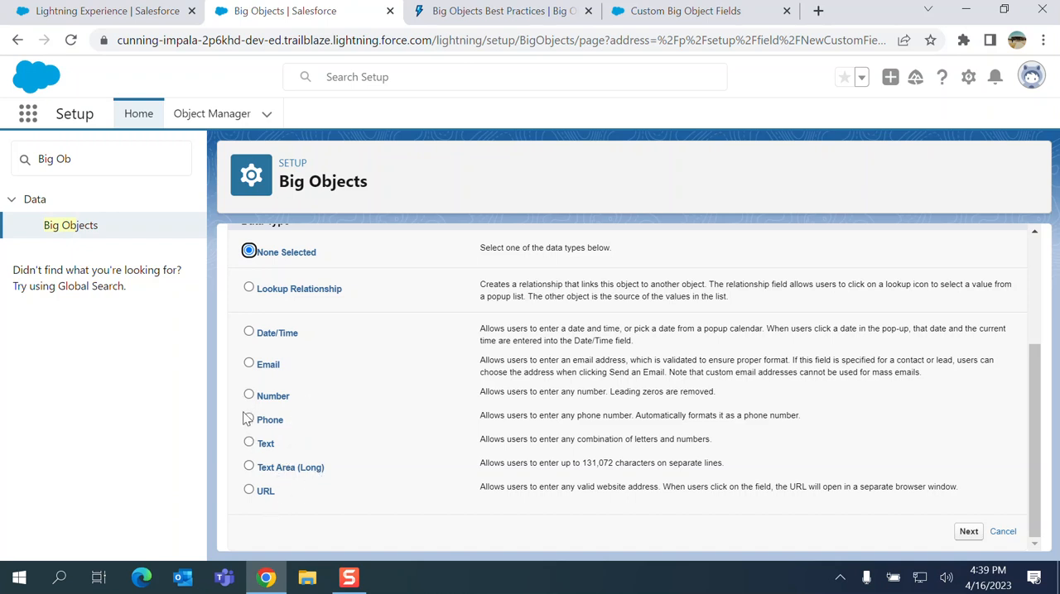
# Define a Text field labelled MyName with length 50
pyautogui.click(248, 444)
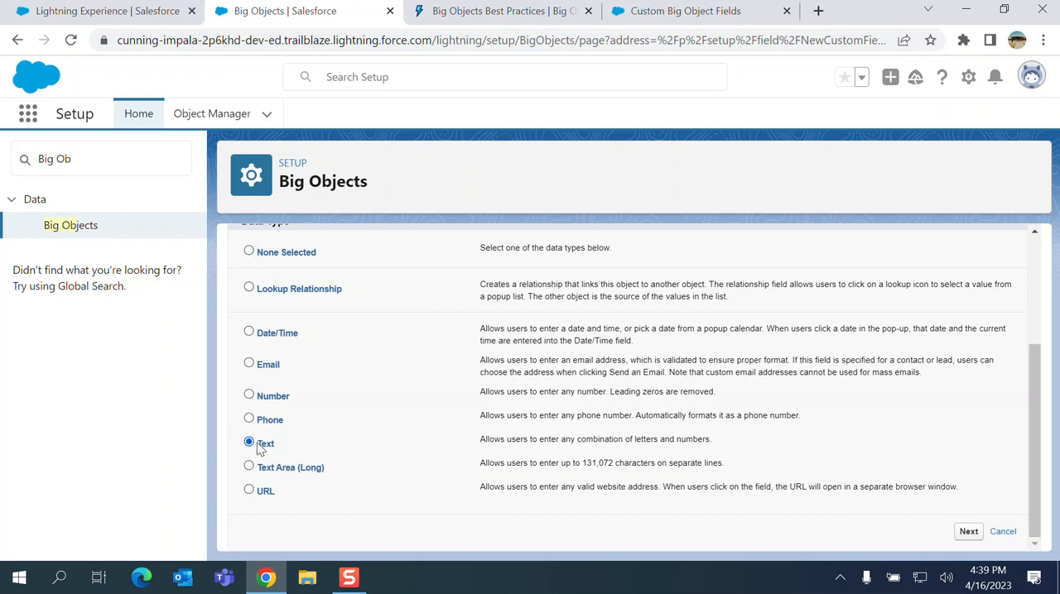
pyautogui.click(967, 532)
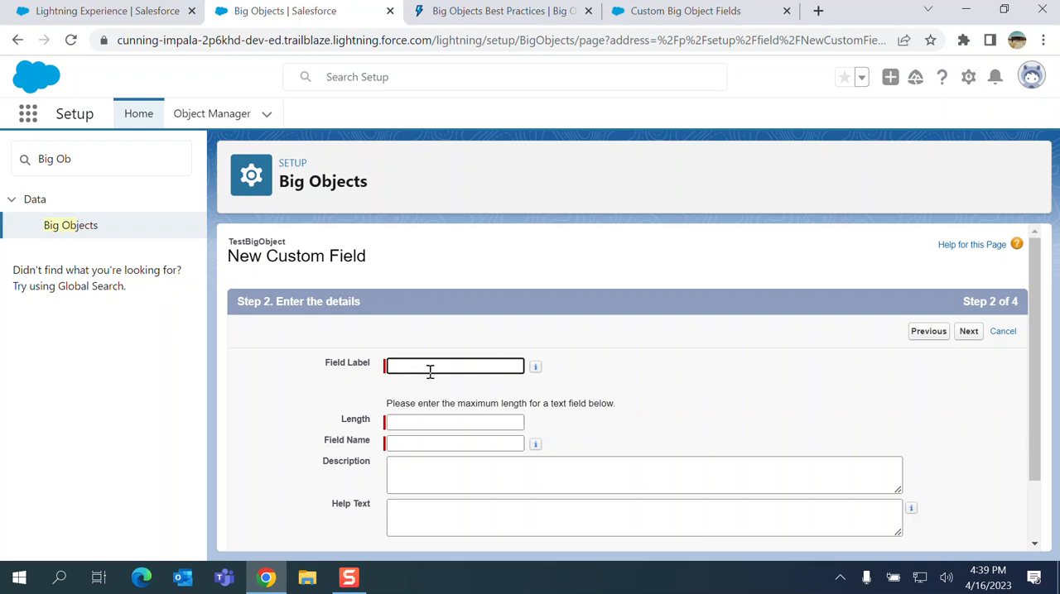
pyautogui.write('M')
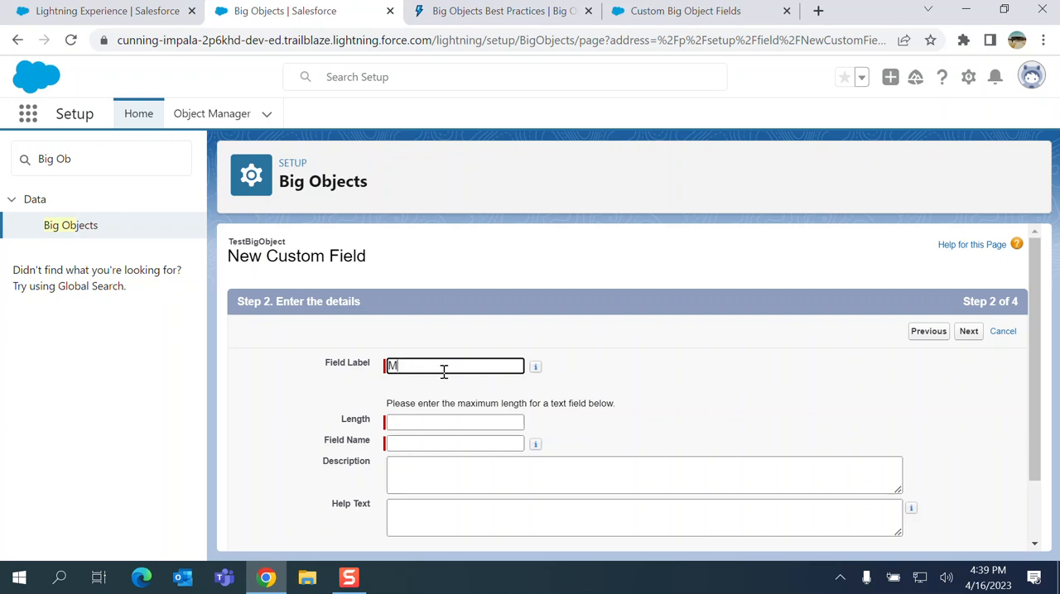
pyautogui.write('yName')
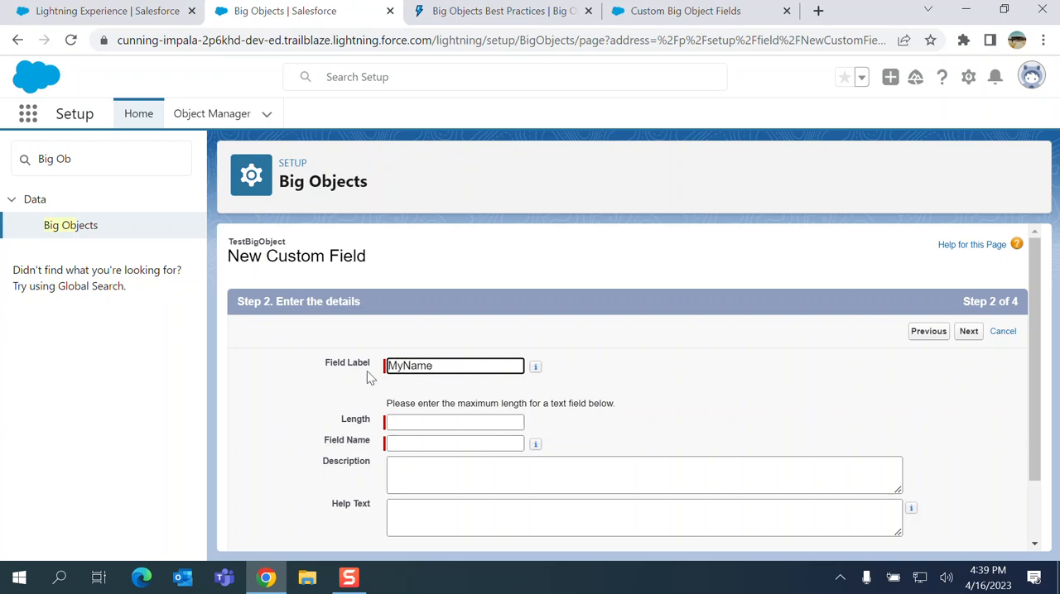
pyautogui.click(453, 422)
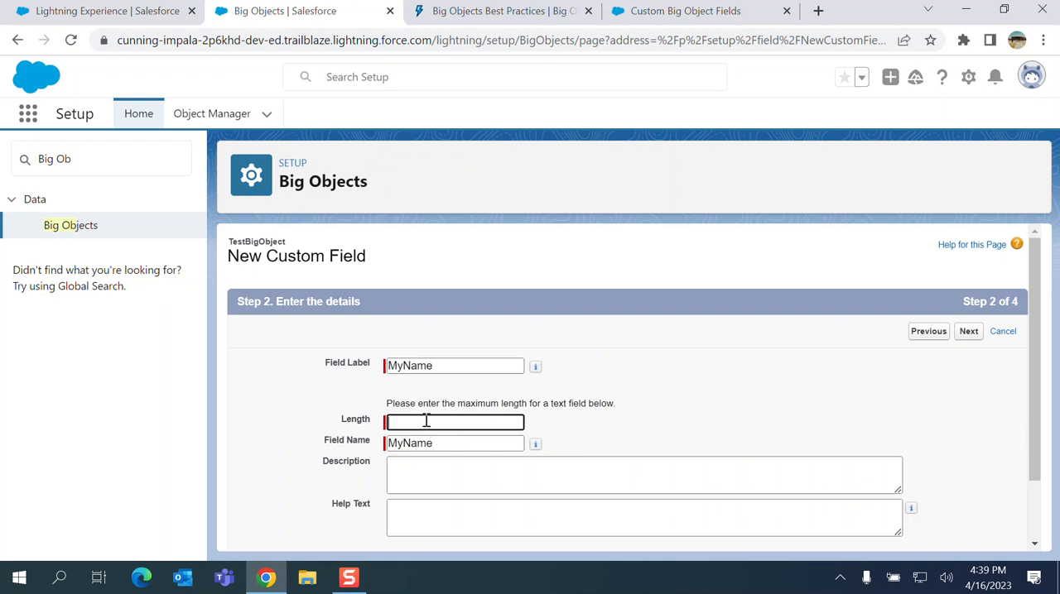
pyautogui.write('50')
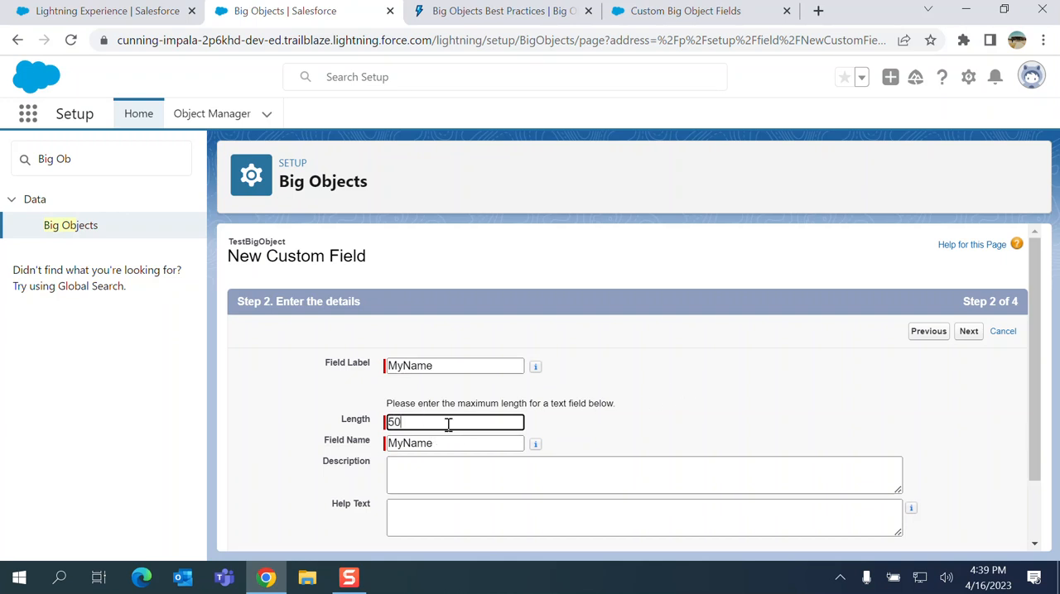
# Accept default field-level security and save MyName alongside Email
pyautogui.scroll(-3)
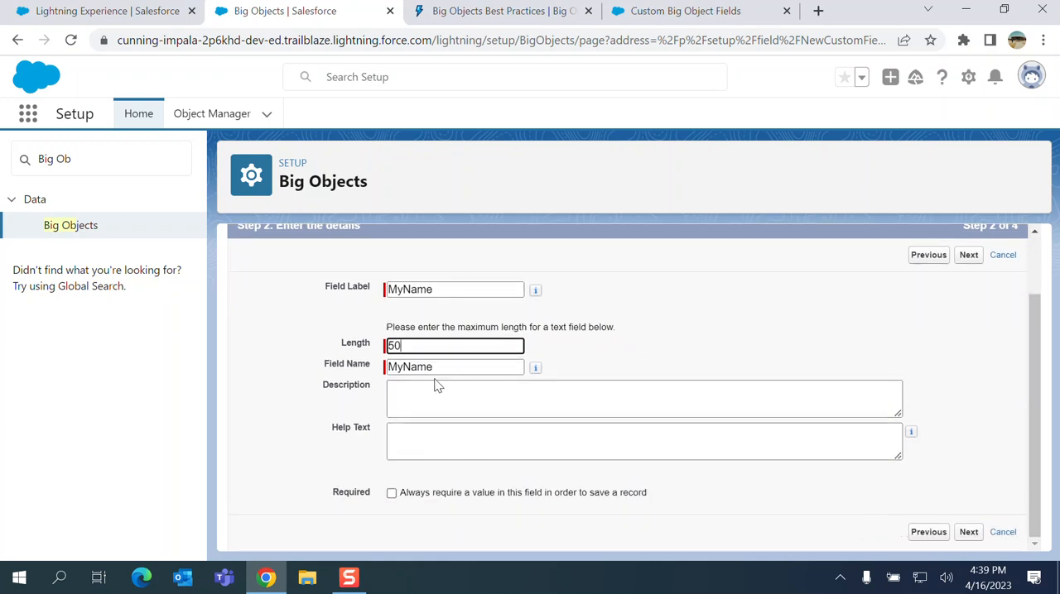
pyautogui.click(967, 531)
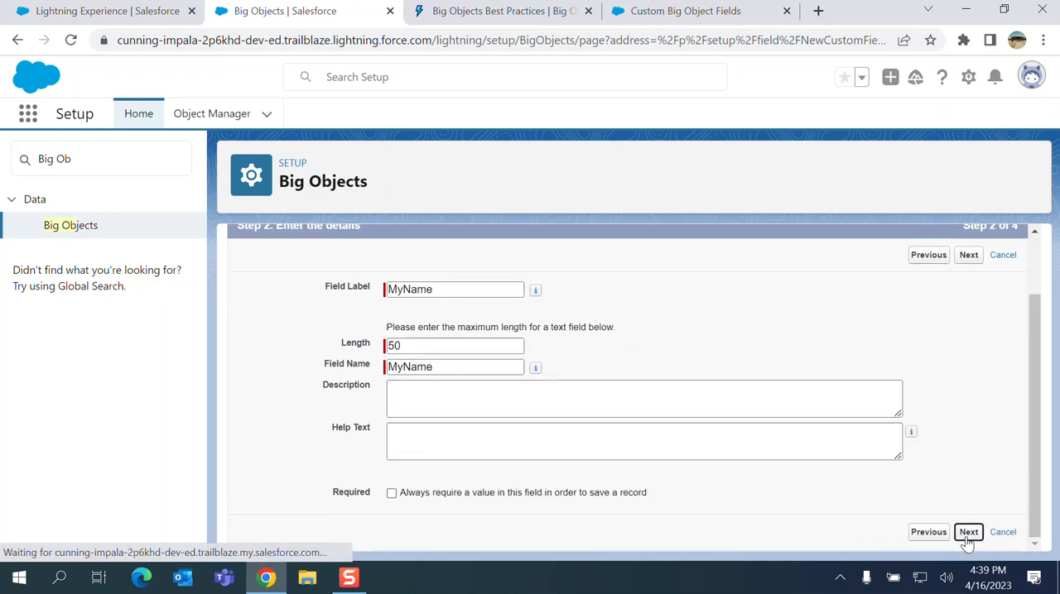
pyautogui.click(967, 533)
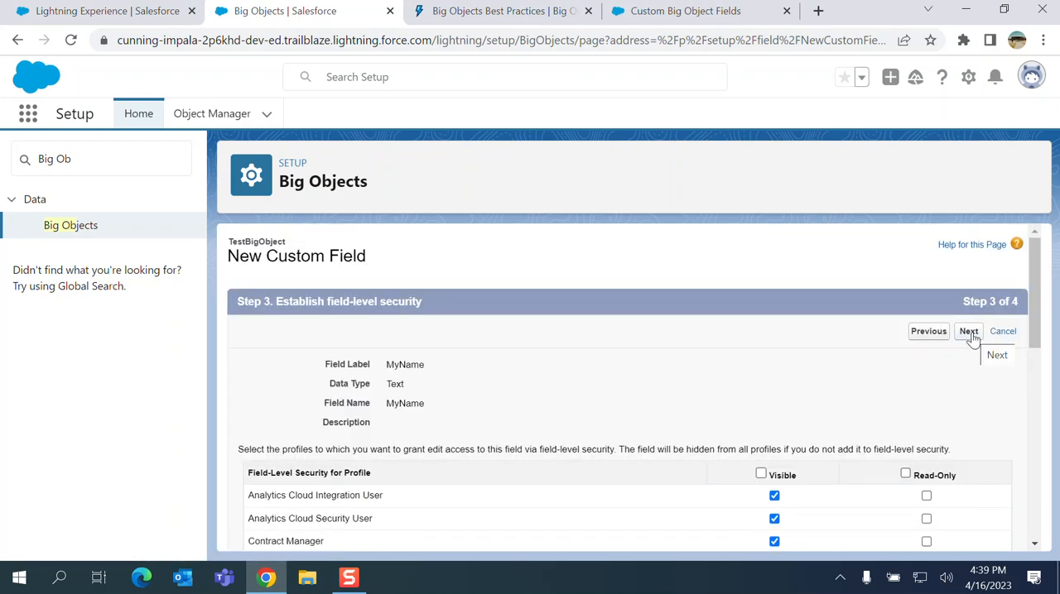
pyautogui.click(967, 332)
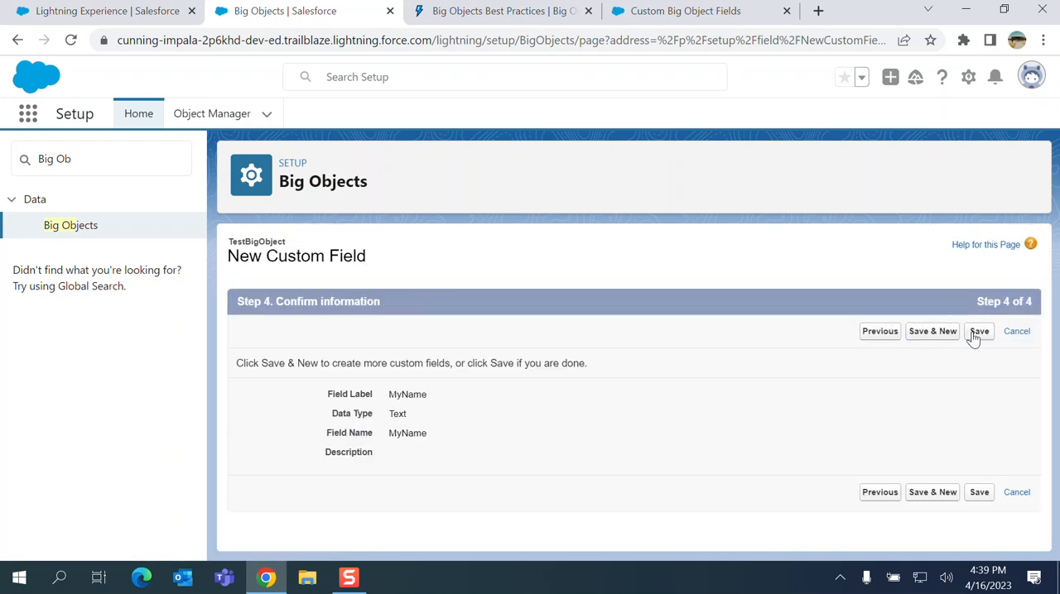
pyautogui.moveTo(979, 492)
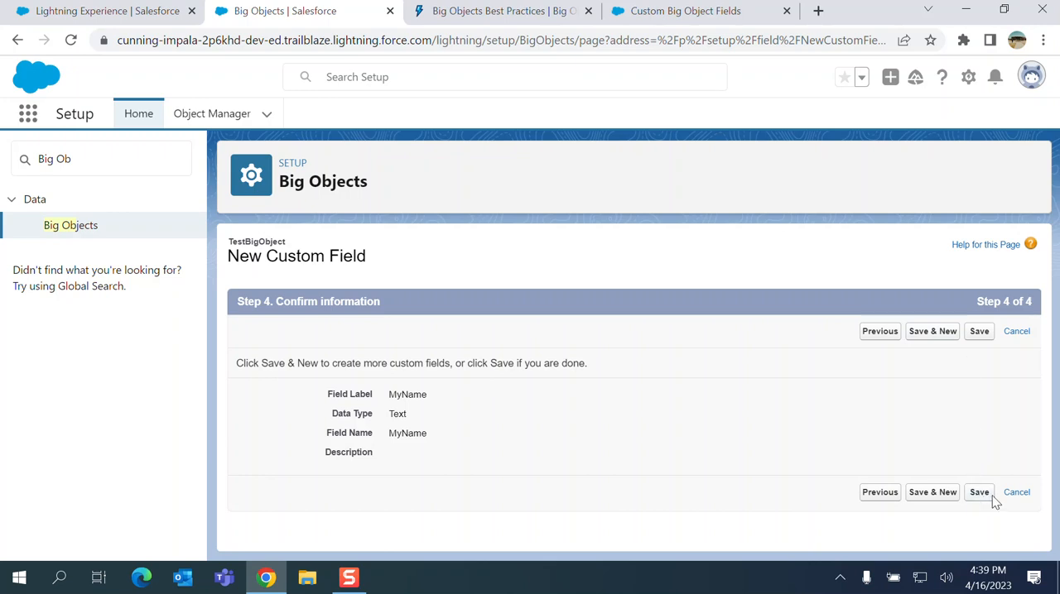
pyautogui.click(978, 492)
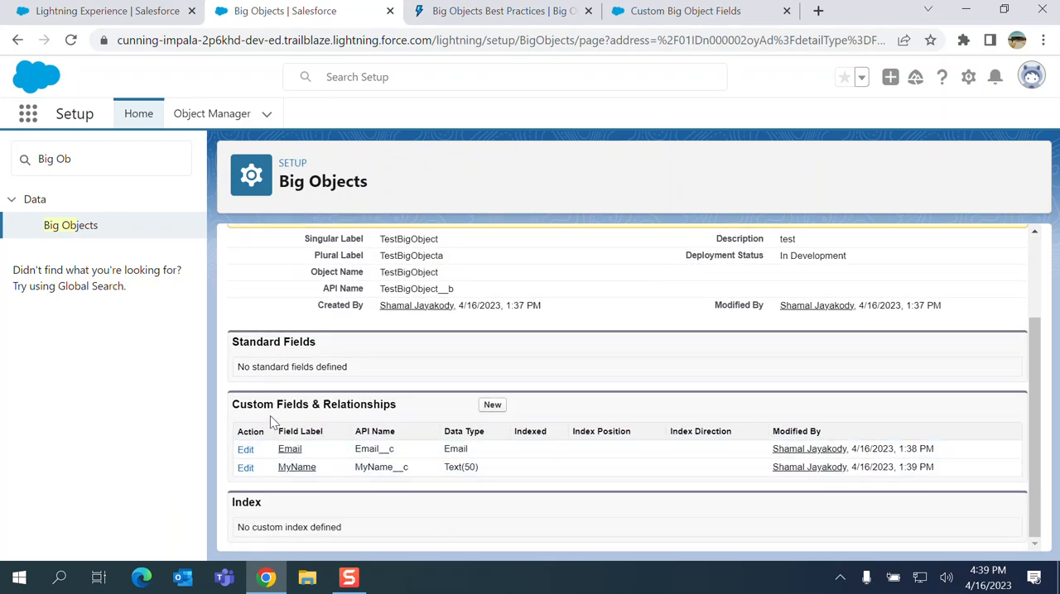
pyautogui.moveTo(406, 334)
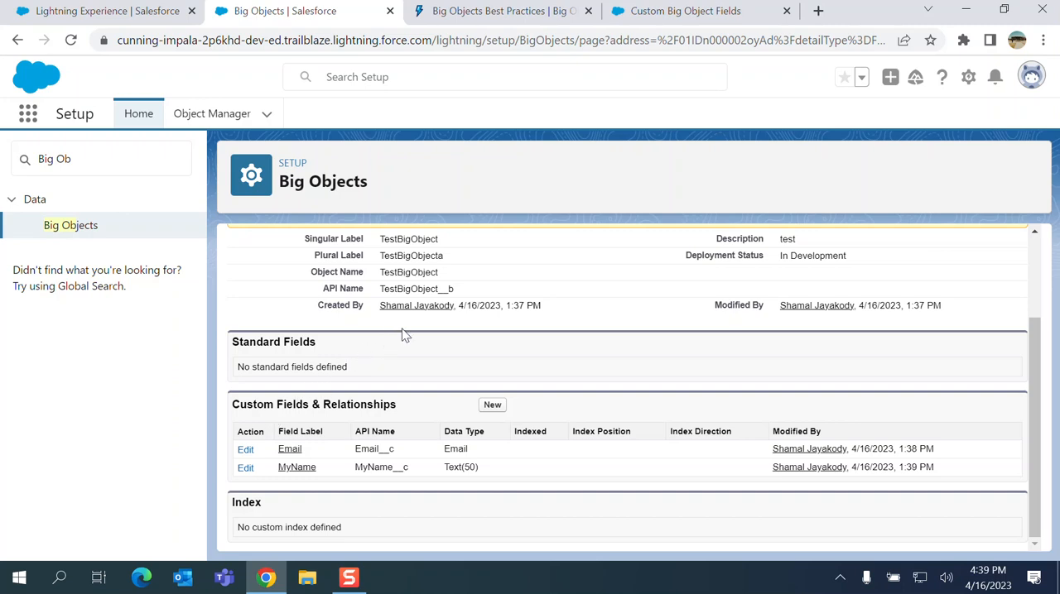
pyautogui.scroll(3)
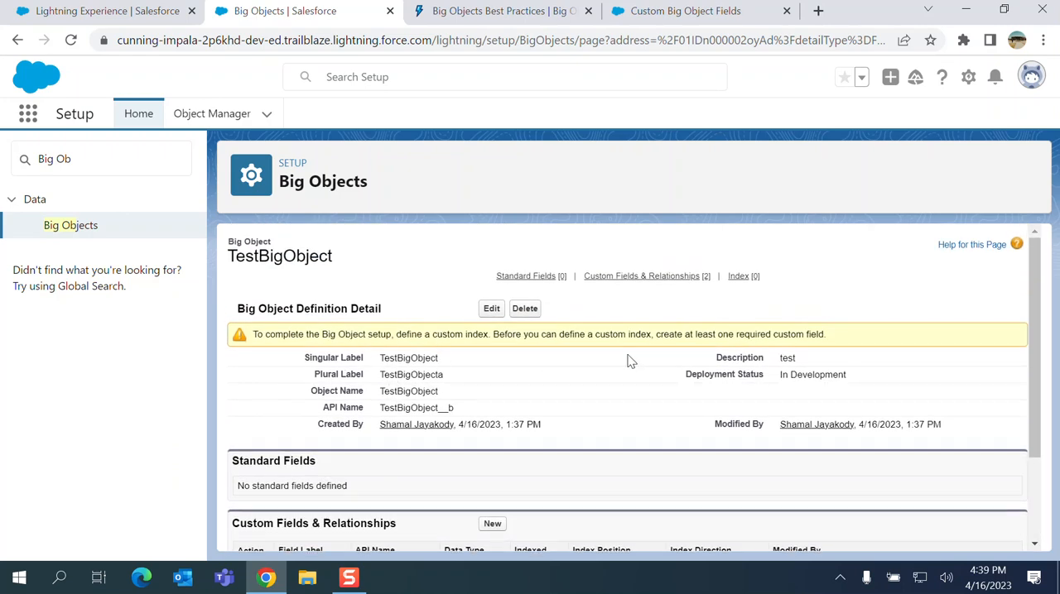
pyautogui.scroll(-3)
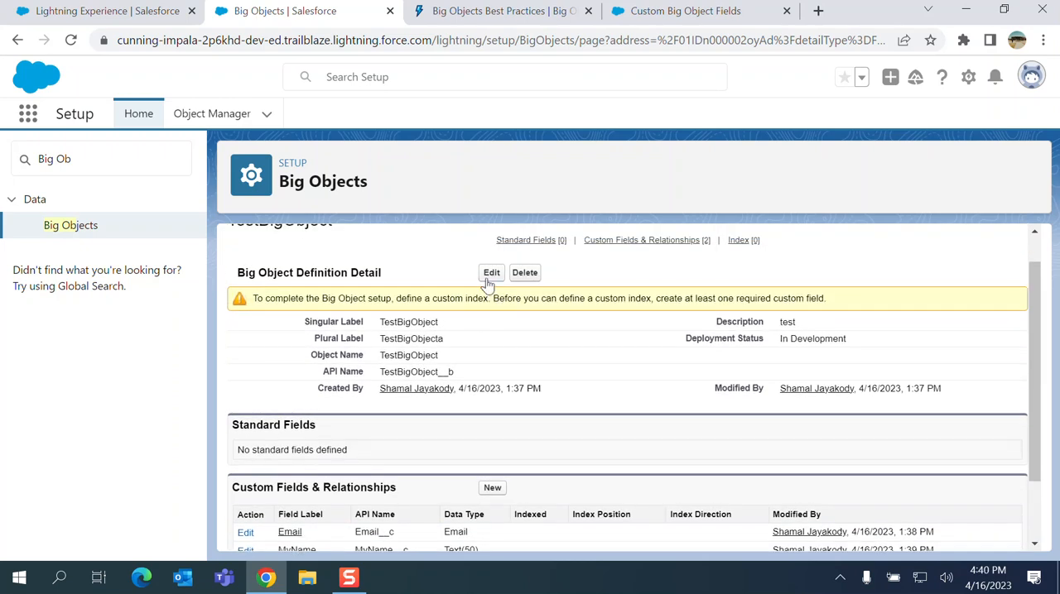
pyautogui.click(490, 272)
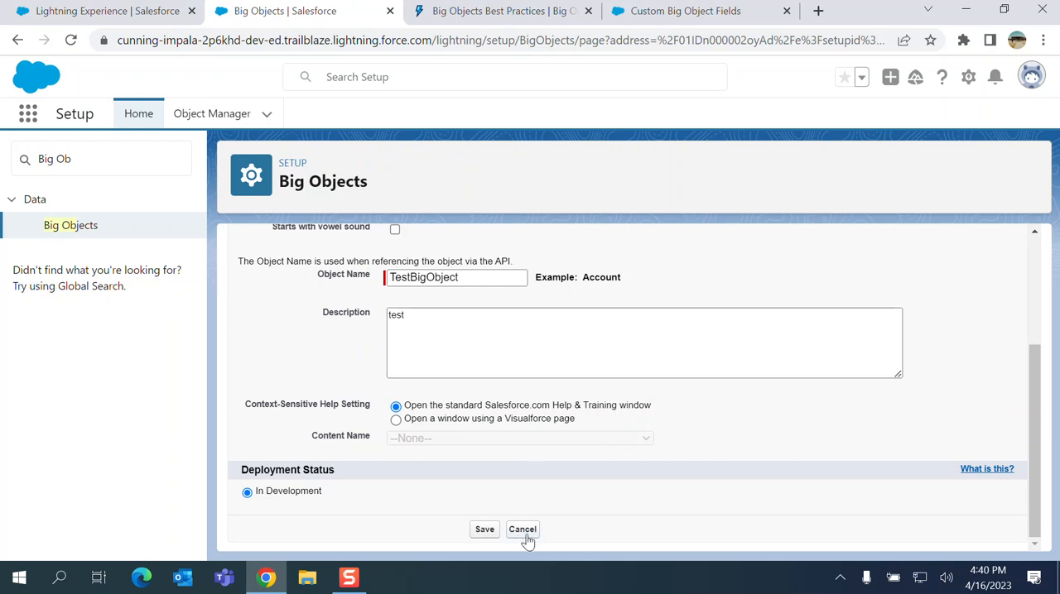
pyautogui.click(483, 530)
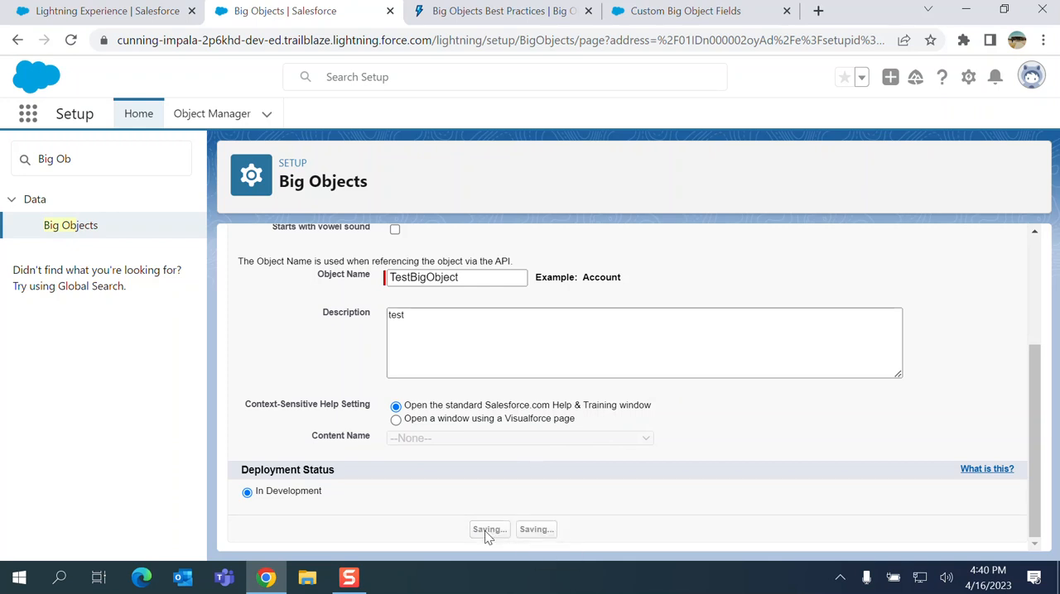
pyautogui.click(489, 530)
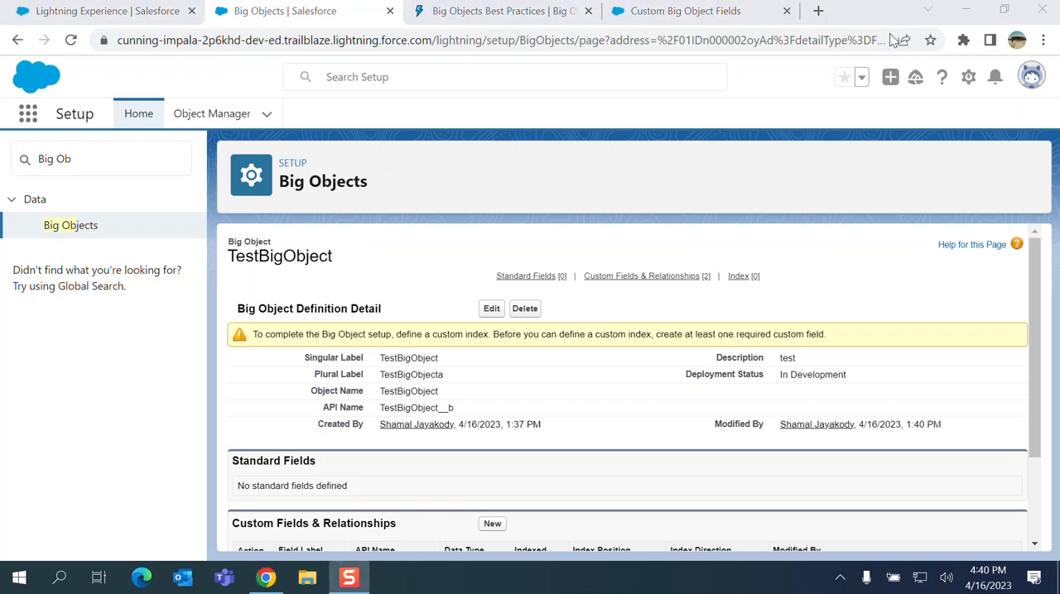
pyautogui.moveTo(348, 268)
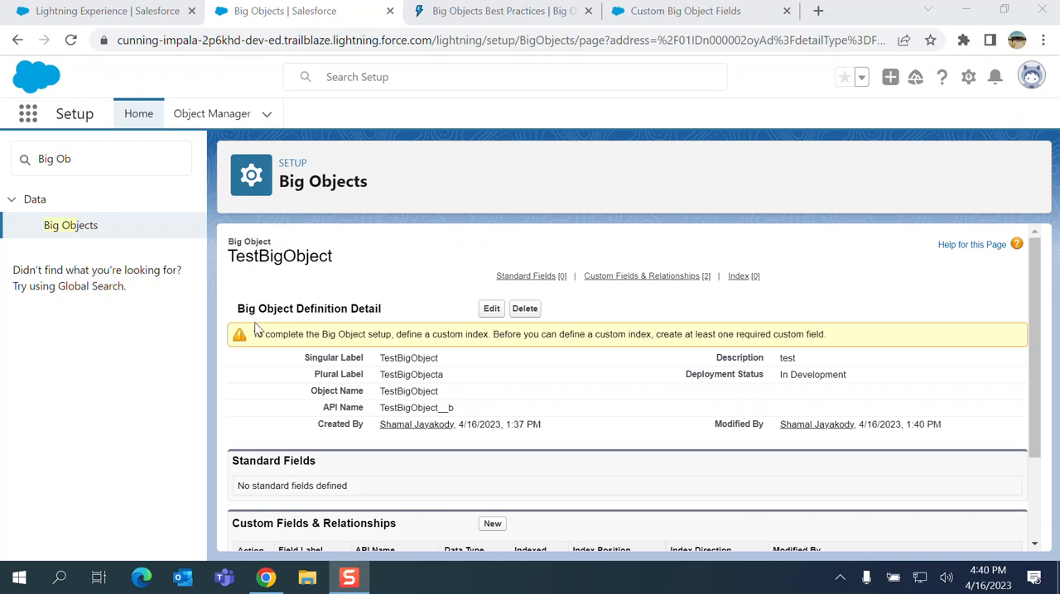
pyautogui.moveTo(259, 333)
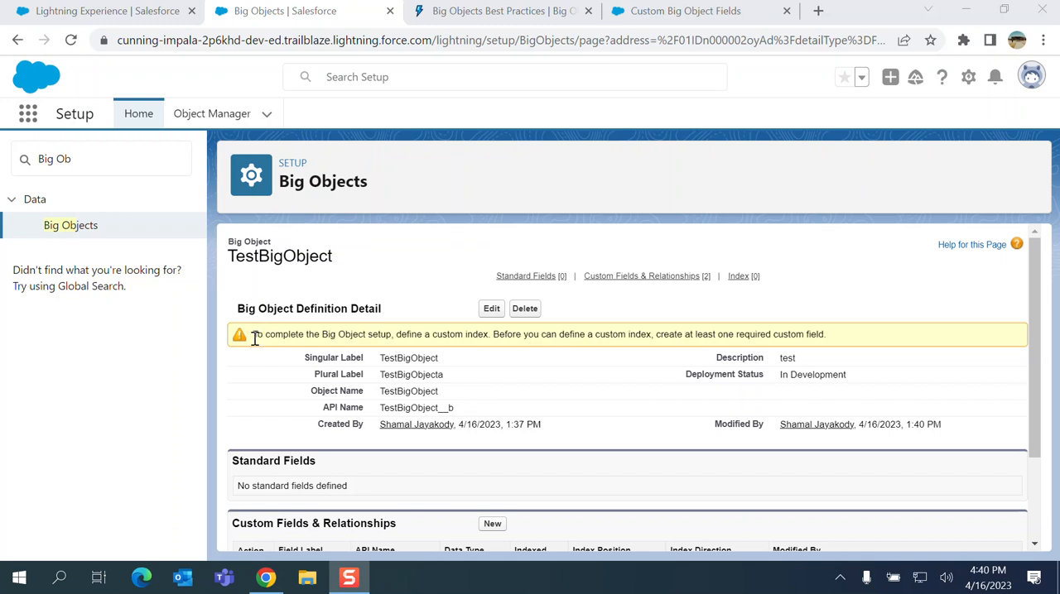
pyautogui.moveTo(342, 338)
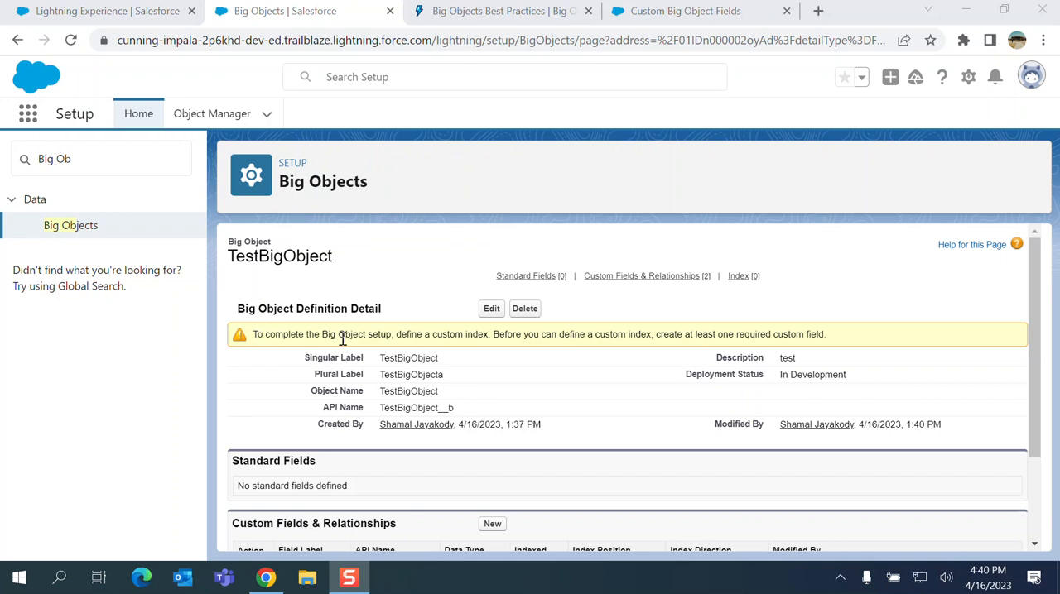
pyautogui.moveTo(257, 338)
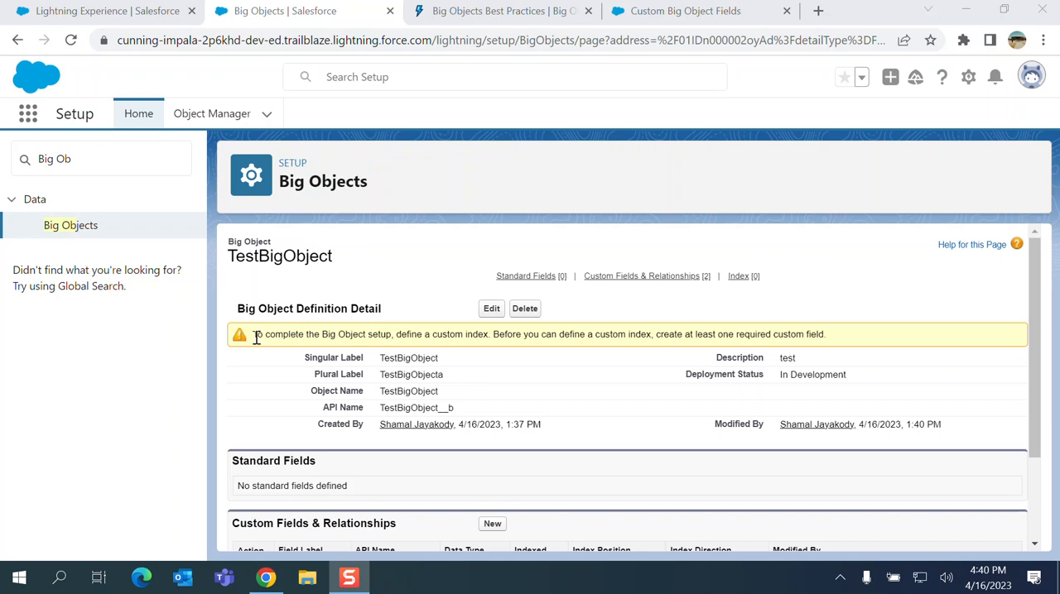
pyautogui.moveTo(311, 350)
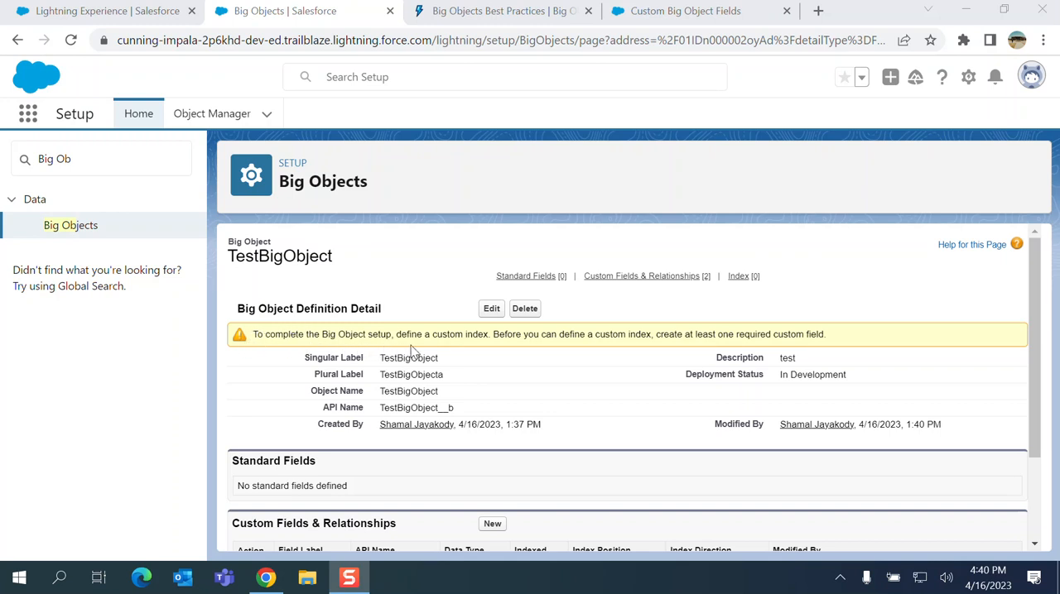
pyautogui.moveTo(536, 348)
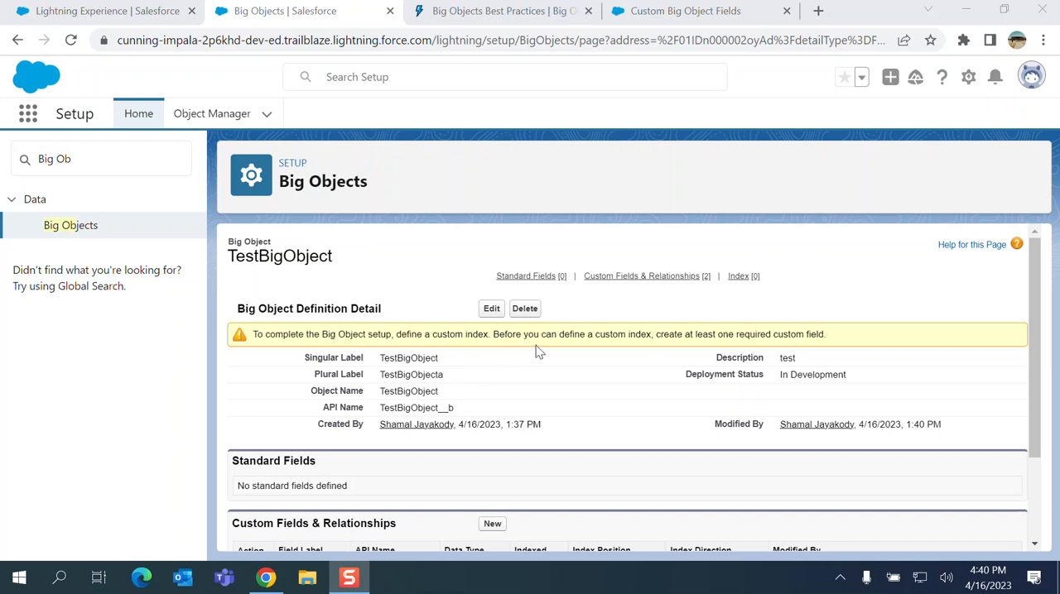
pyautogui.moveTo(655, 352)
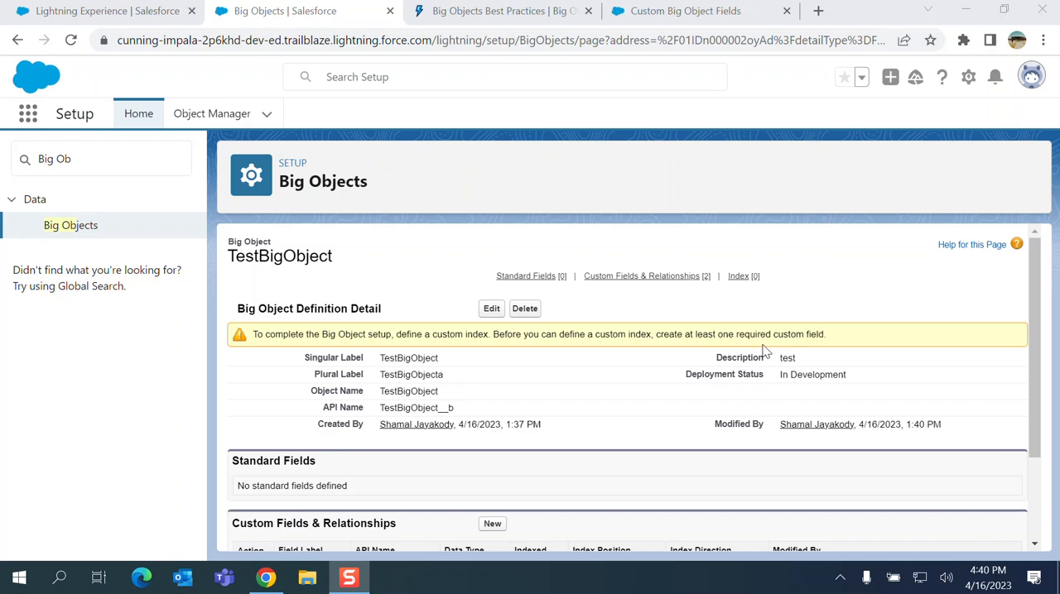
# Edit the MyName field to make it Required and save, returning to TestBigObject's detail page
pyautogui.scroll(-3)
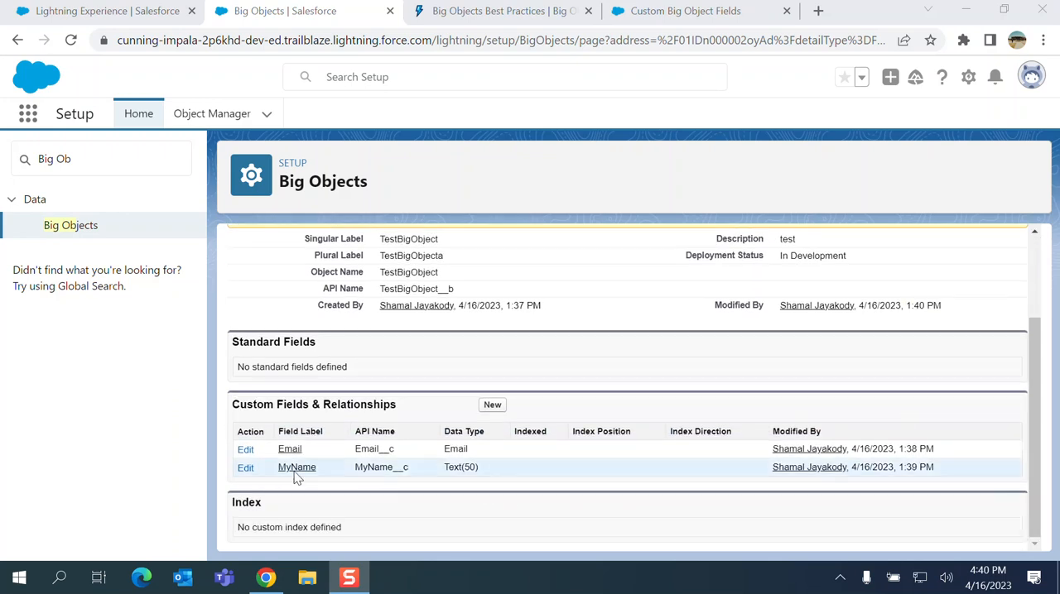
pyautogui.click(296, 466)
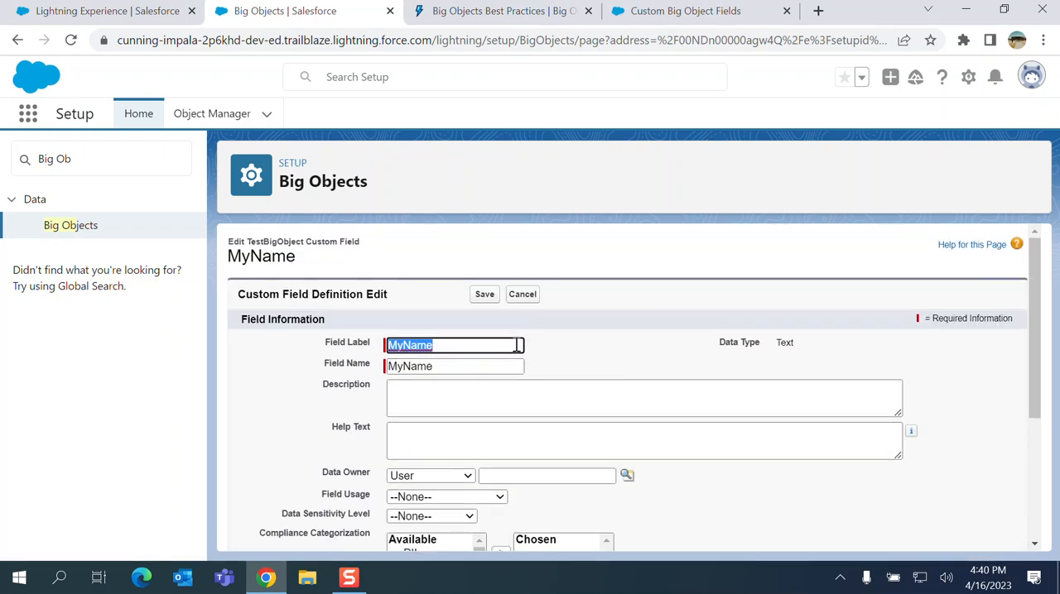
pyautogui.scroll(-3)
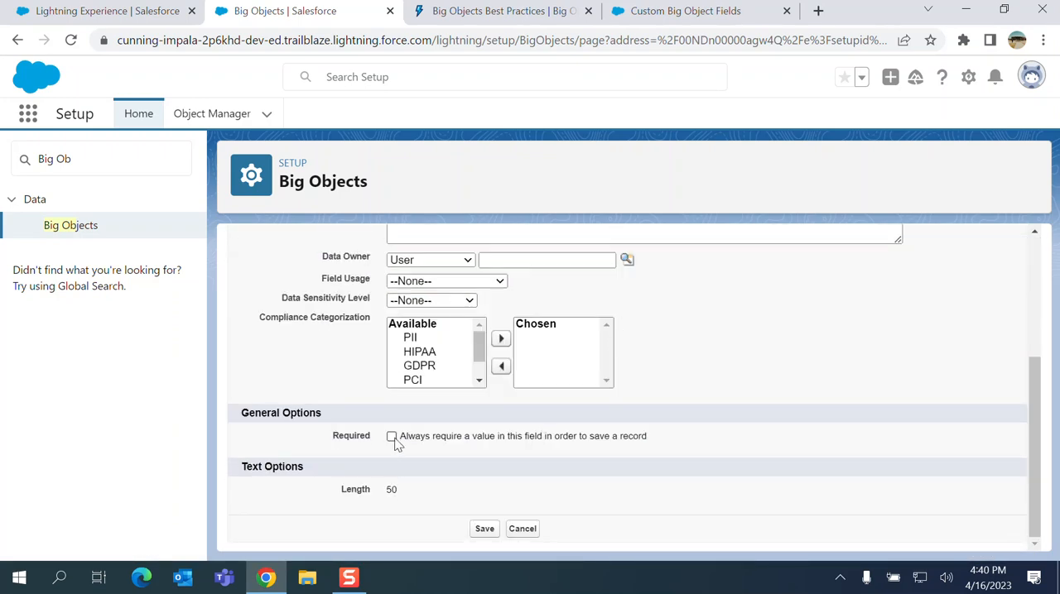
pyautogui.click(391, 437)
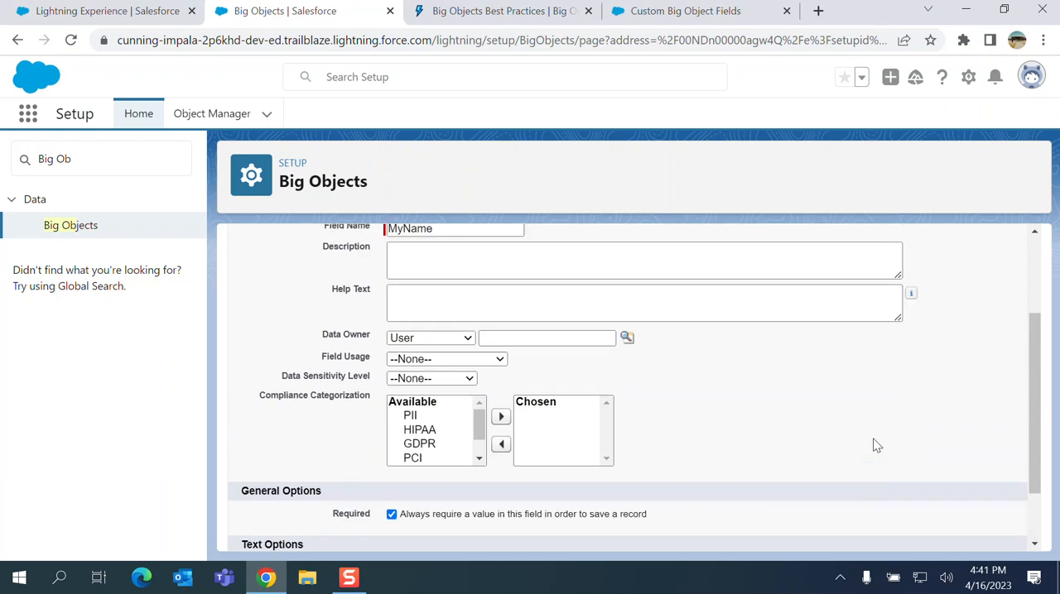
pyautogui.scroll(-3)
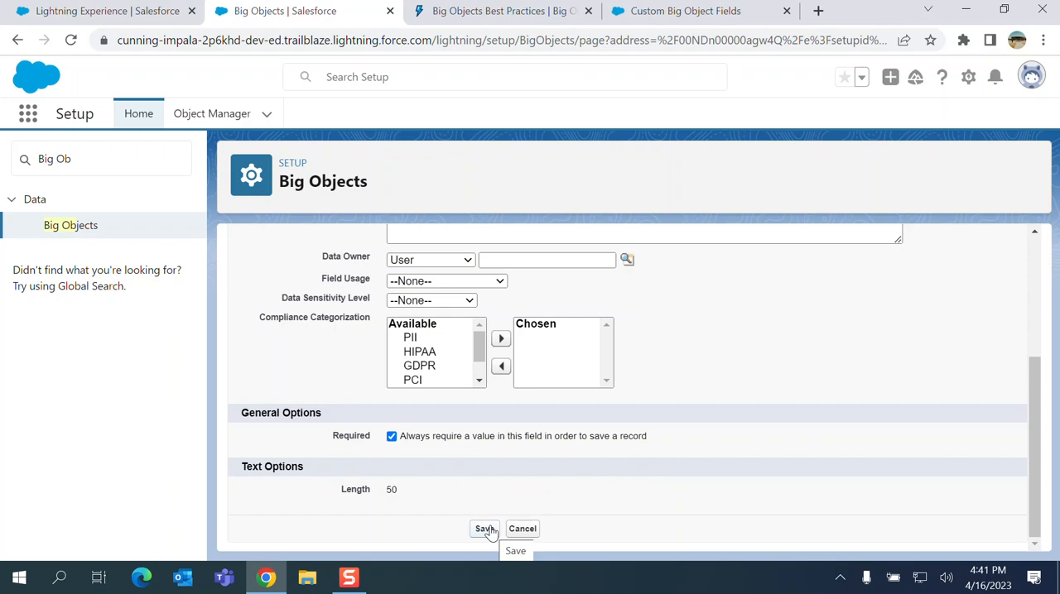
pyautogui.click(483, 530)
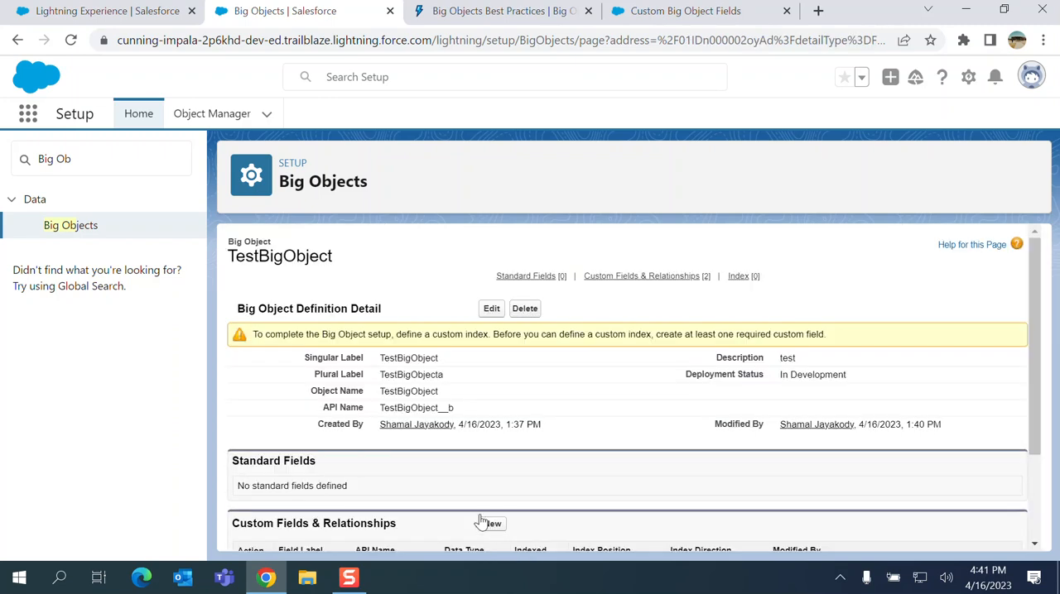
pyautogui.scroll(-3)
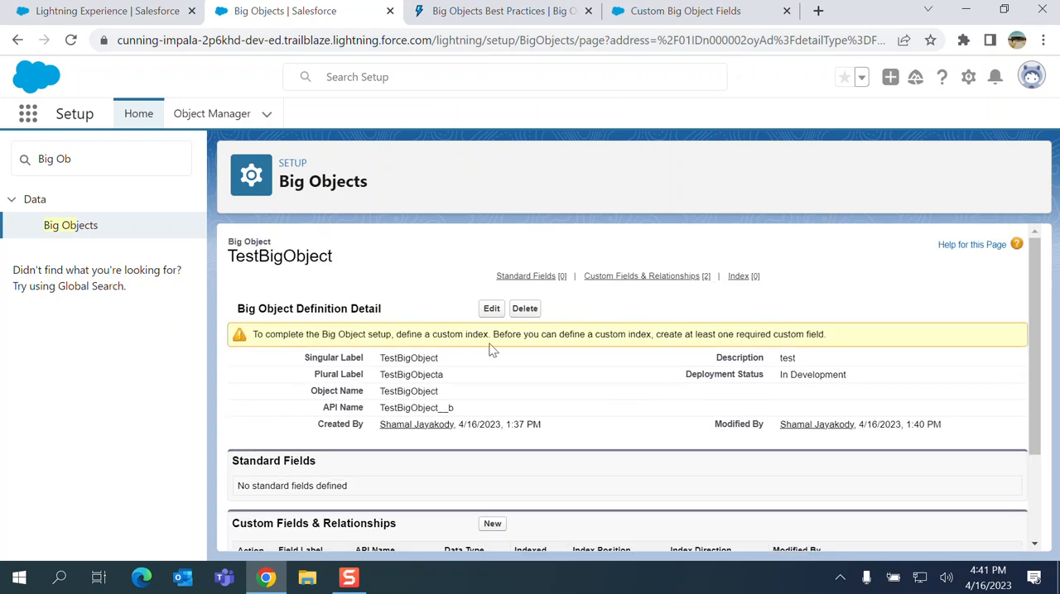
pyautogui.moveTo(677, 354)
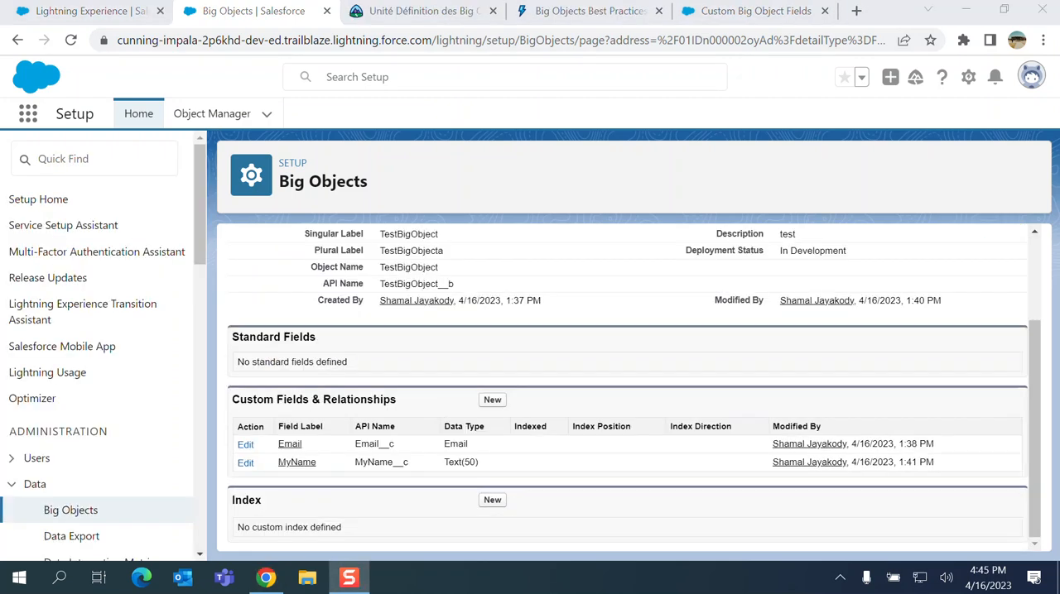
pyautogui.moveTo(770, 346)
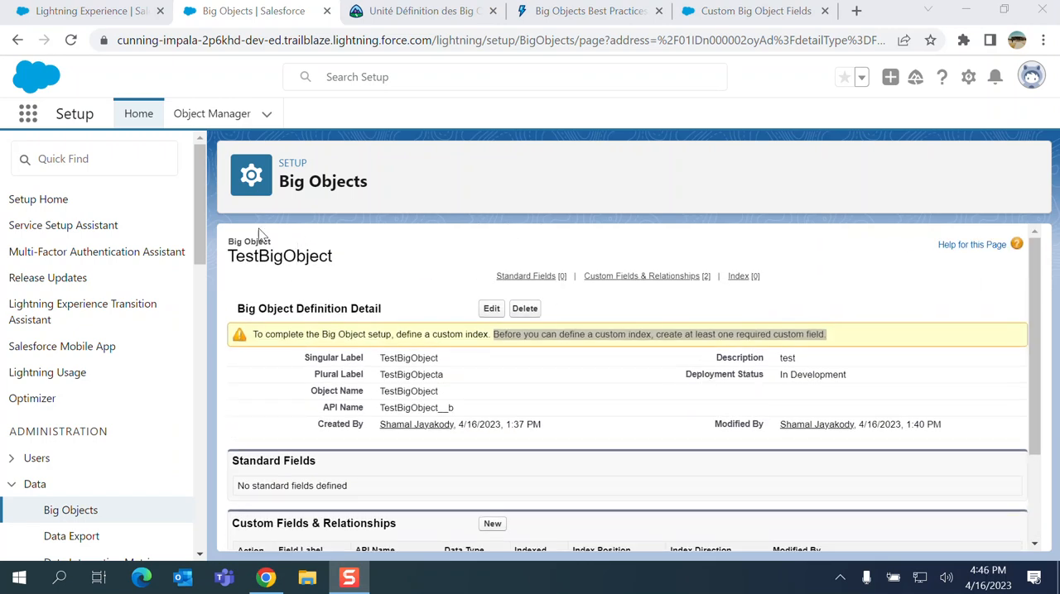
pyautogui.scroll(-3)
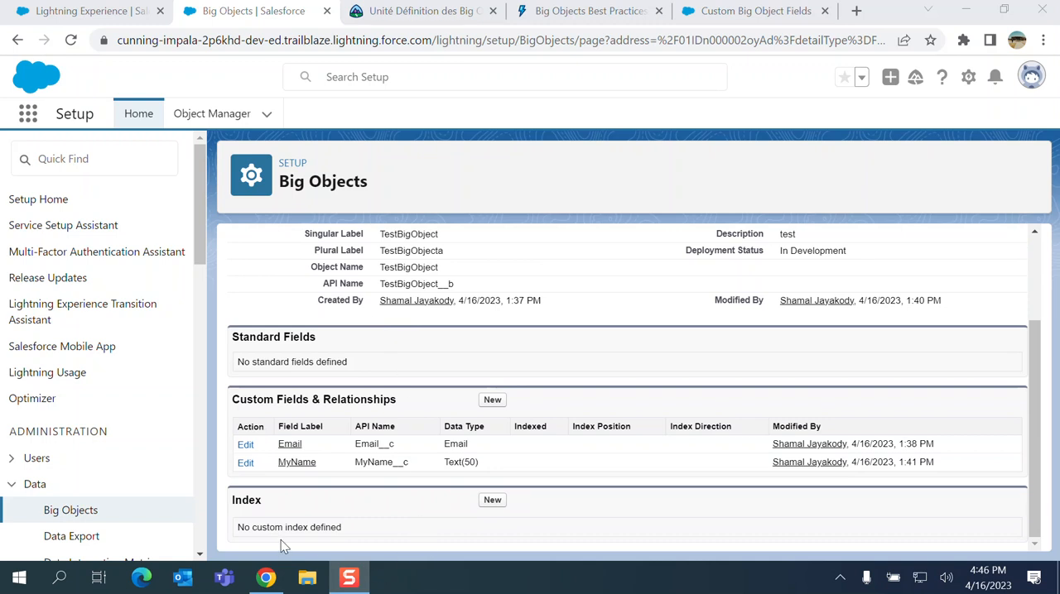
pyautogui.moveTo(281, 523)
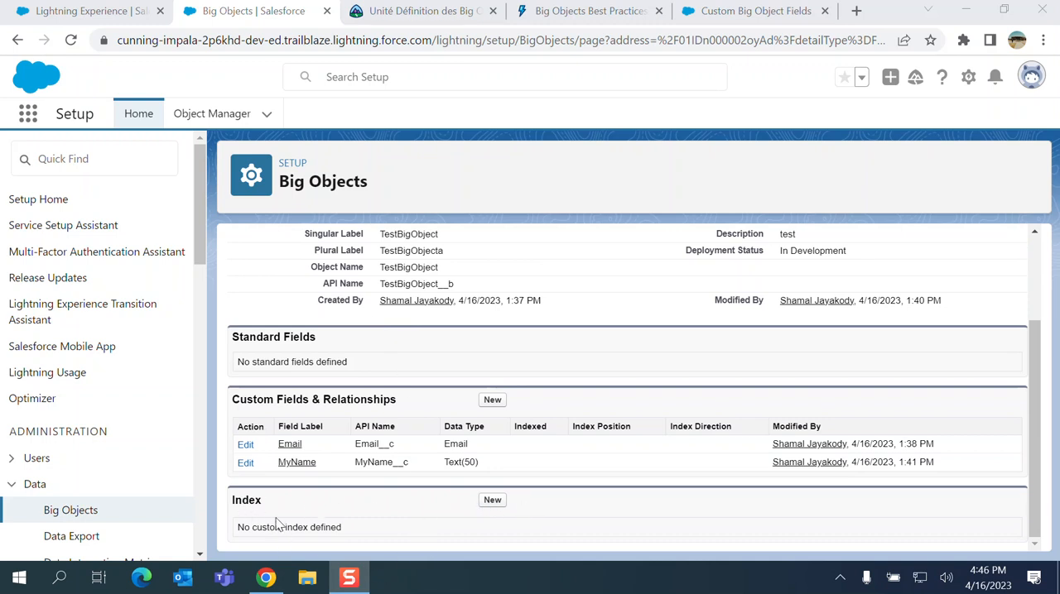
pyautogui.moveTo(513, 510)
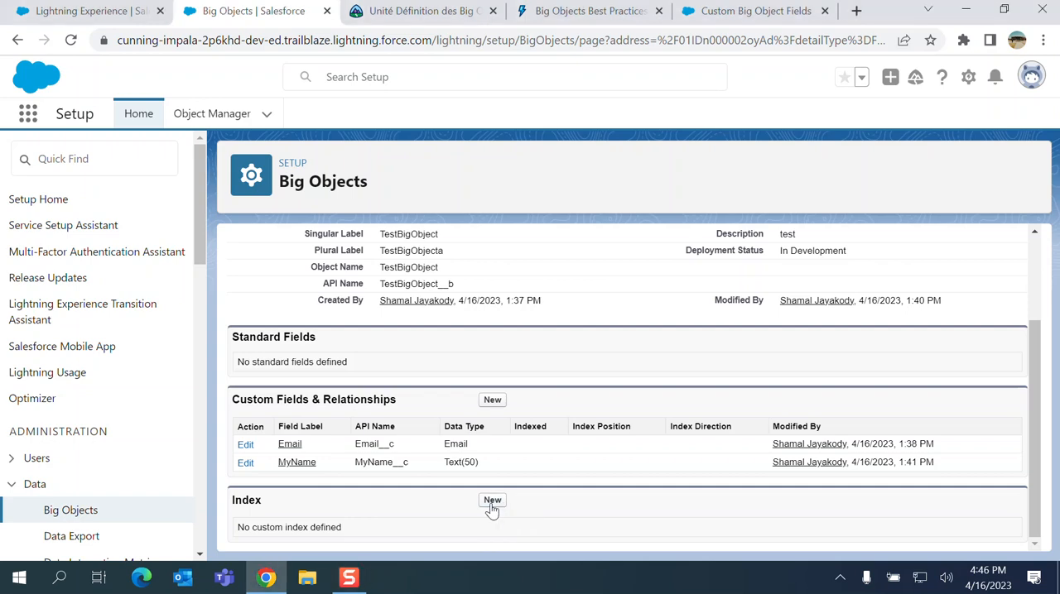
# Define custom index MyIndex (name from label) with MyName at position 1, Ascending
pyautogui.click(492, 500)
pyautogui.write('MyID')
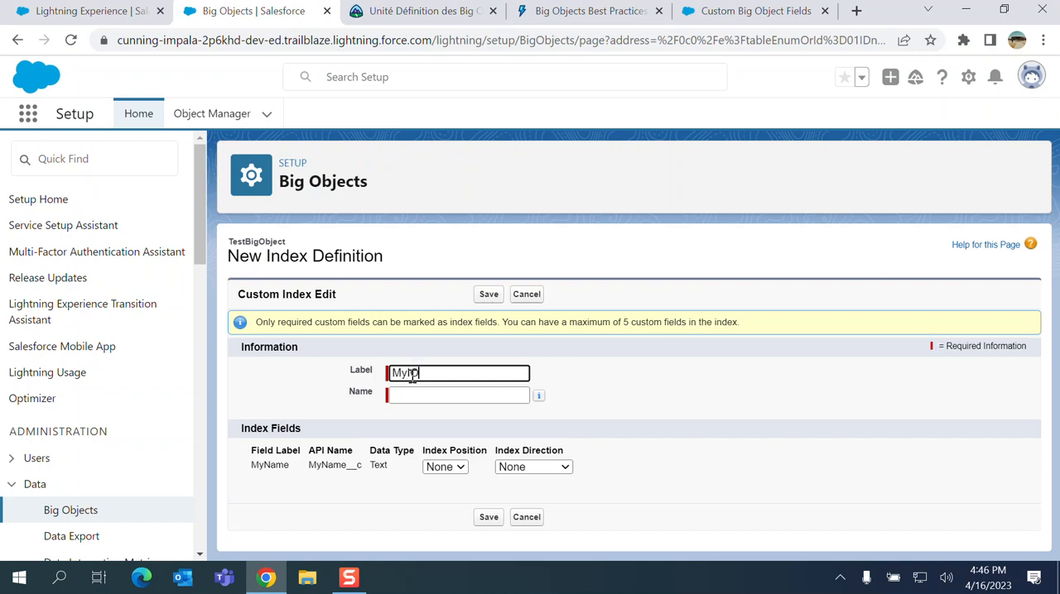
pyautogui.press('Backspace')
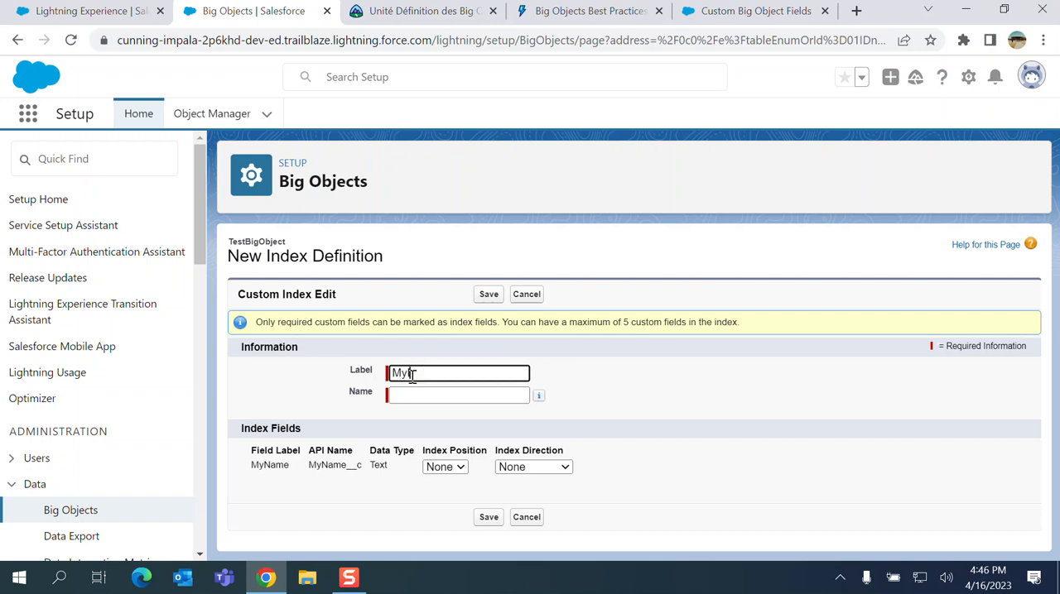
pyautogui.write('Index')
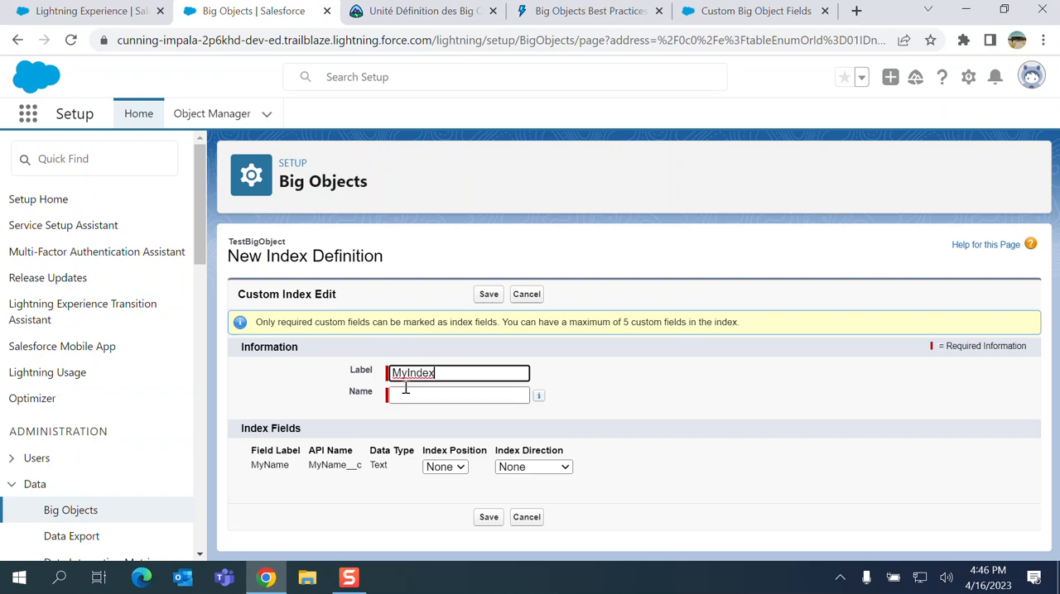
pyautogui.click(444, 467)
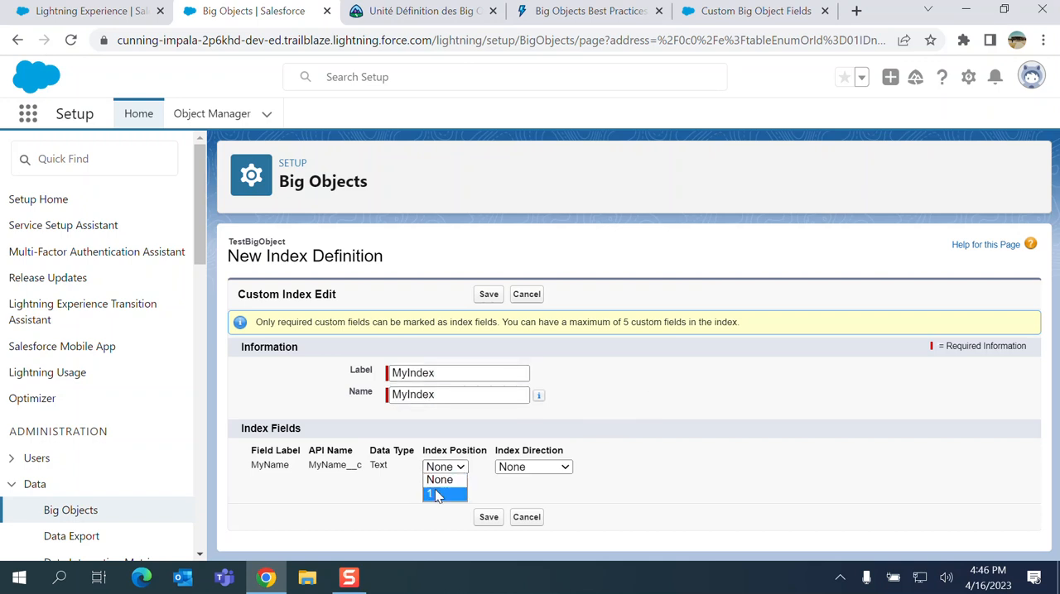
pyautogui.click(430, 494)
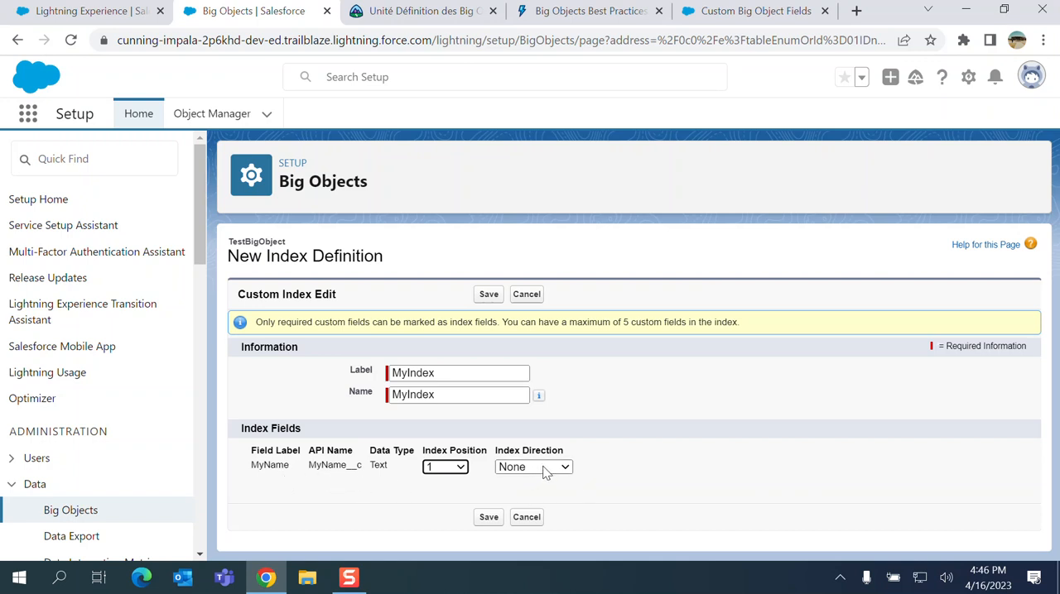
pyautogui.click(533, 467)
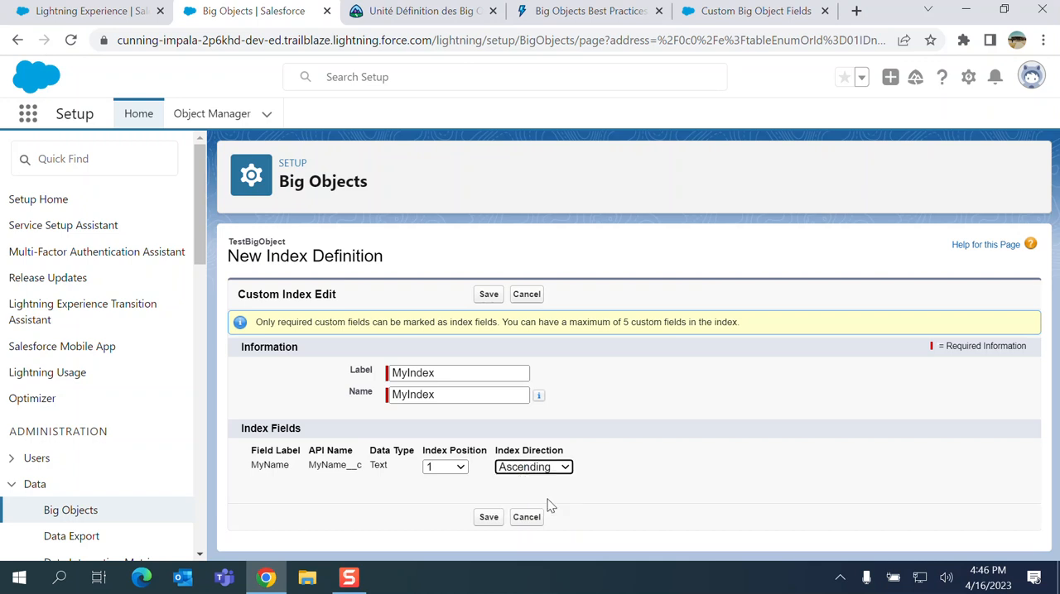
pyautogui.moveTo(488, 516)
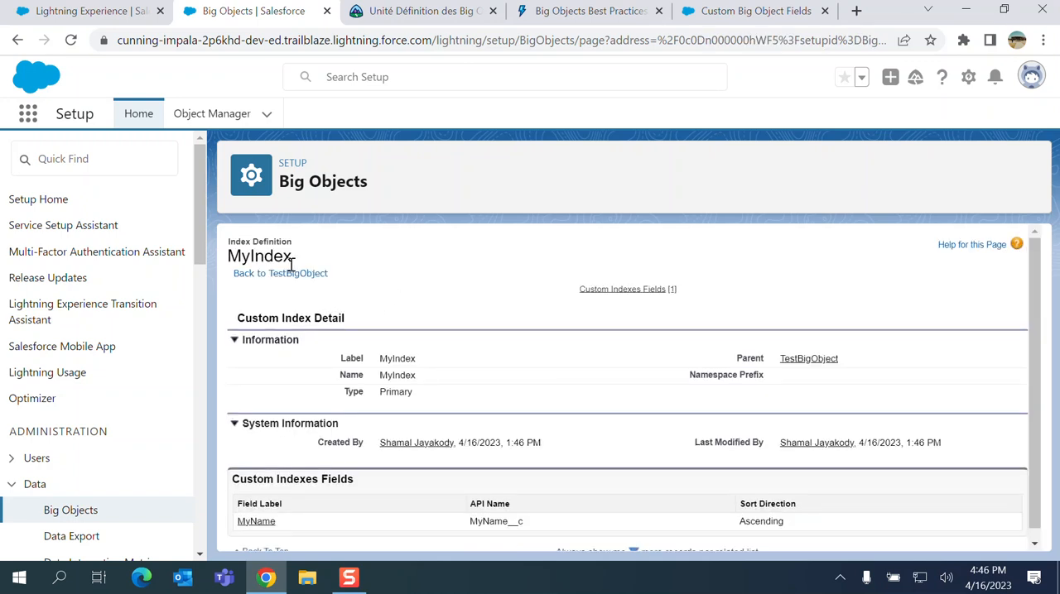
# Return to TestBigObject's detail page listing MyIndex as primary and MyName indexed ASC
pyautogui.click(296, 273)
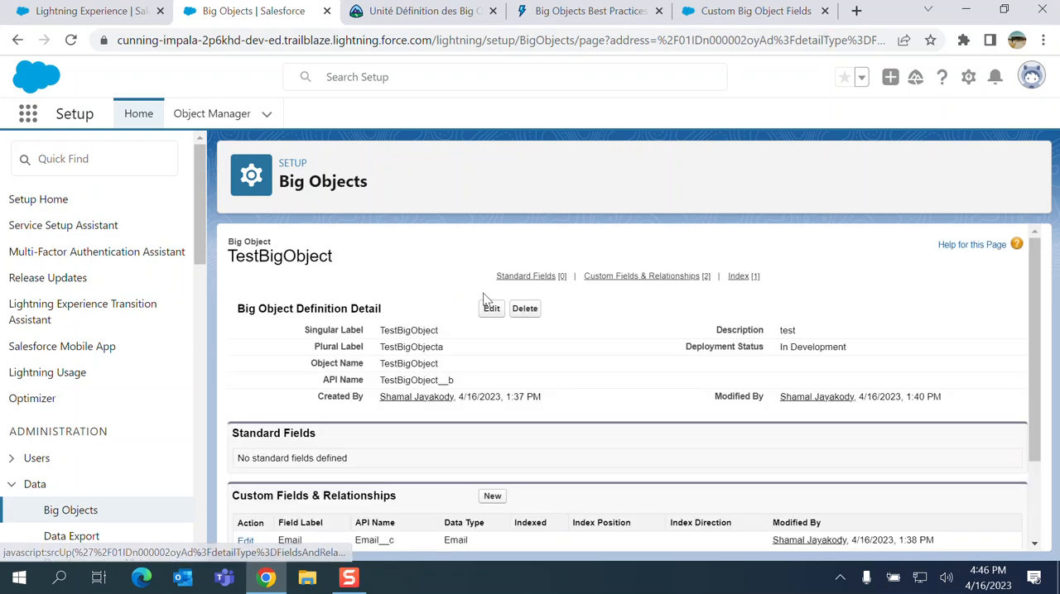
pyautogui.scroll(-3)
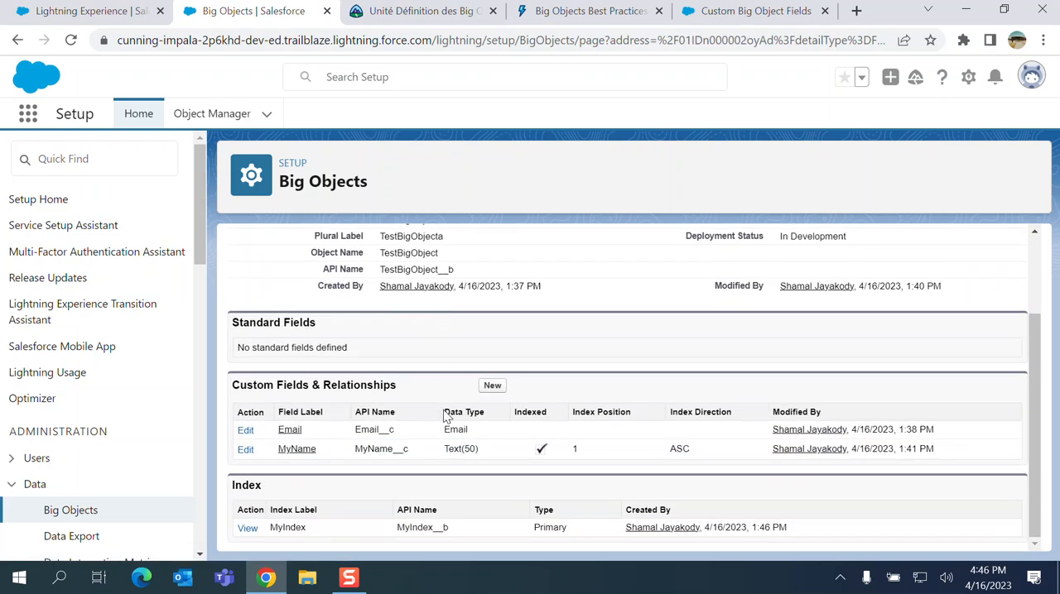
pyautogui.moveTo(305, 340)
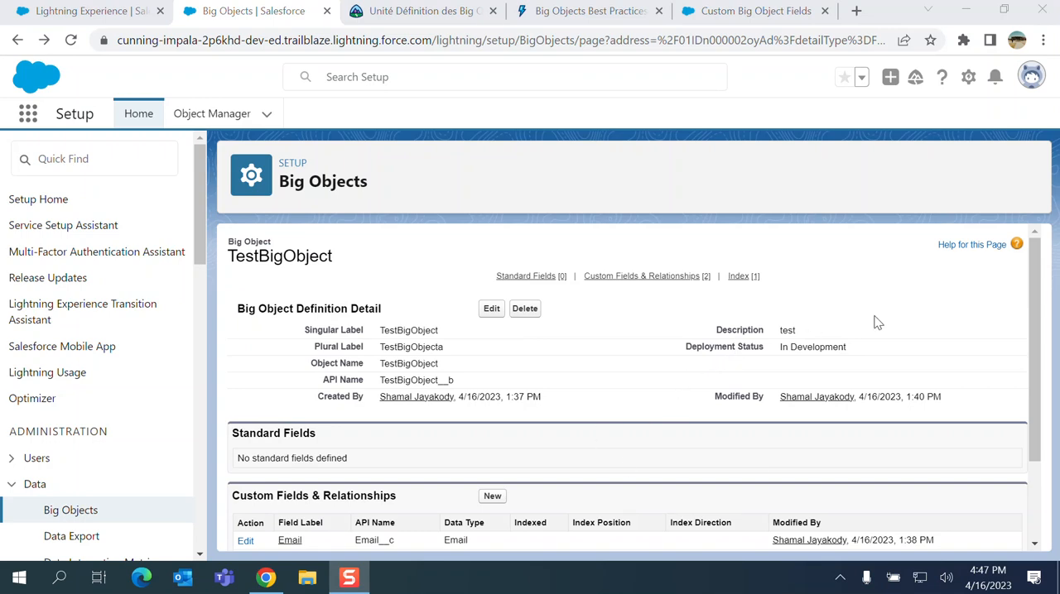
pyautogui.moveTo(490, 313)
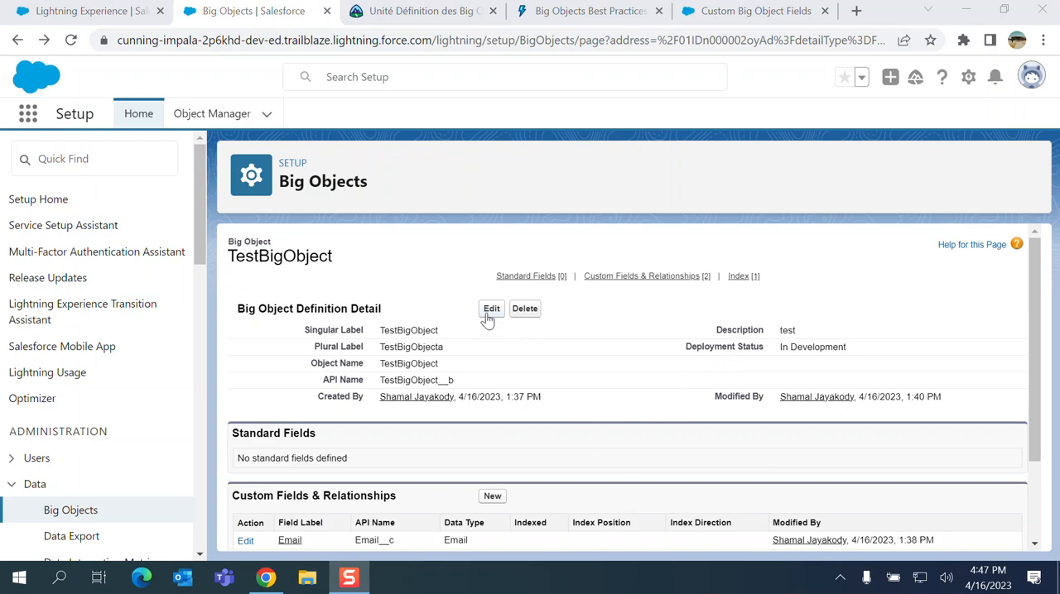
# Edit TestBigObject to change Deployment Status from In Development to Deployed and save
pyautogui.click(490, 308)
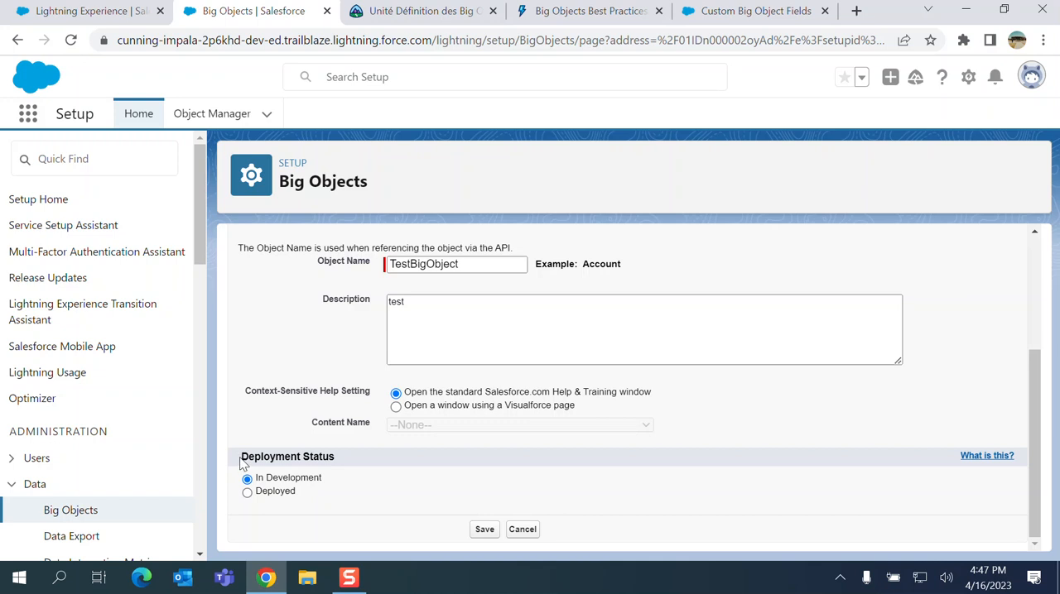
pyautogui.click(247, 490)
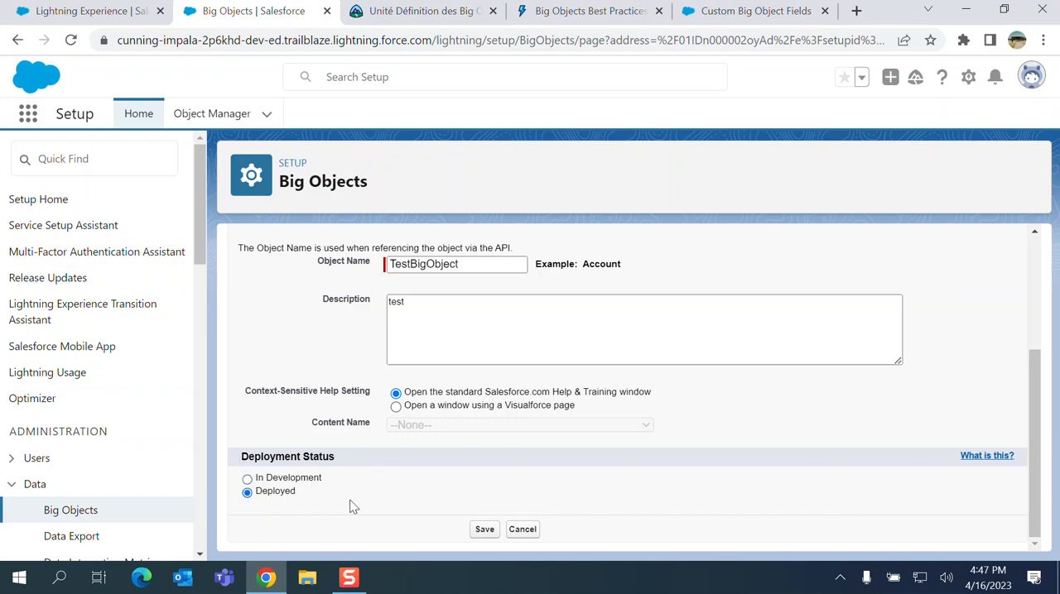
pyautogui.moveTo(484, 530)
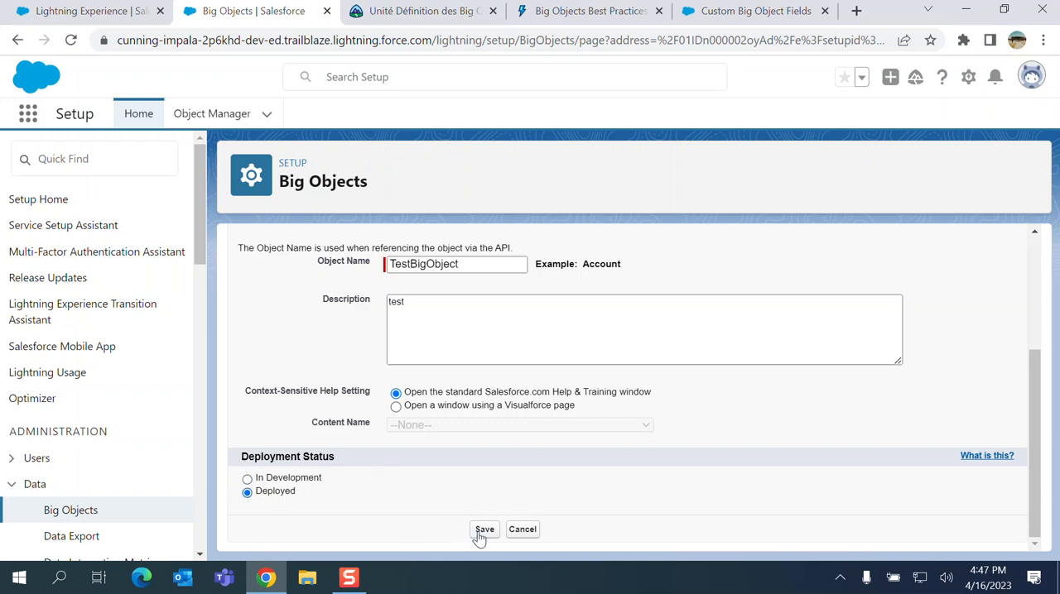
pyautogui.click(483, 530)
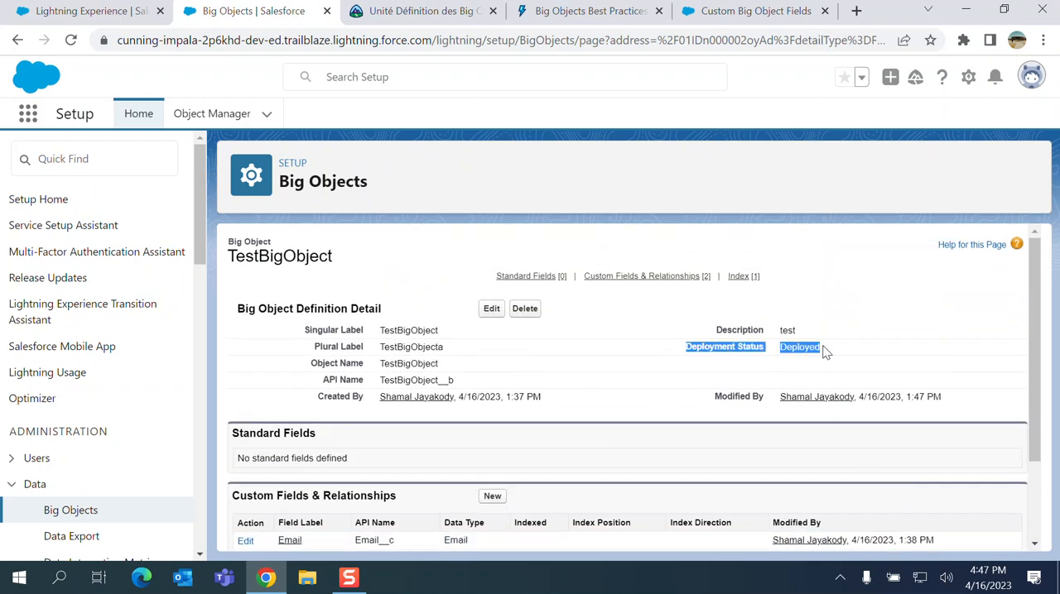
pyautogui.moveTo(460, 308)
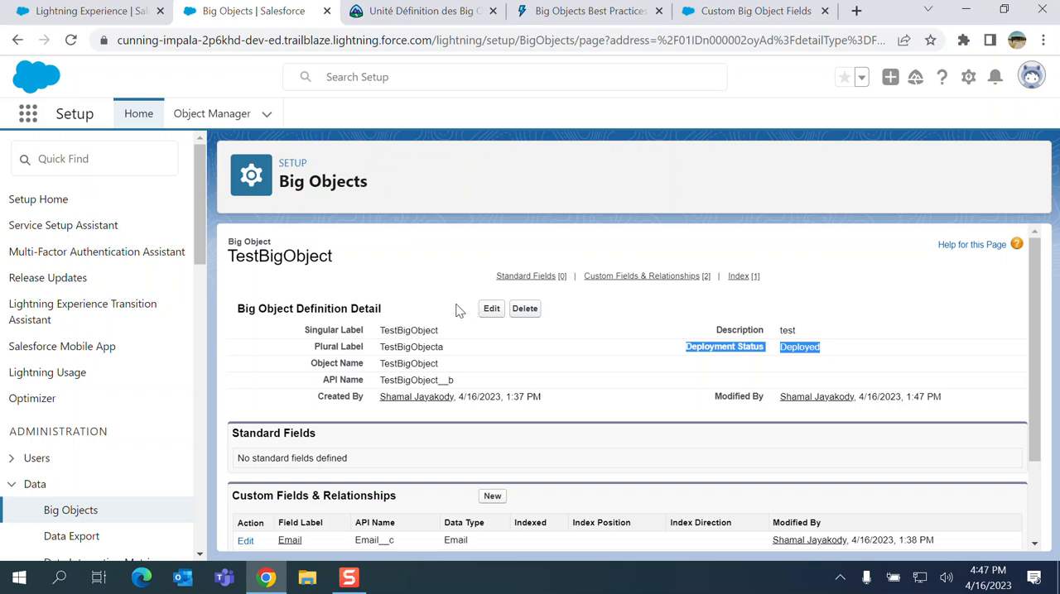
pyautogui.moveTo(457, 311)
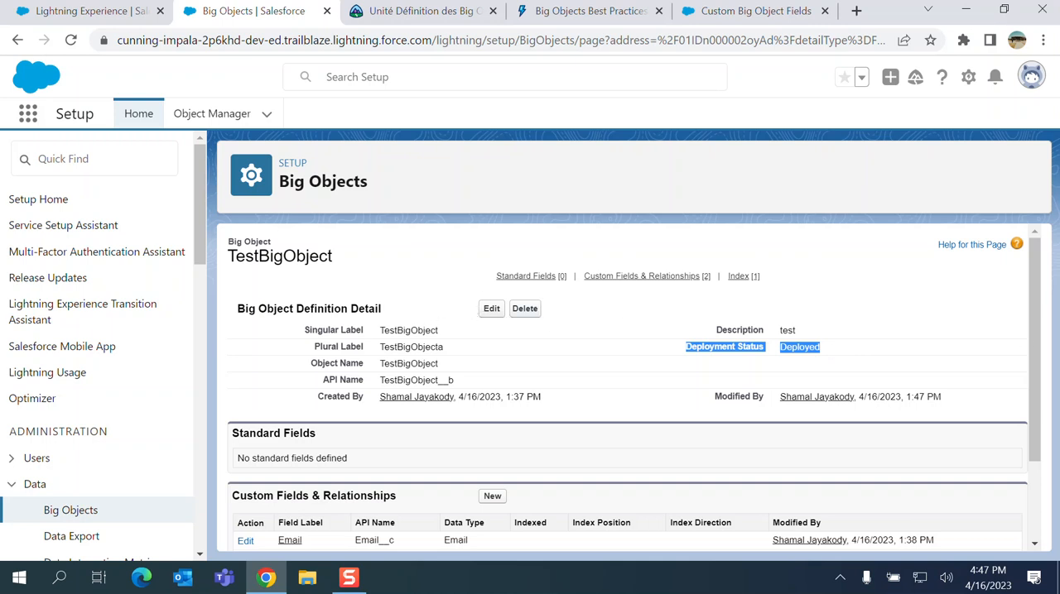